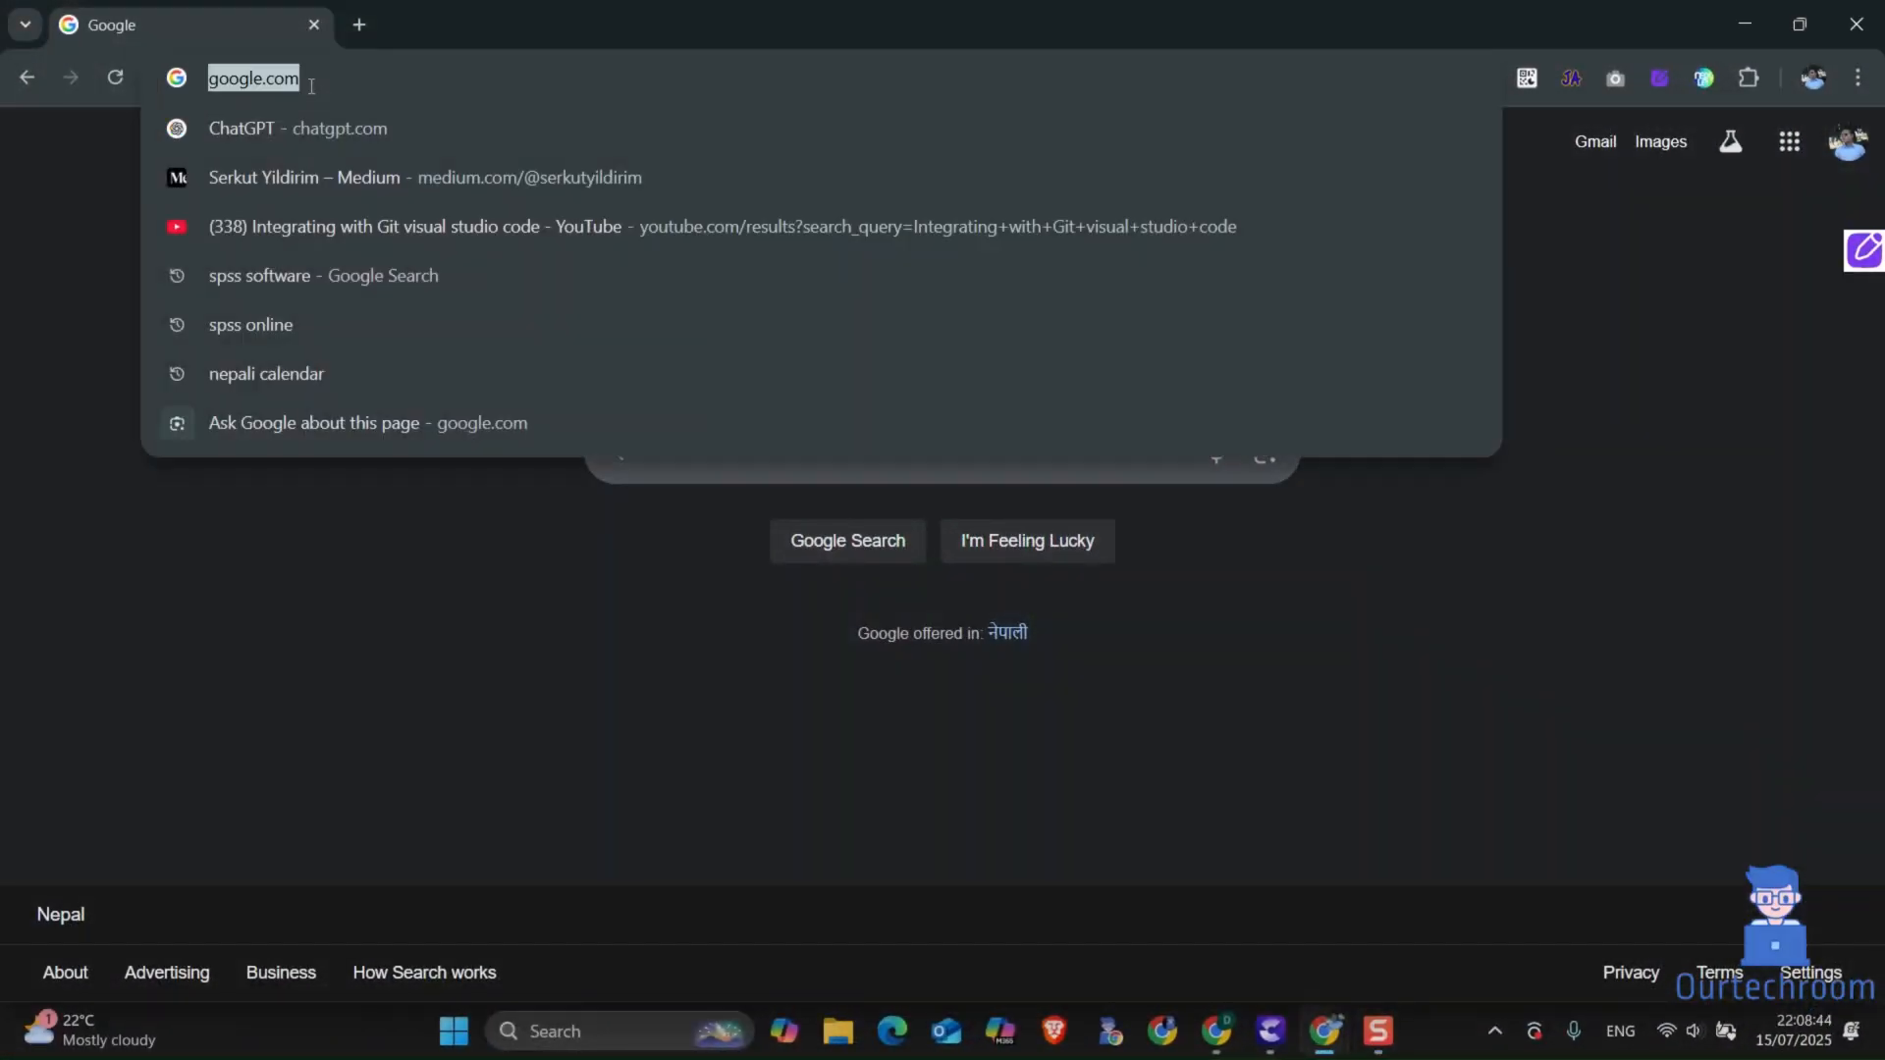
Navigate to ibm.com/products/spss-statistics and view the trial and pricing options
text(https://ibm.com/products/spss-statistics)
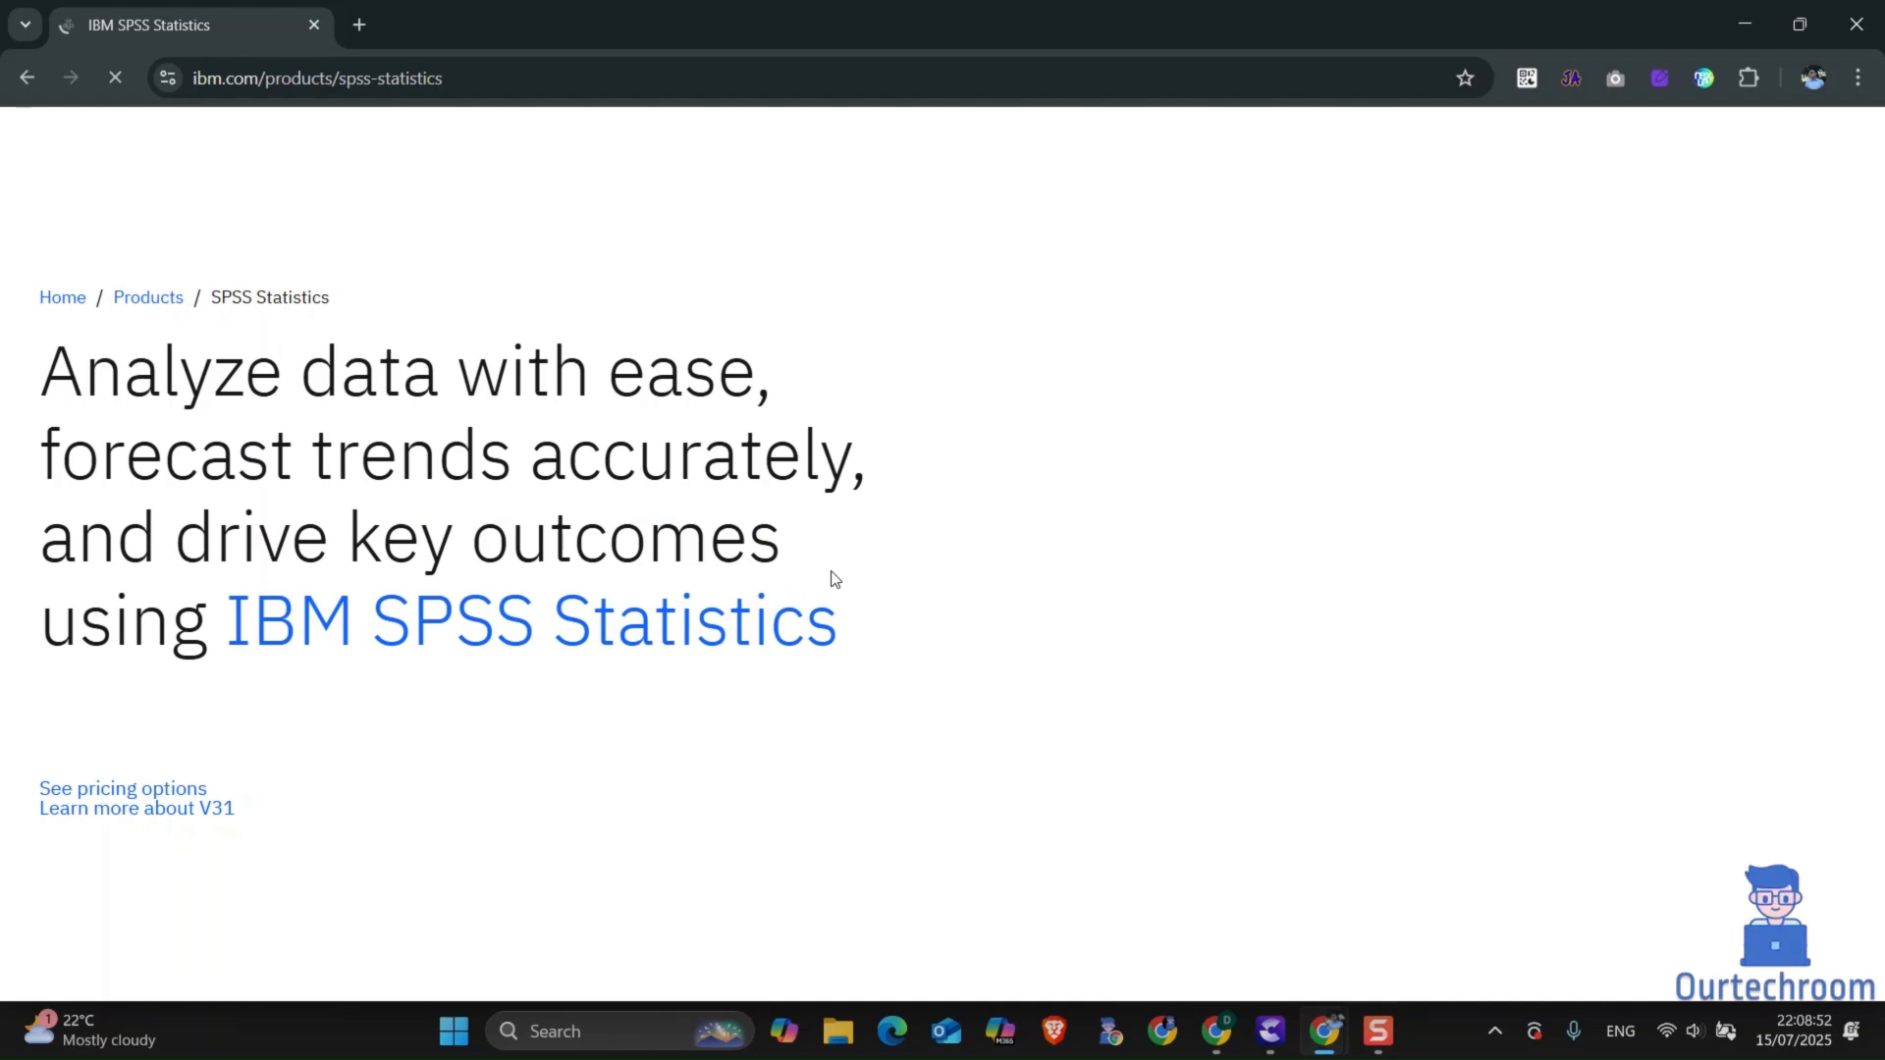
scroll(down, 3)
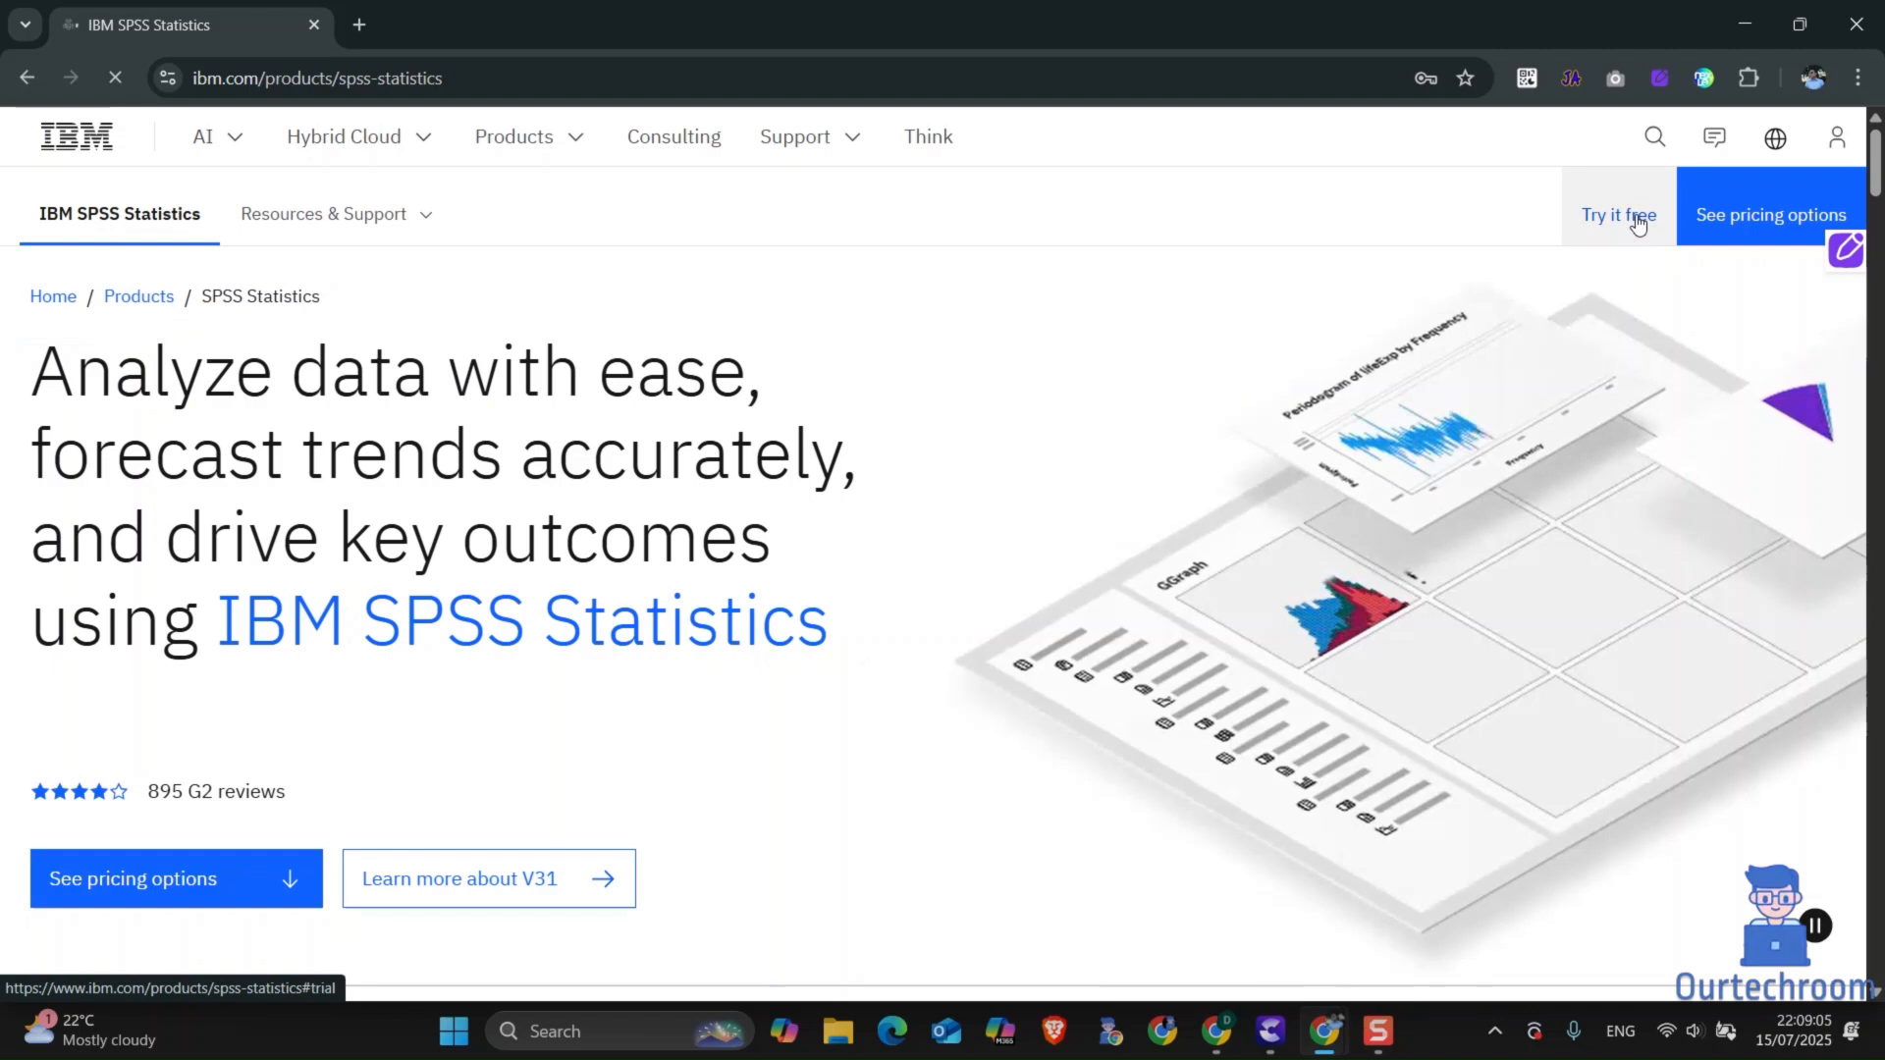
click(1616, 214)
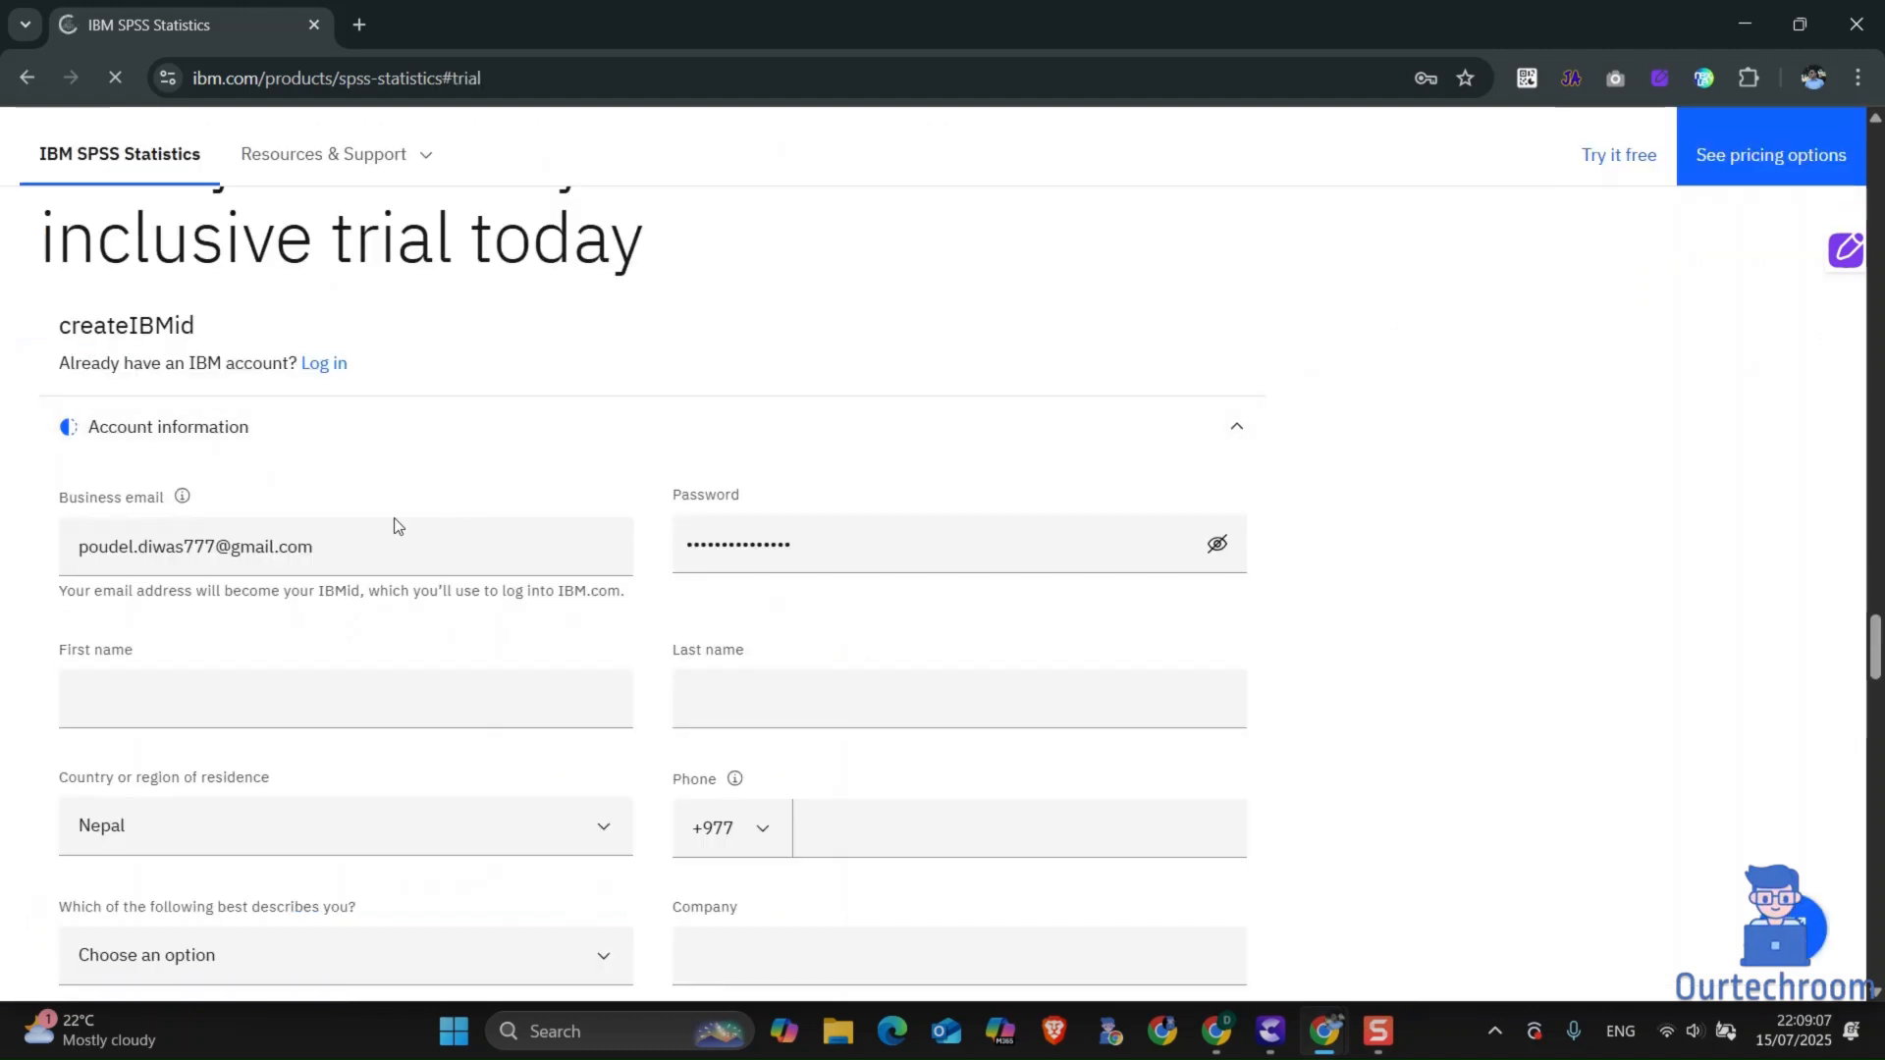
click(958, 544)
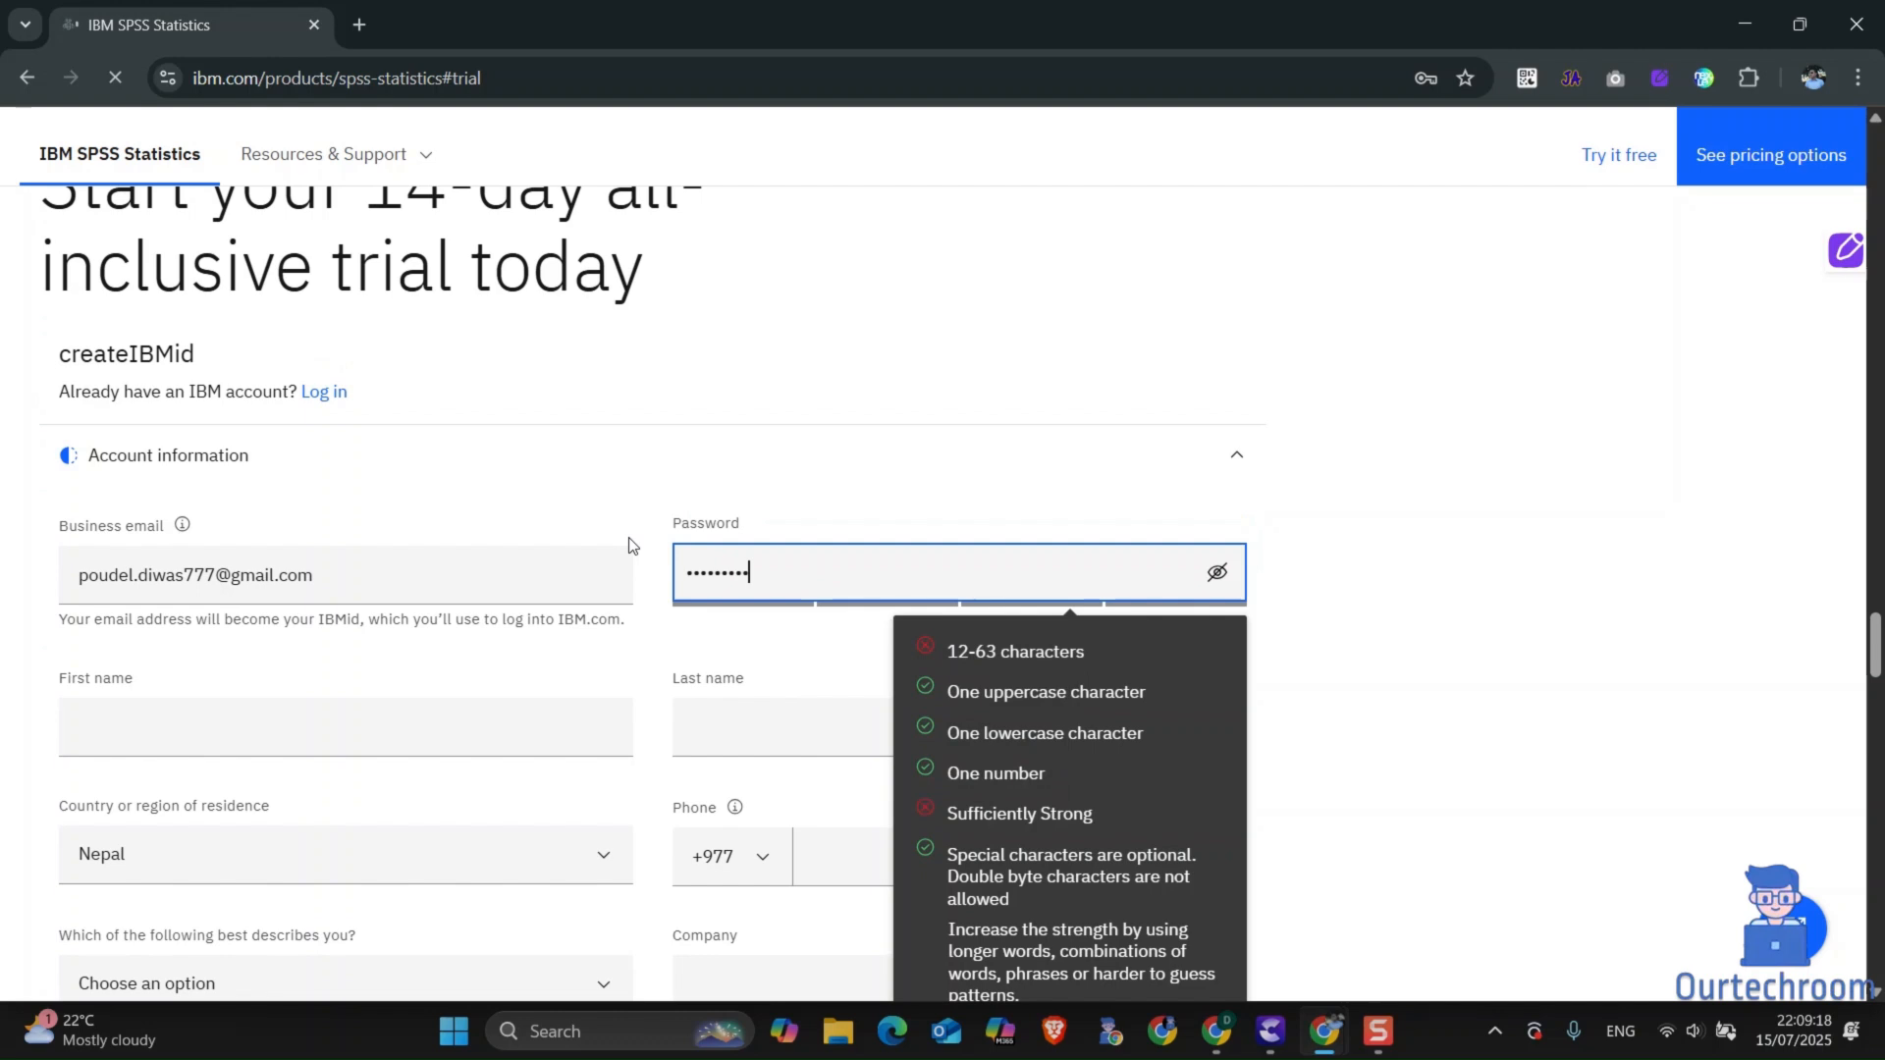
text(Poudel)
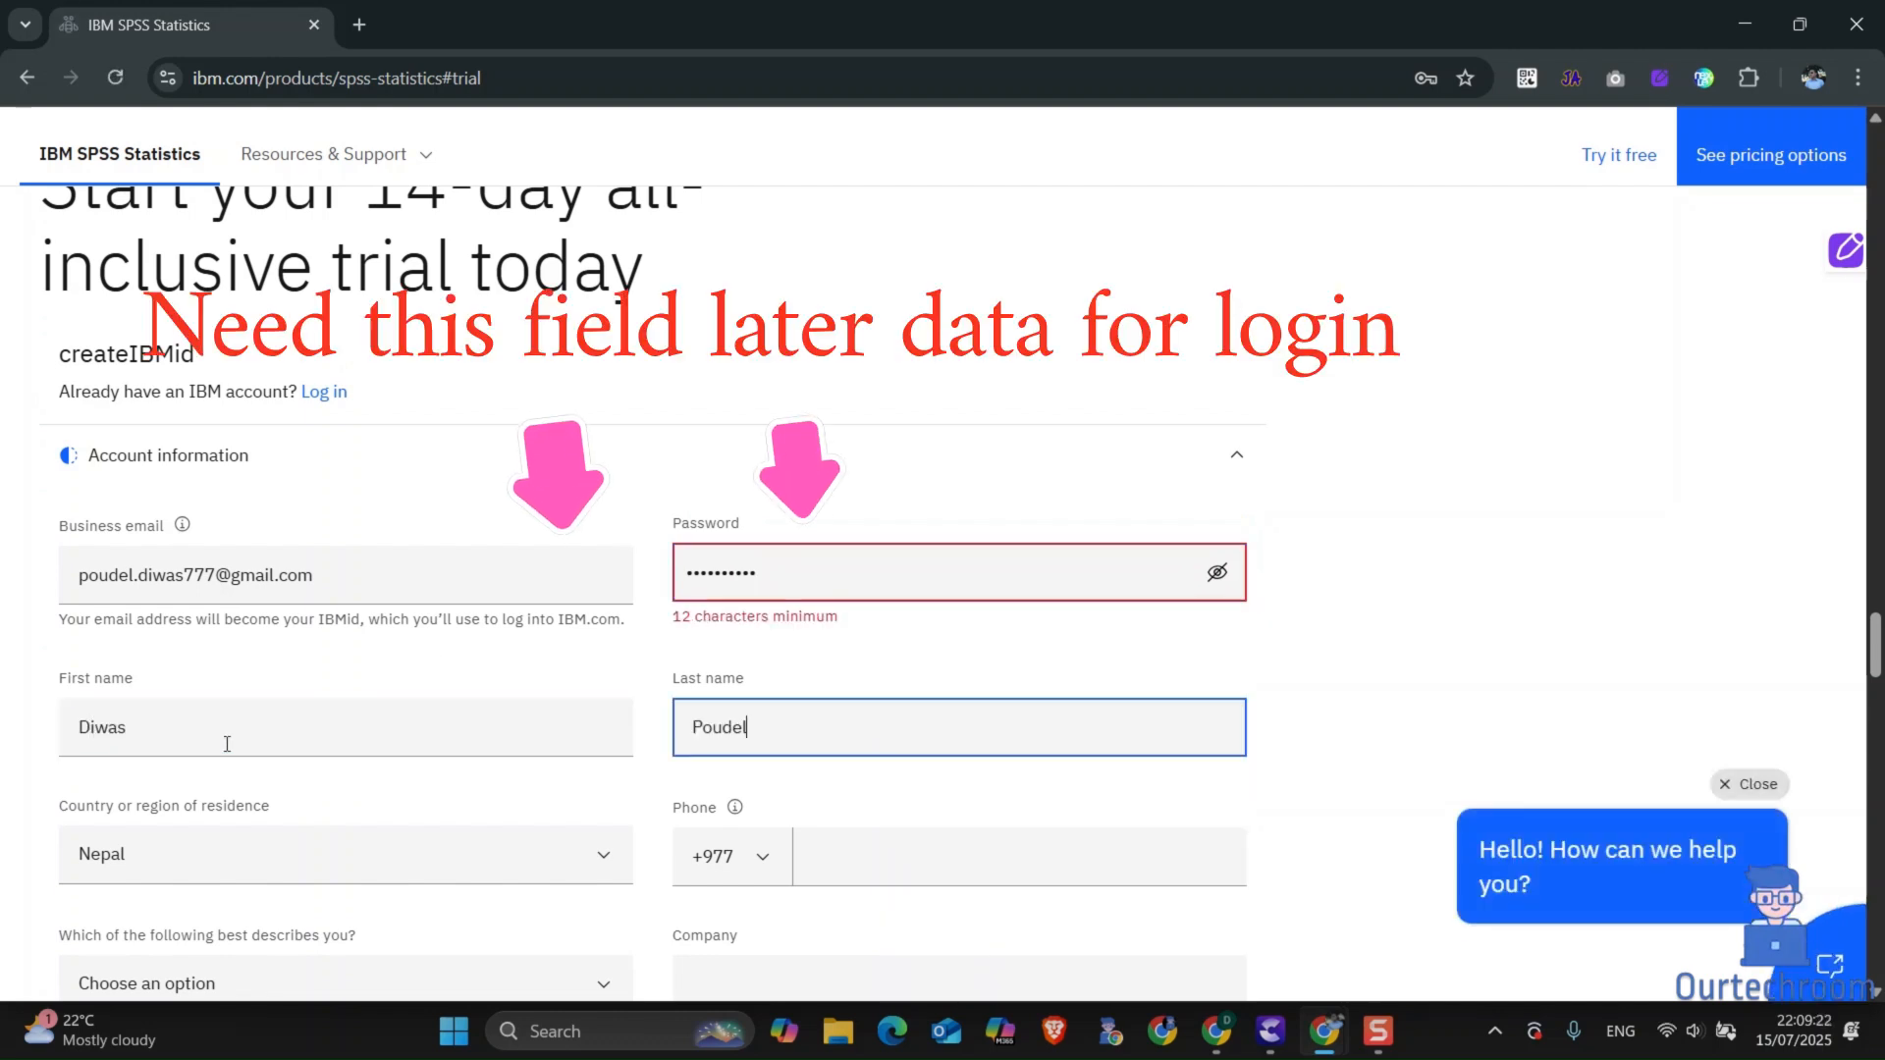
click(958, 572)
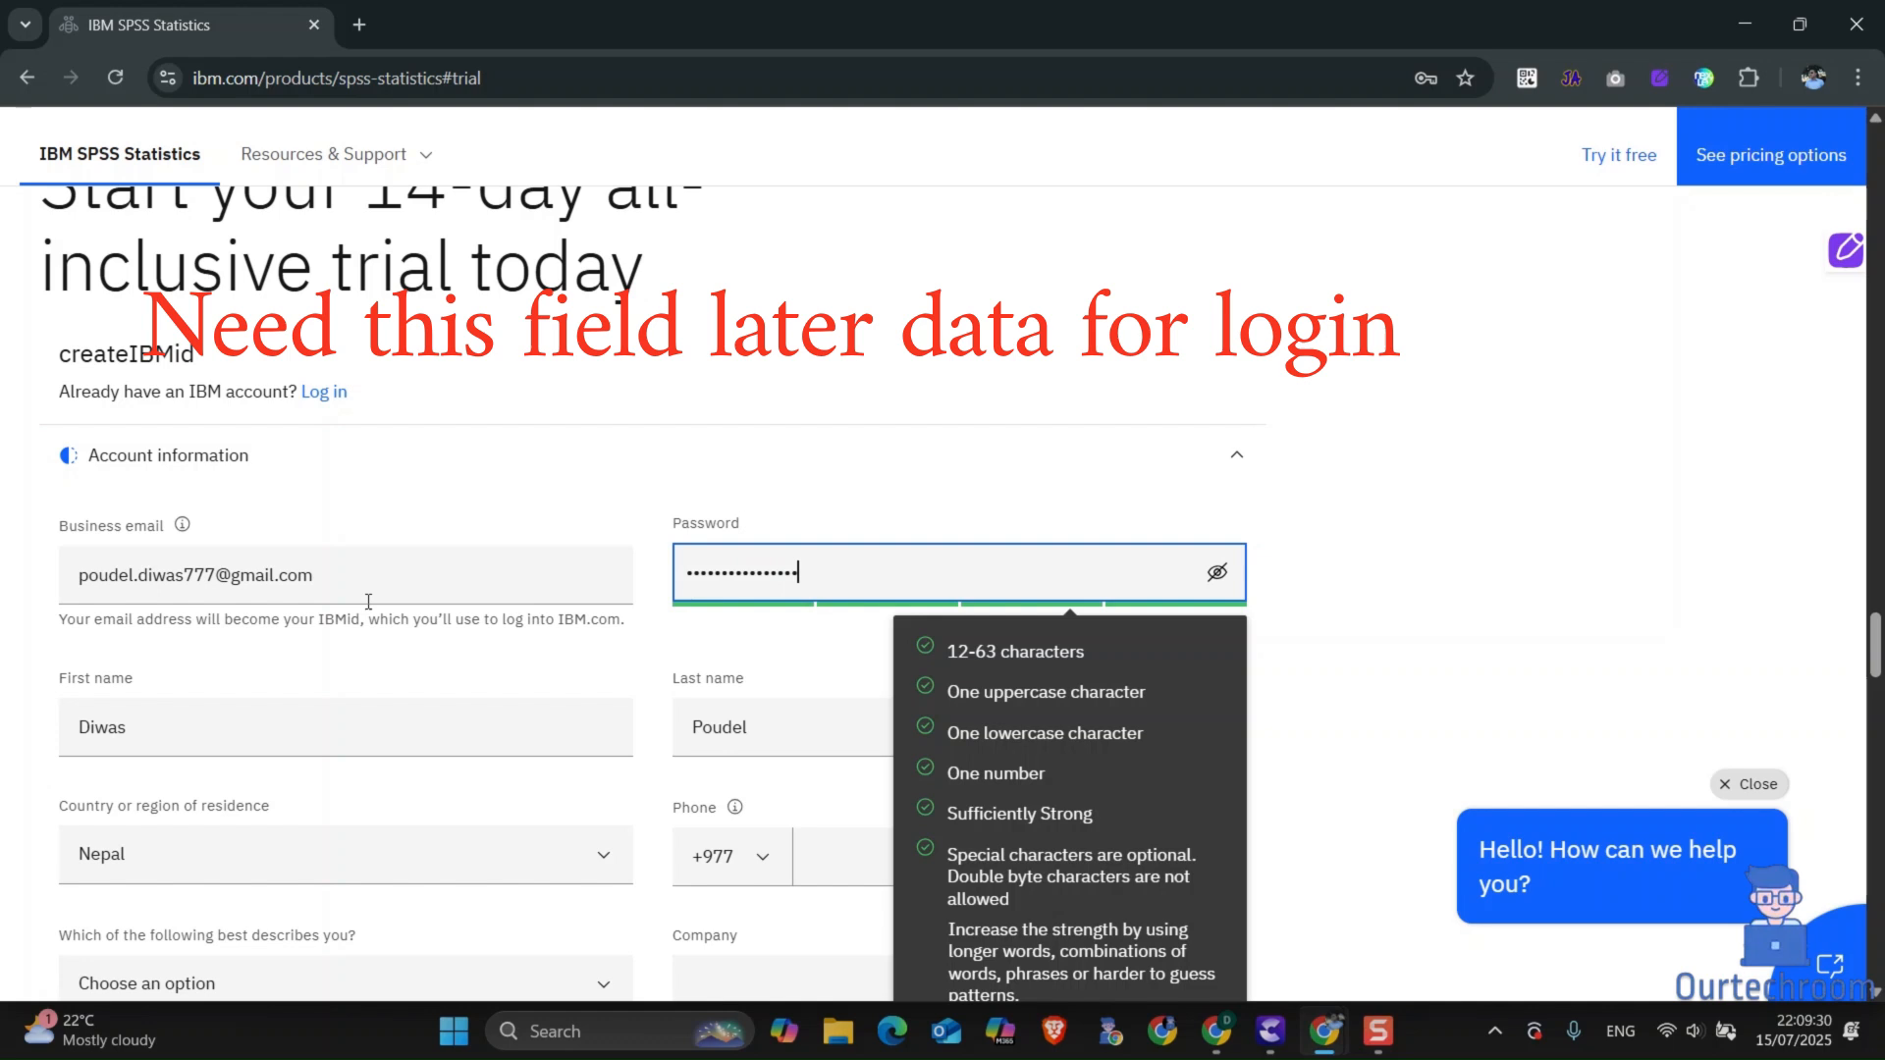
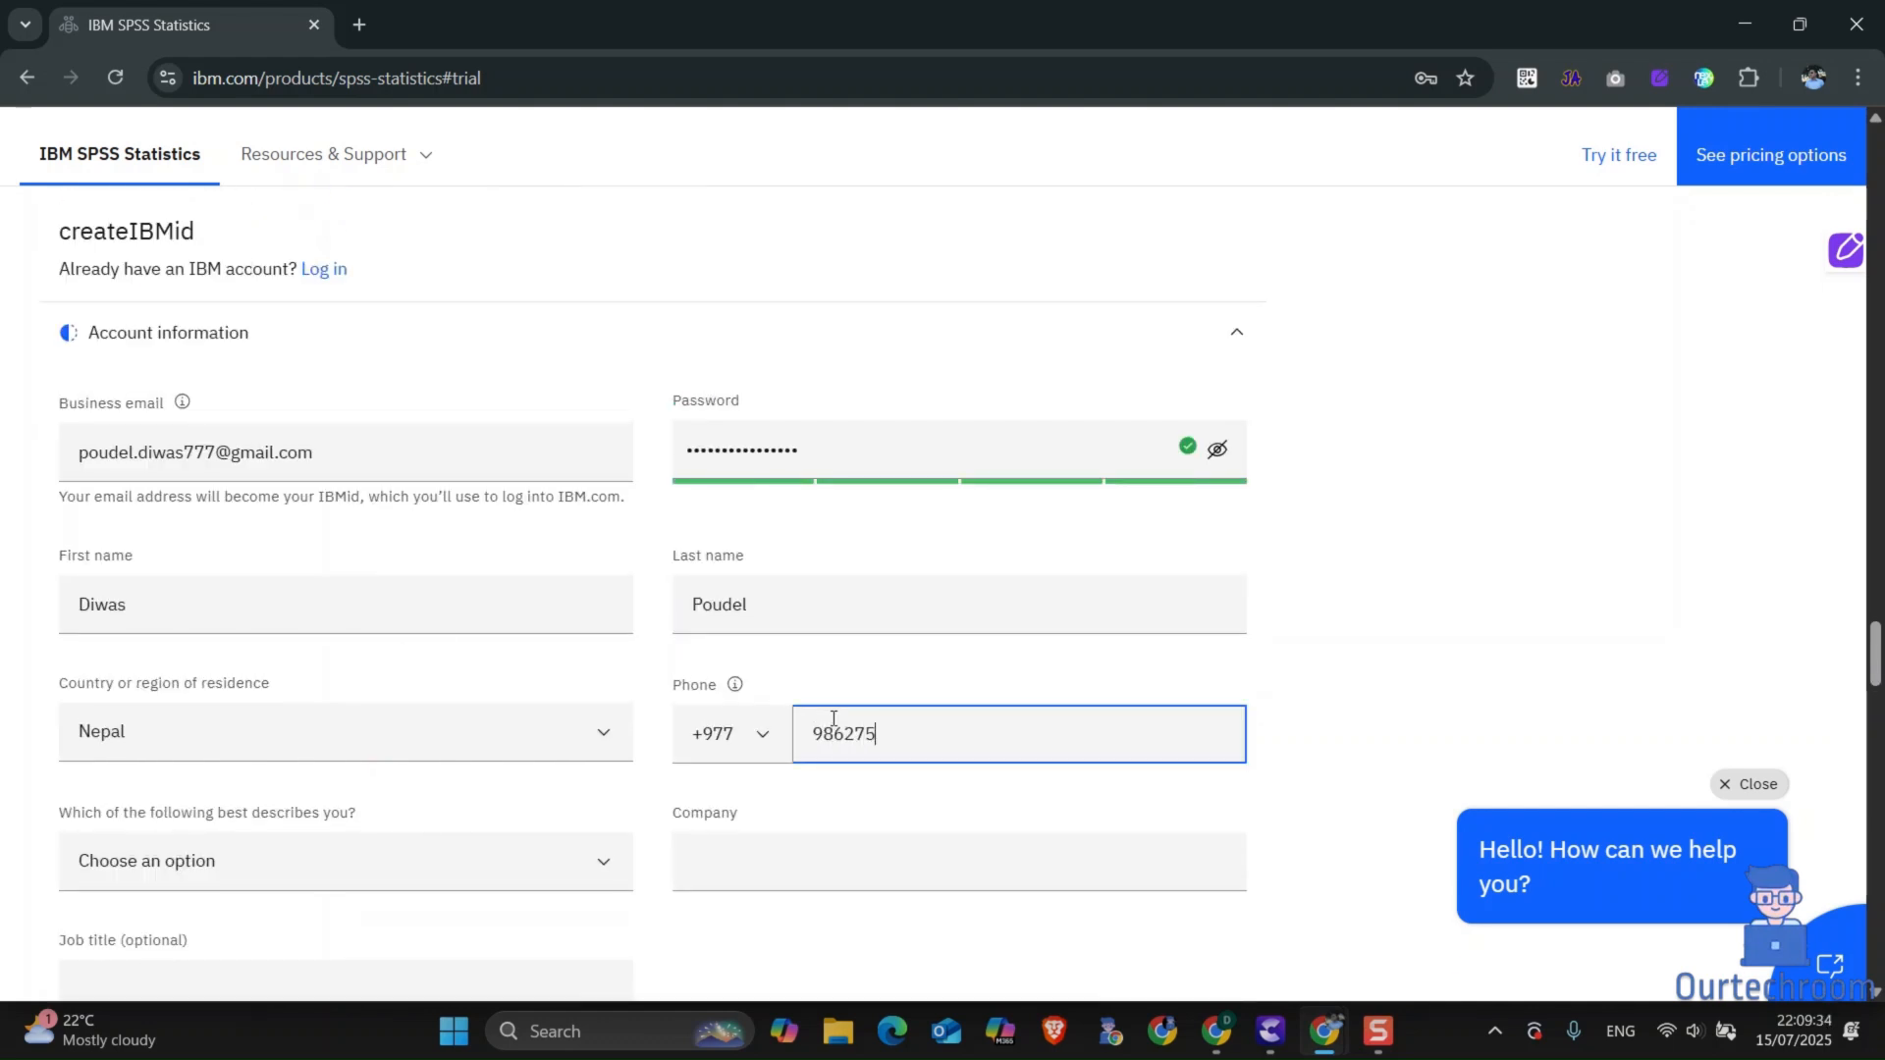
Choose Full time Student role, job title 'Develop', agree to contact, and continue to verification
click(343, 491)
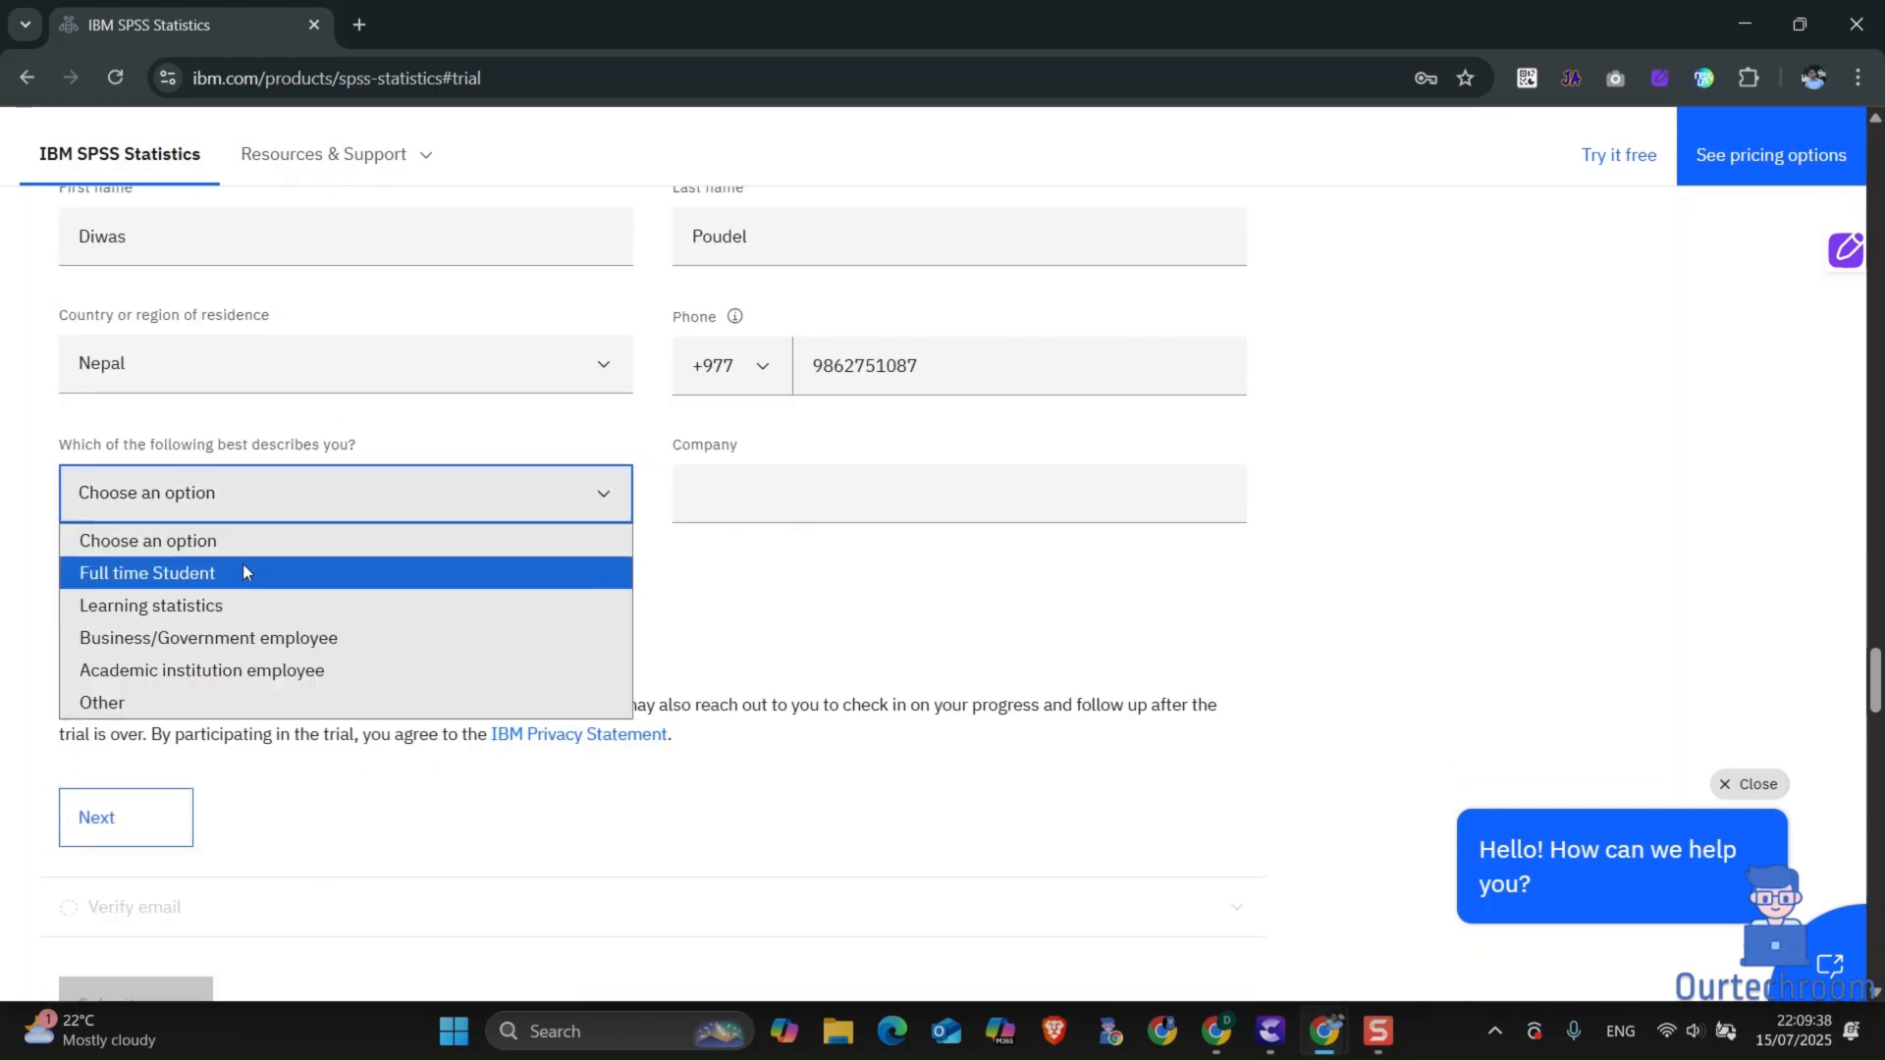
click(147, 572)
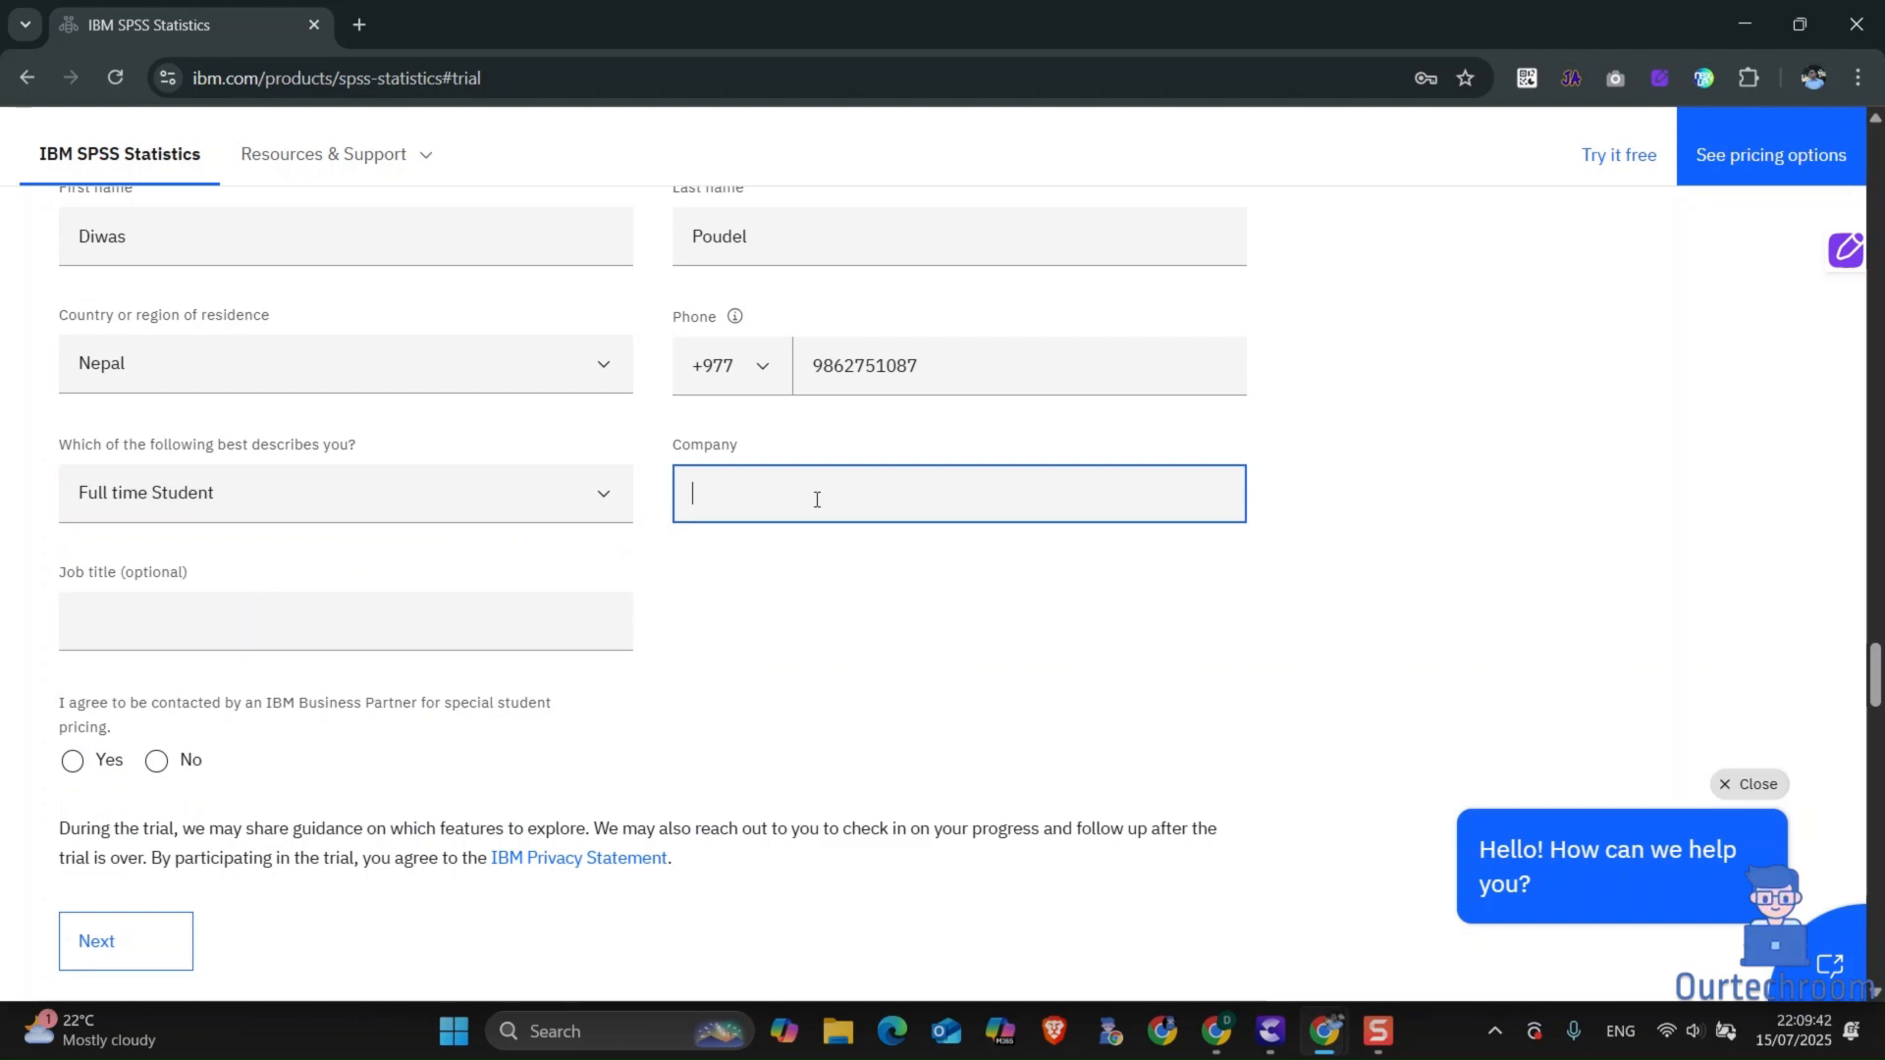
text(Developer)
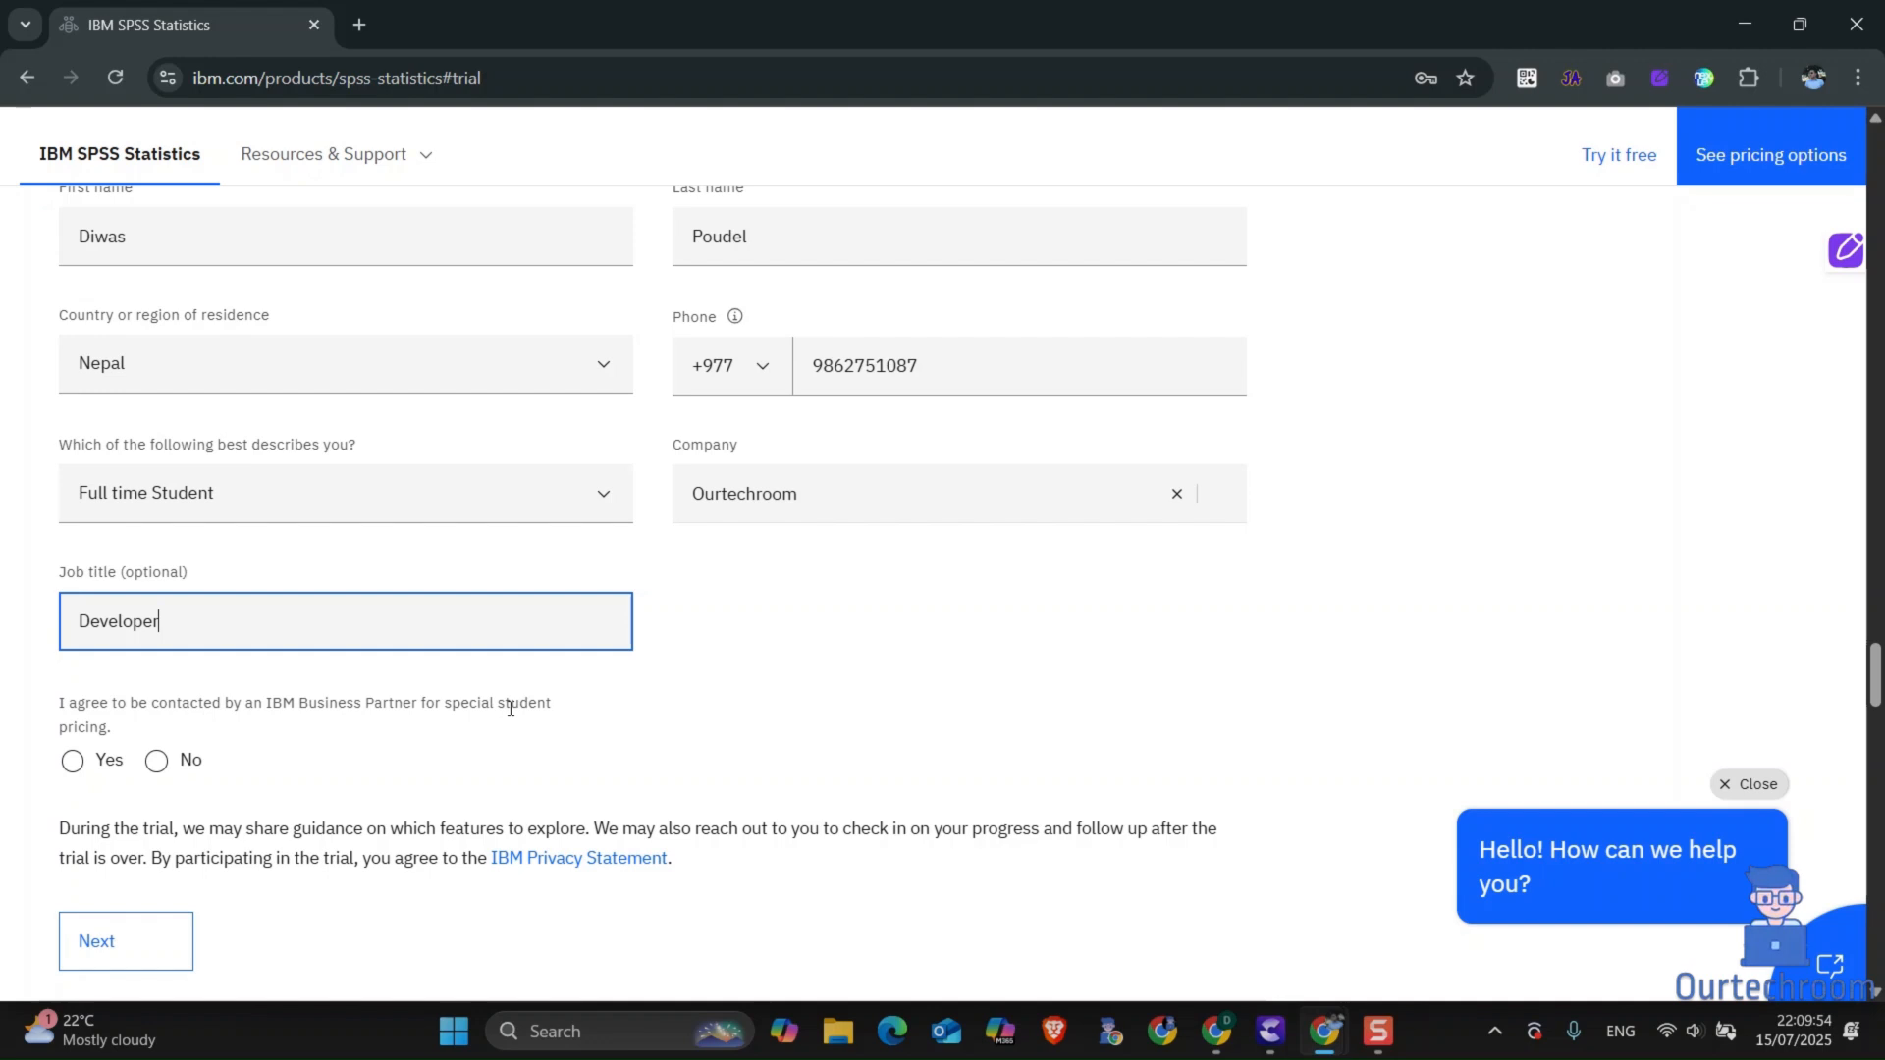
click(155, 759)
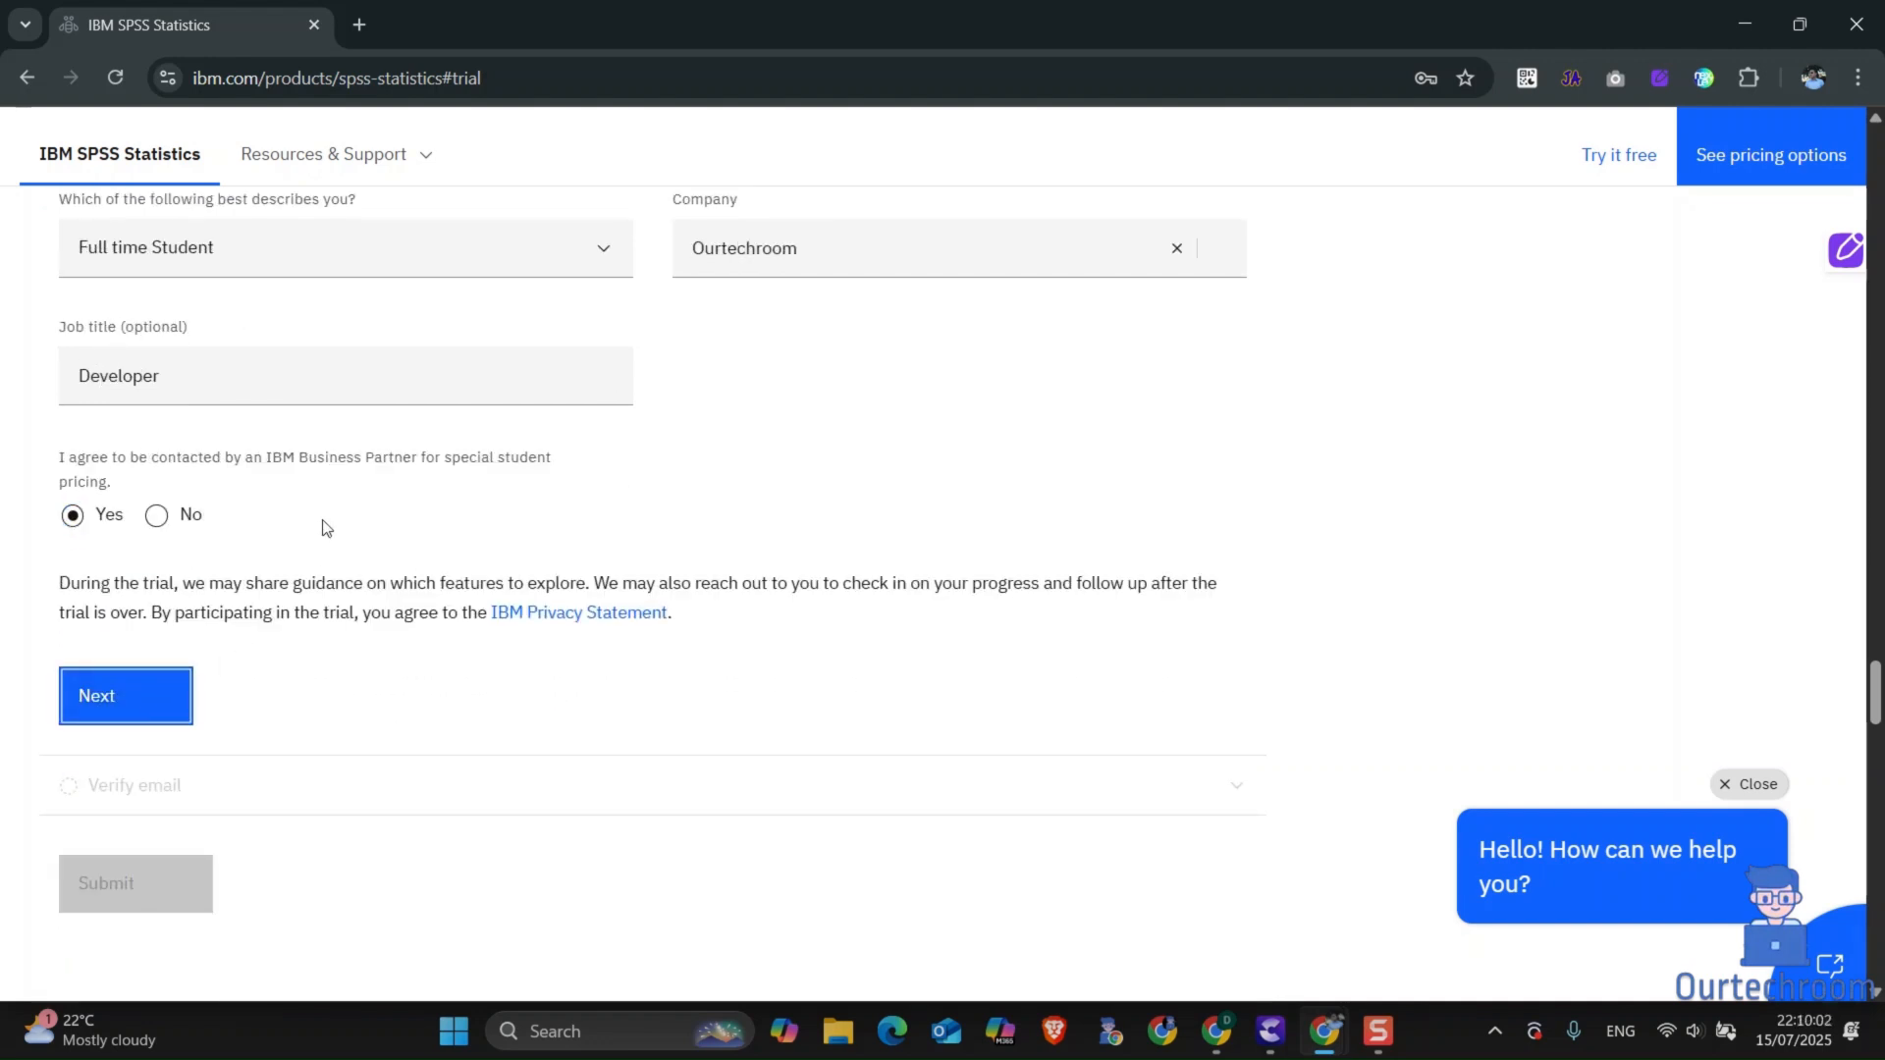
click(126, 695)
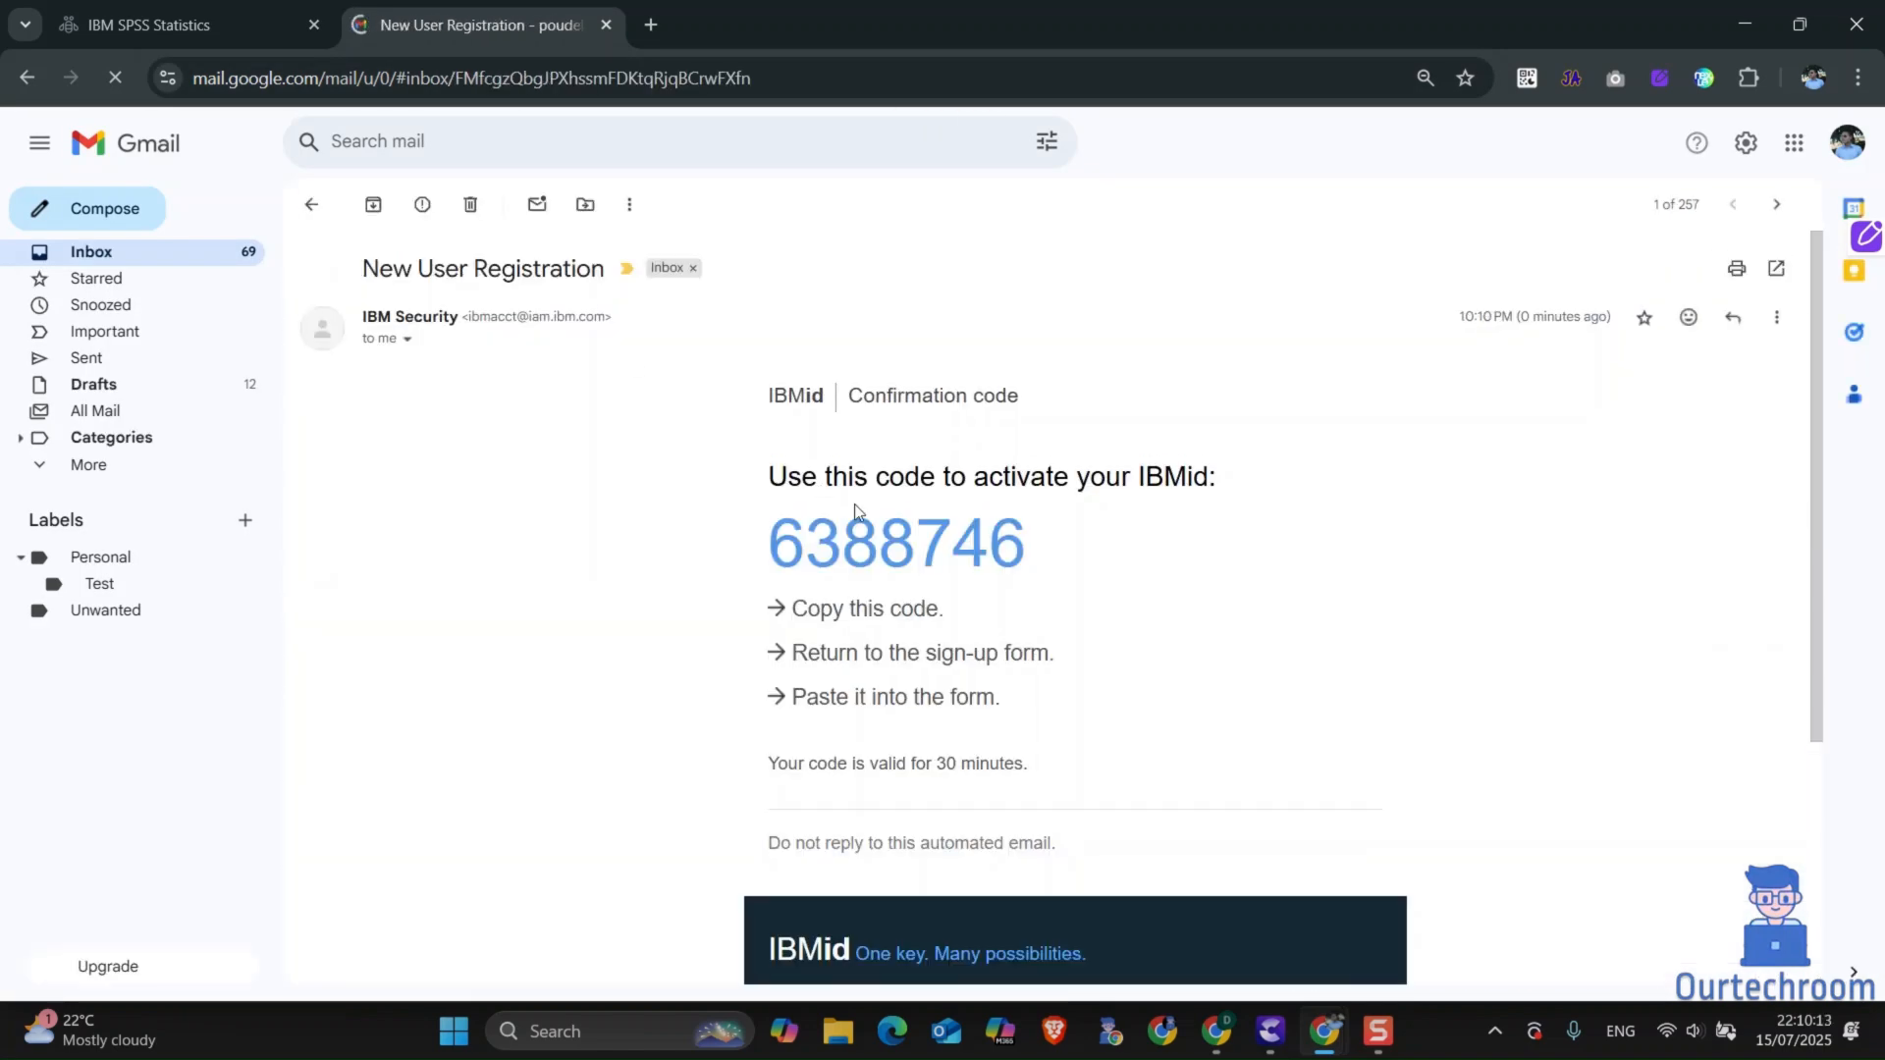
click(157, 24)
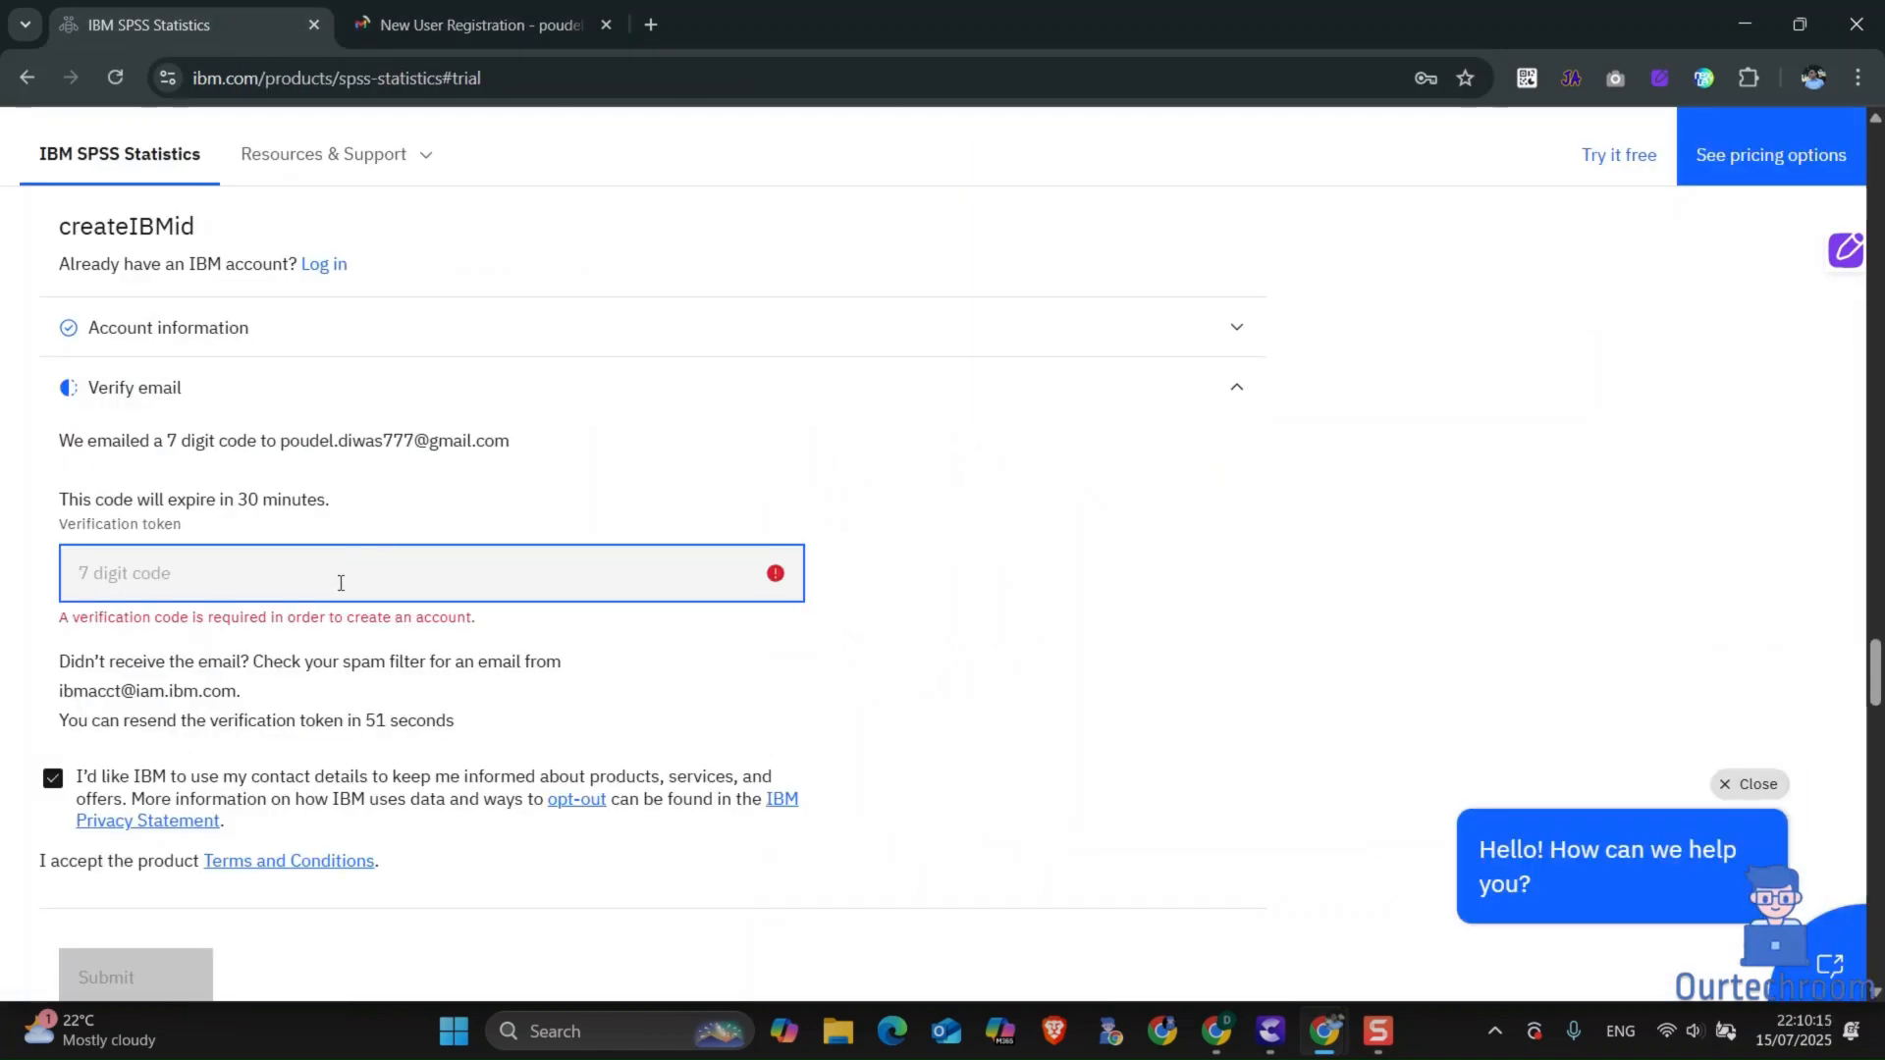
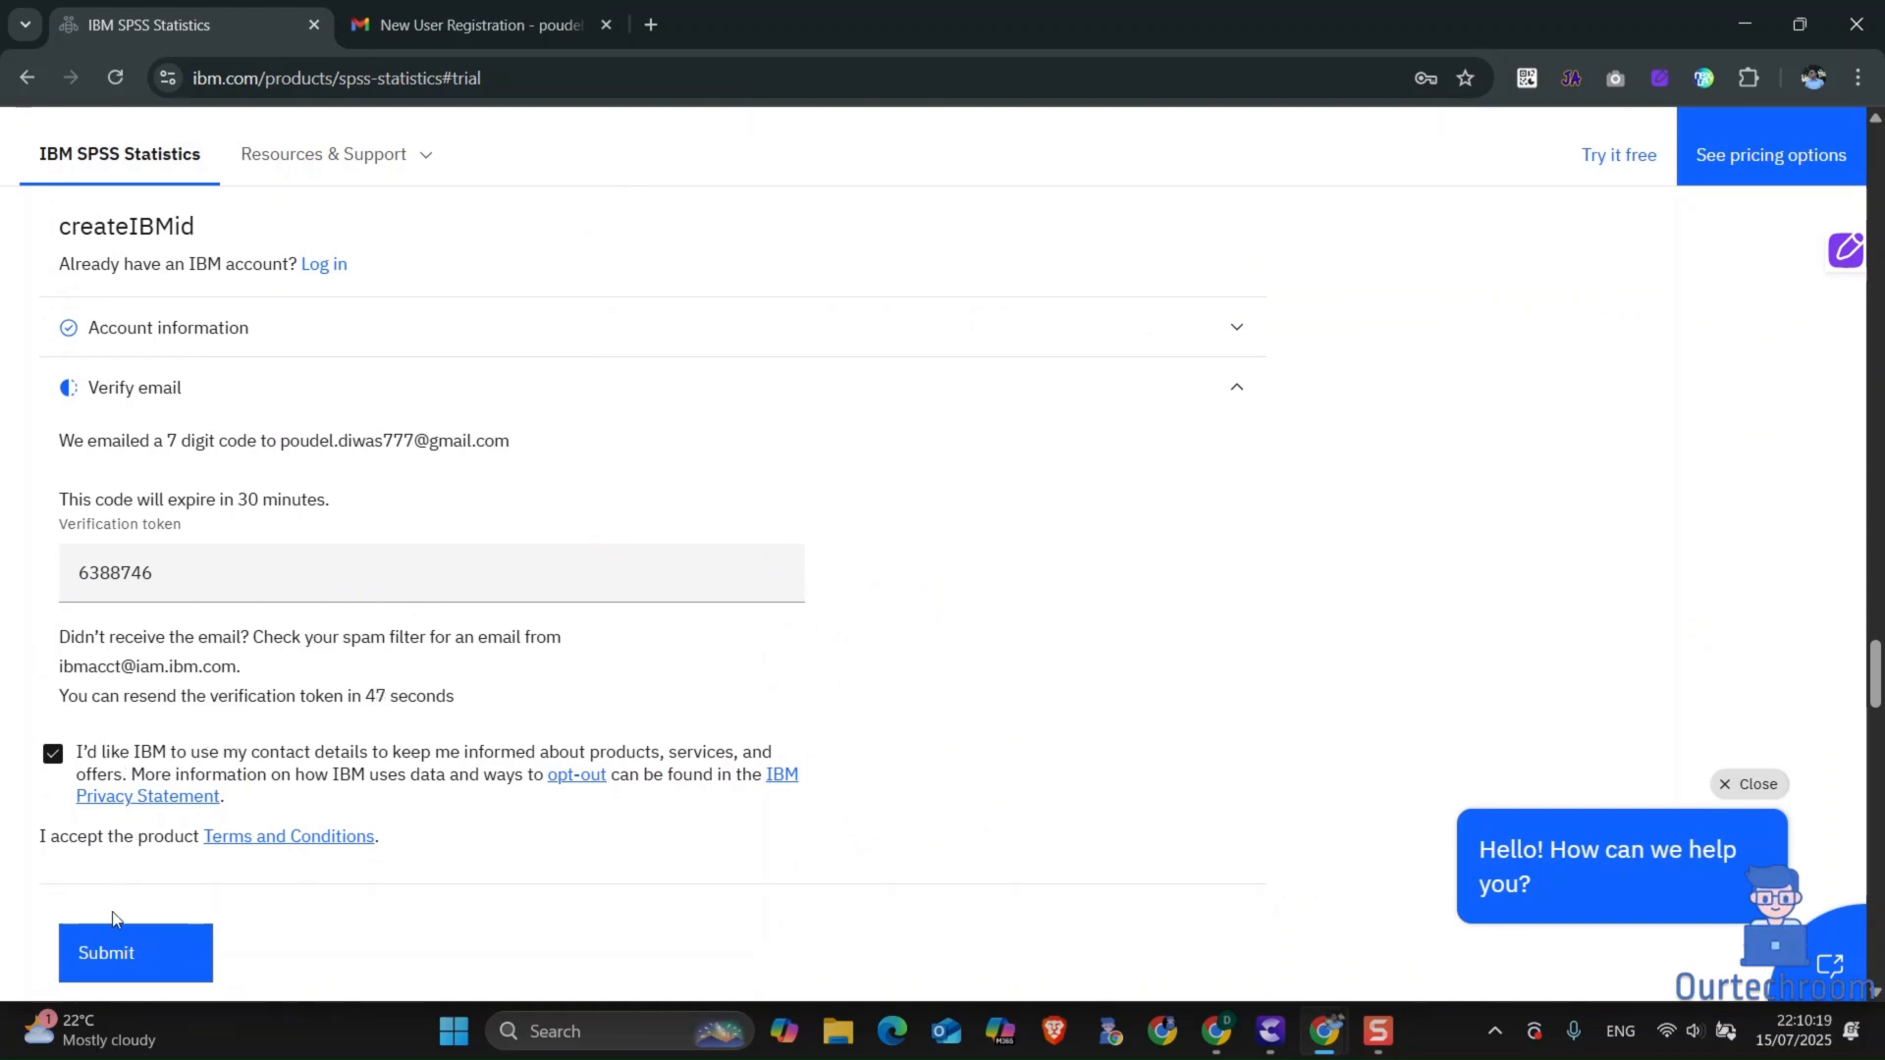
click(135, 952)
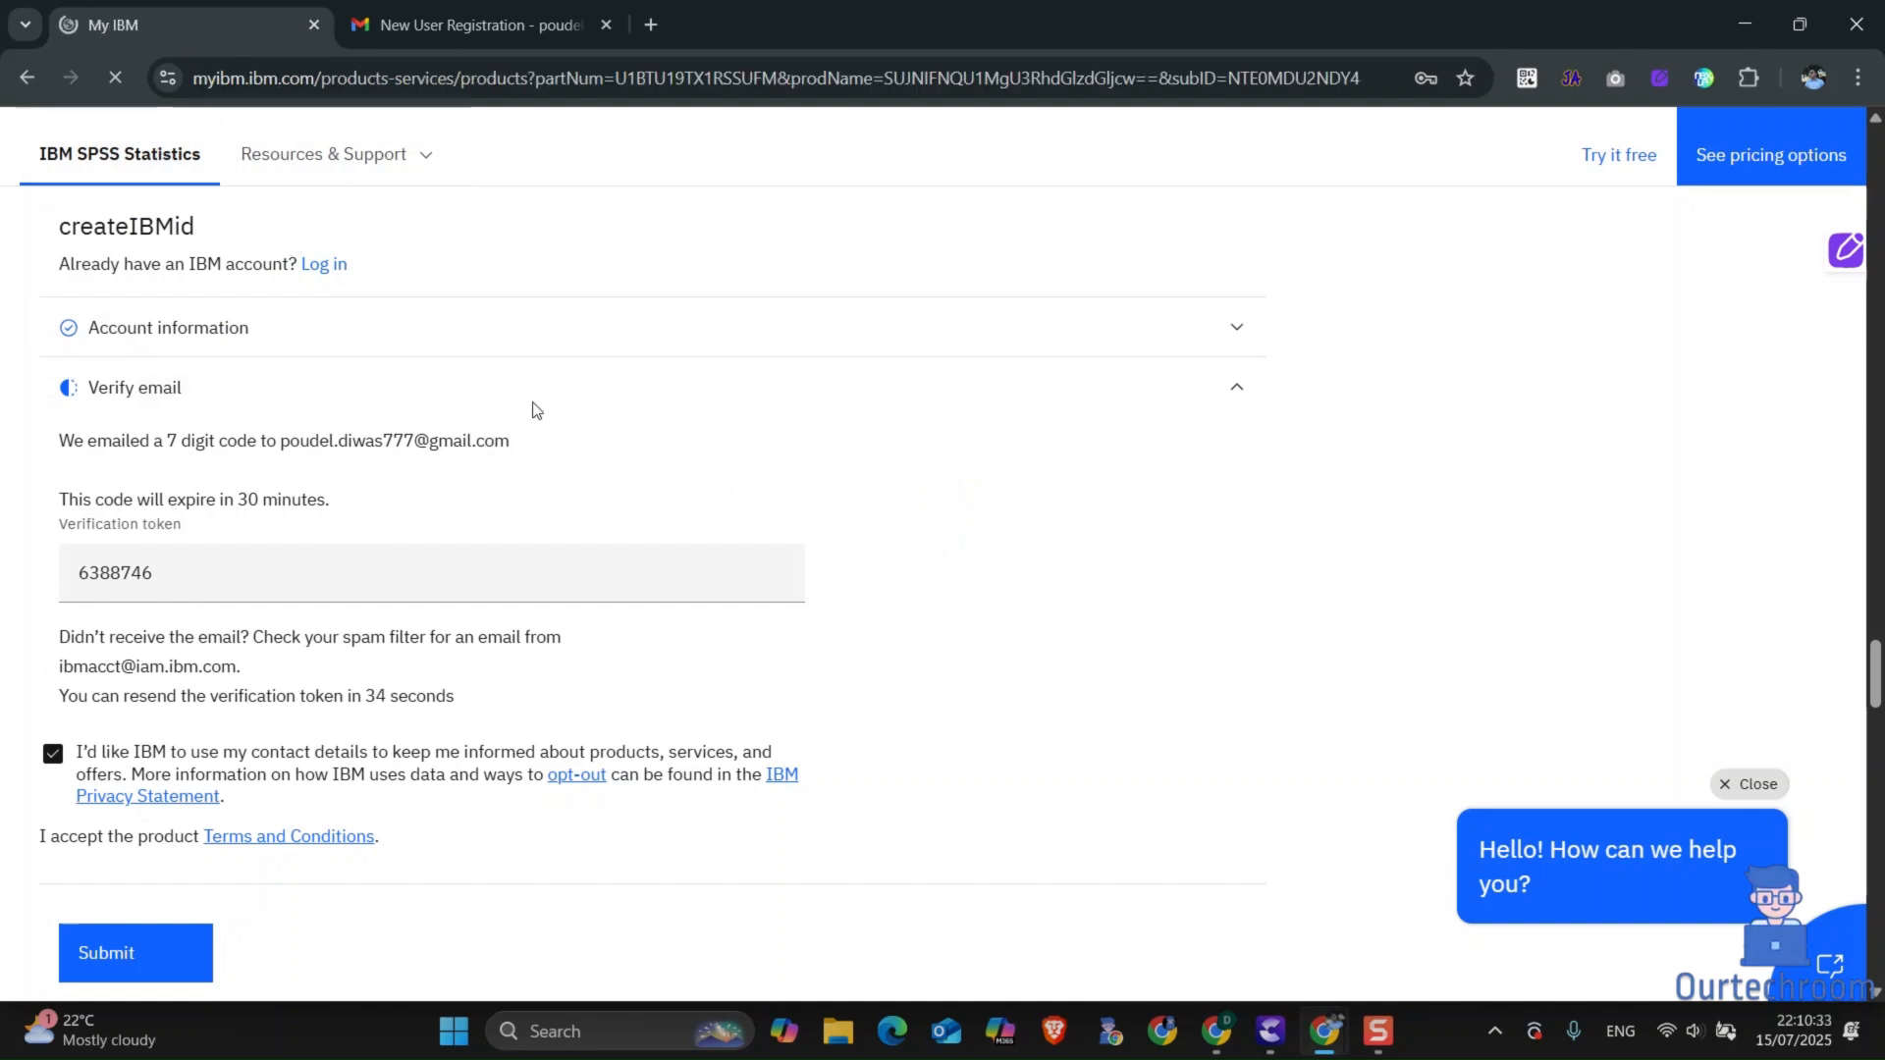
From the Registration successful email in Gmail, follow the My IBM link to the dashboard
scroll(down, 3)
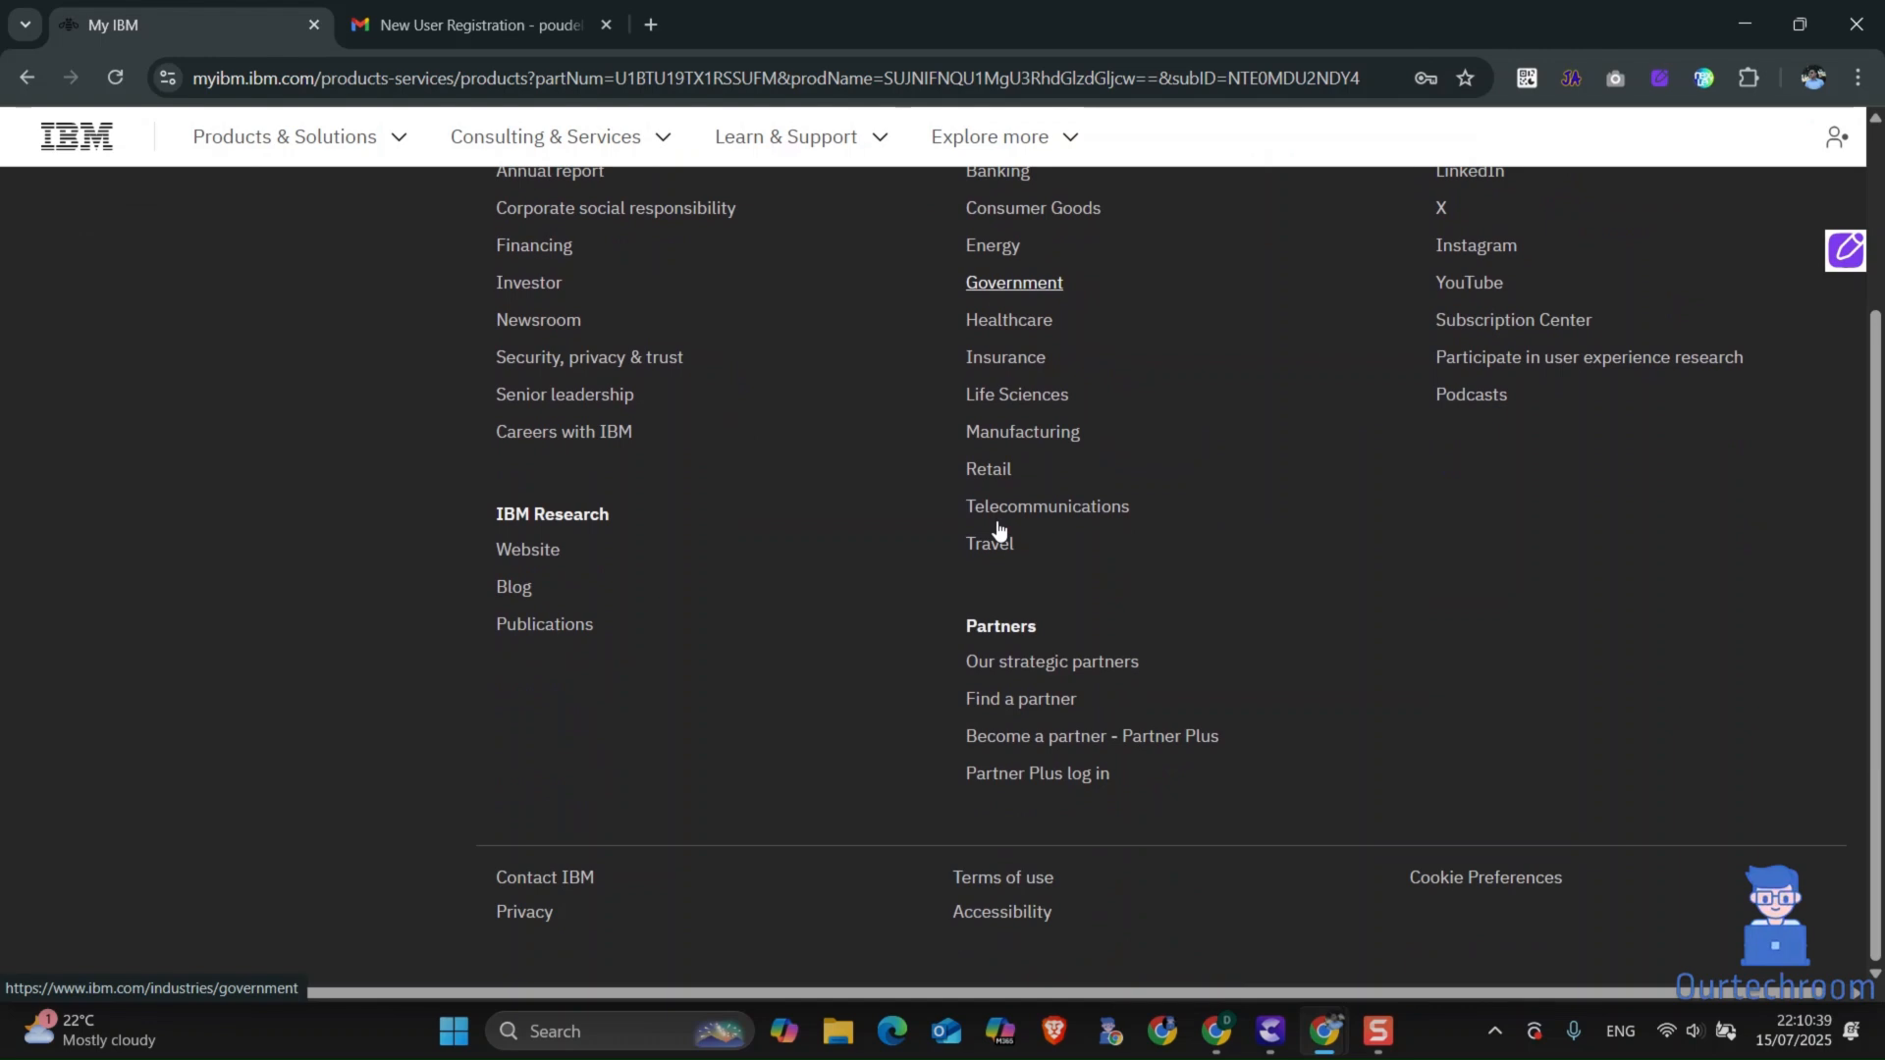
click(479, 24)
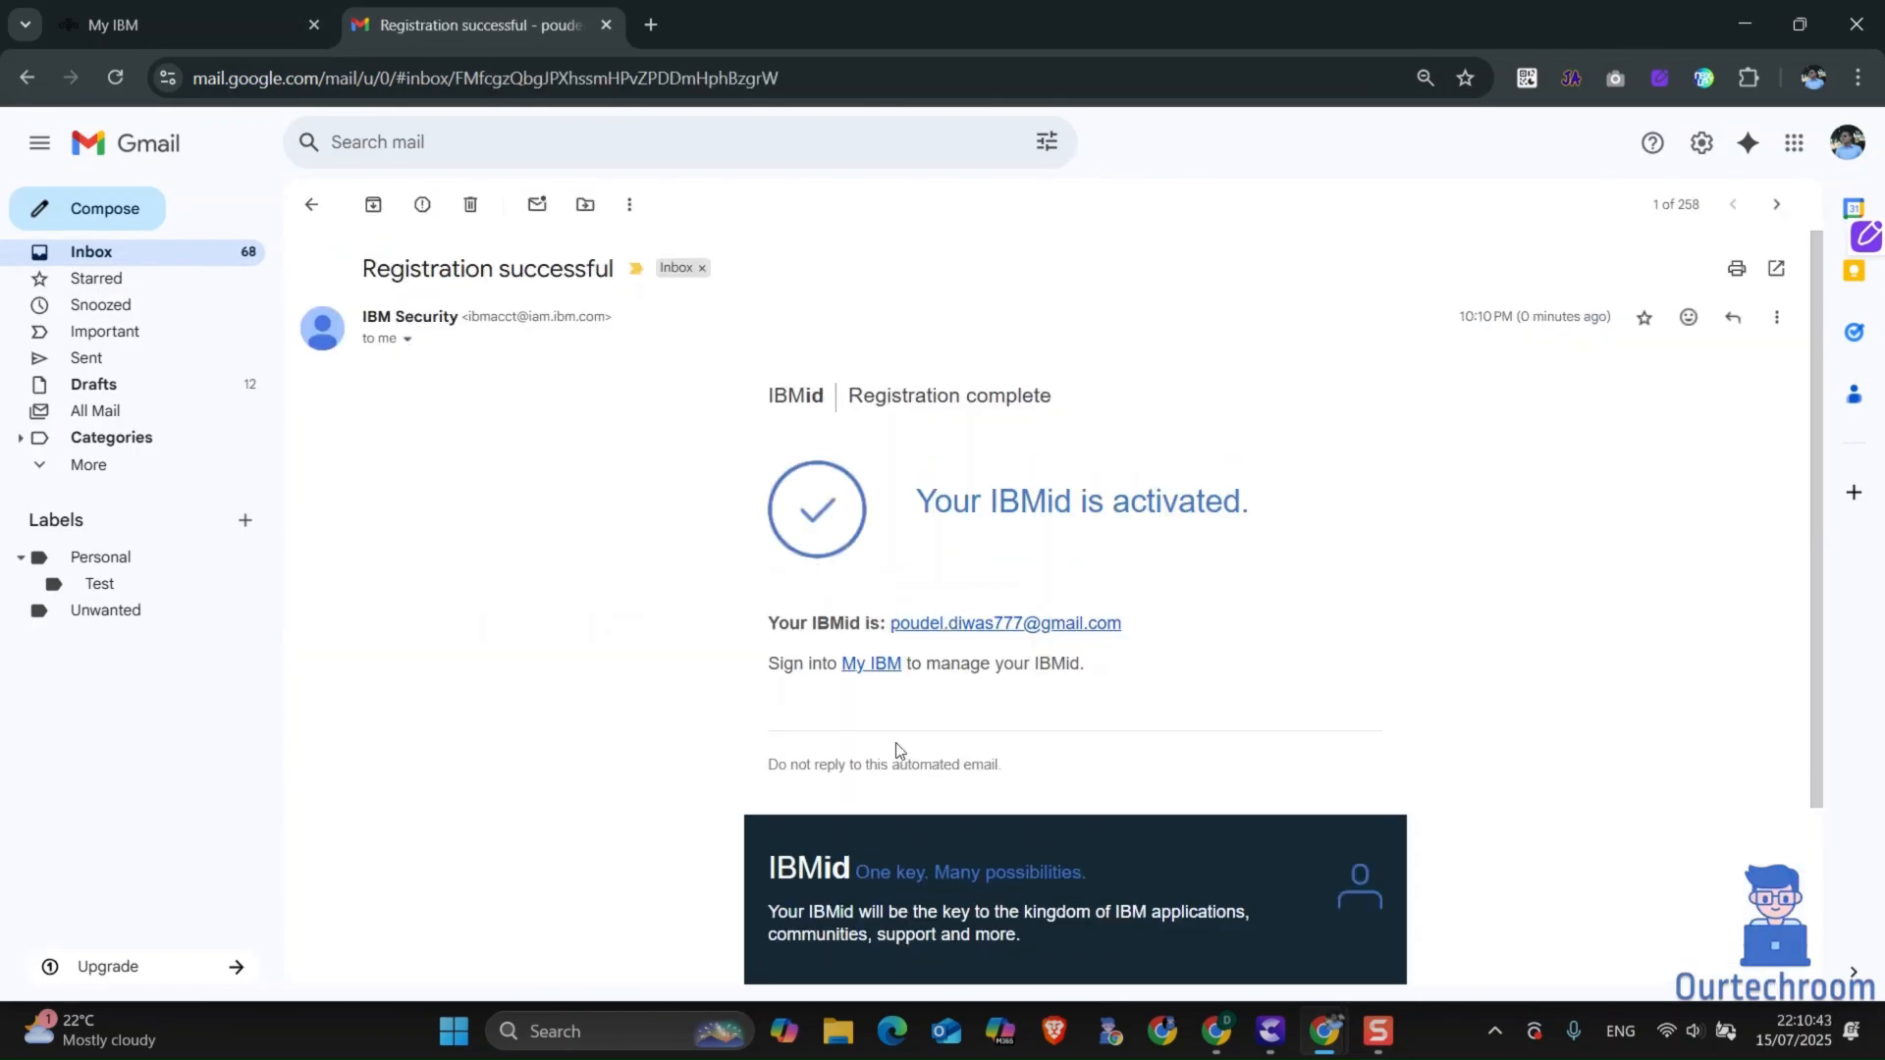
mouse_move(869, 662)
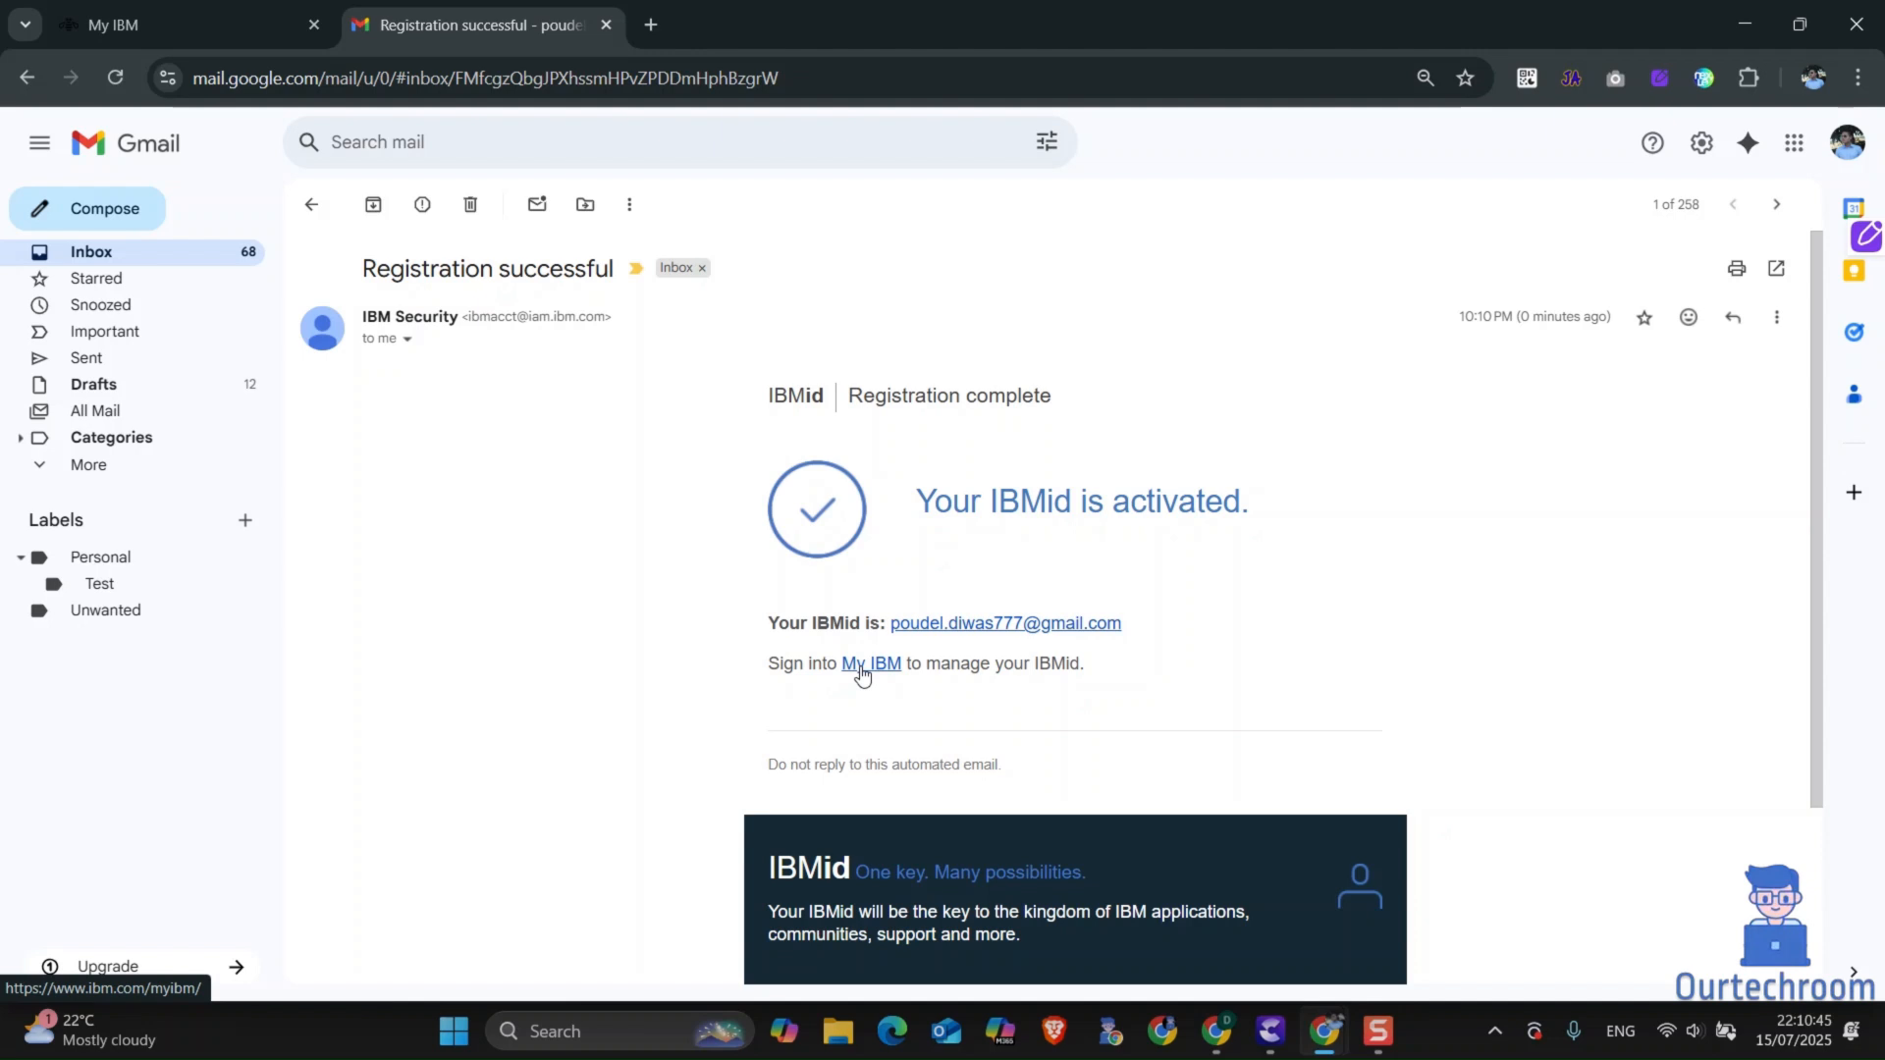
click(869, 664)
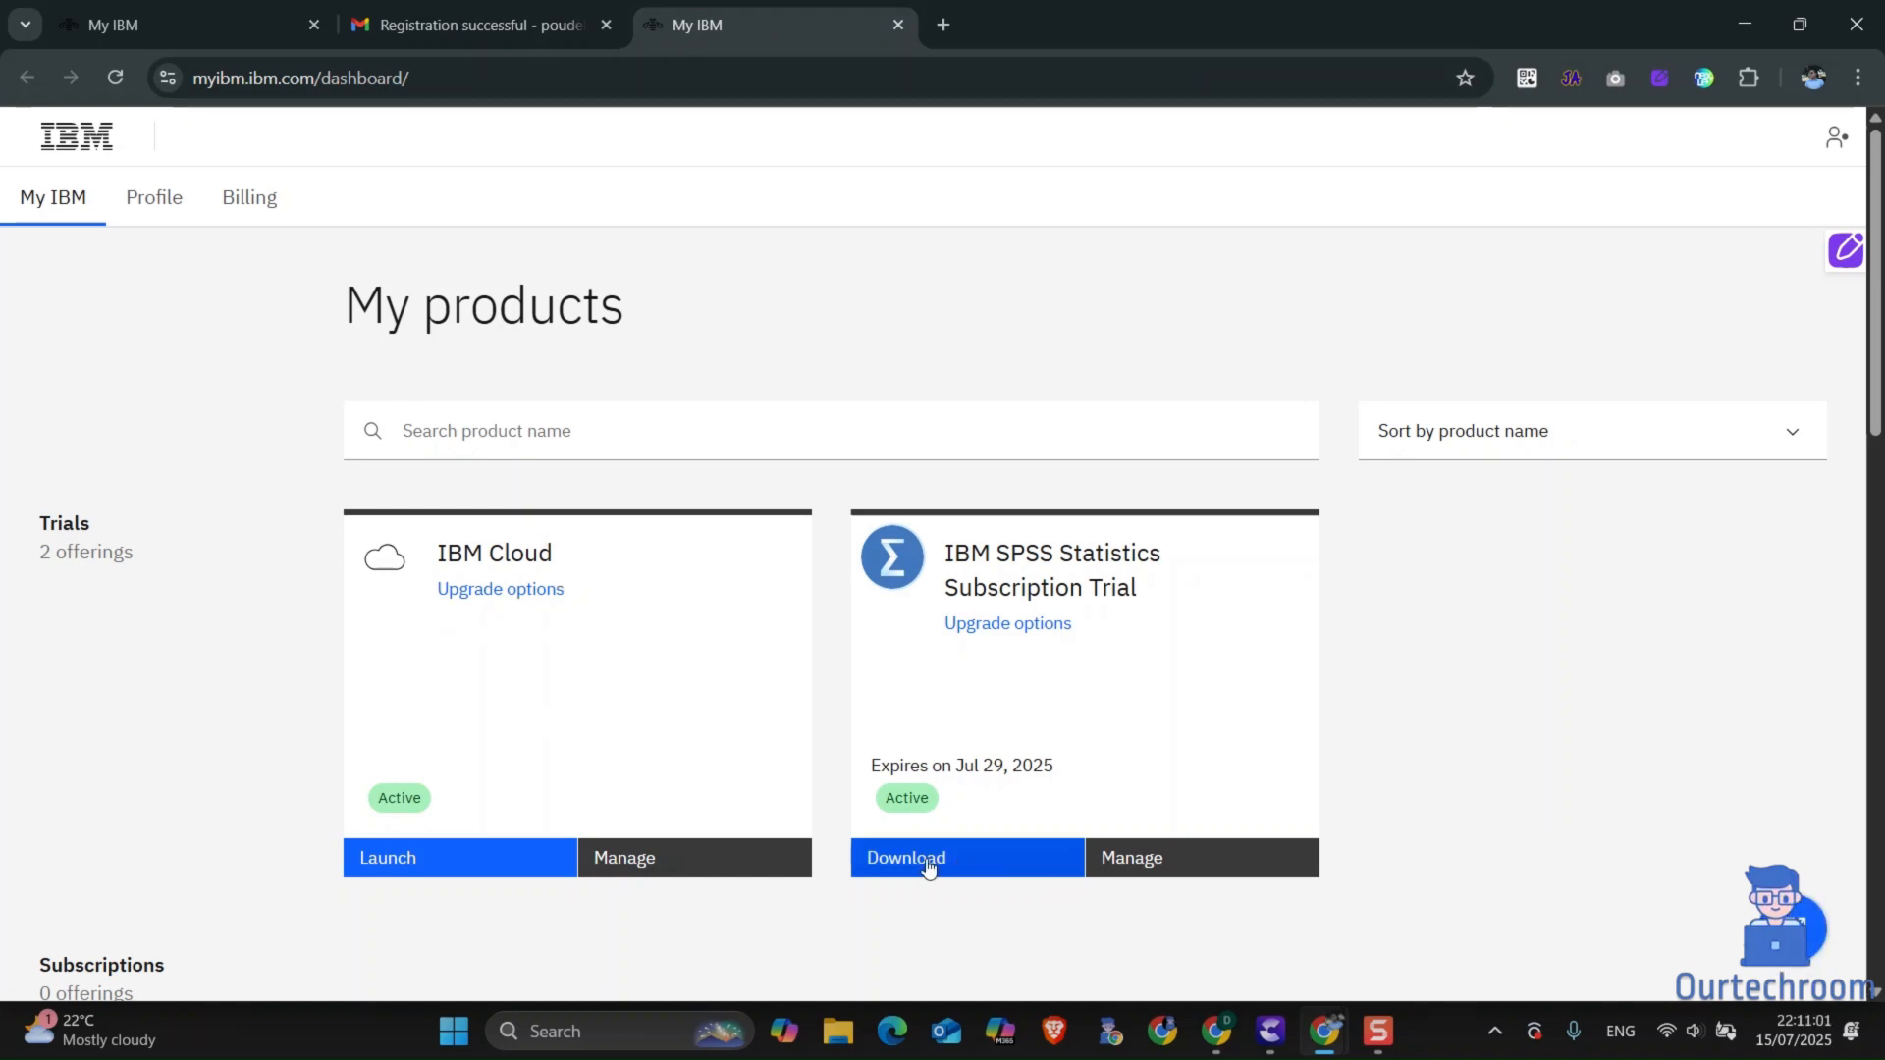
Download the Windows 64-bit trial installer SPSSStatistics.exe from the downloads section
click(905, 858)
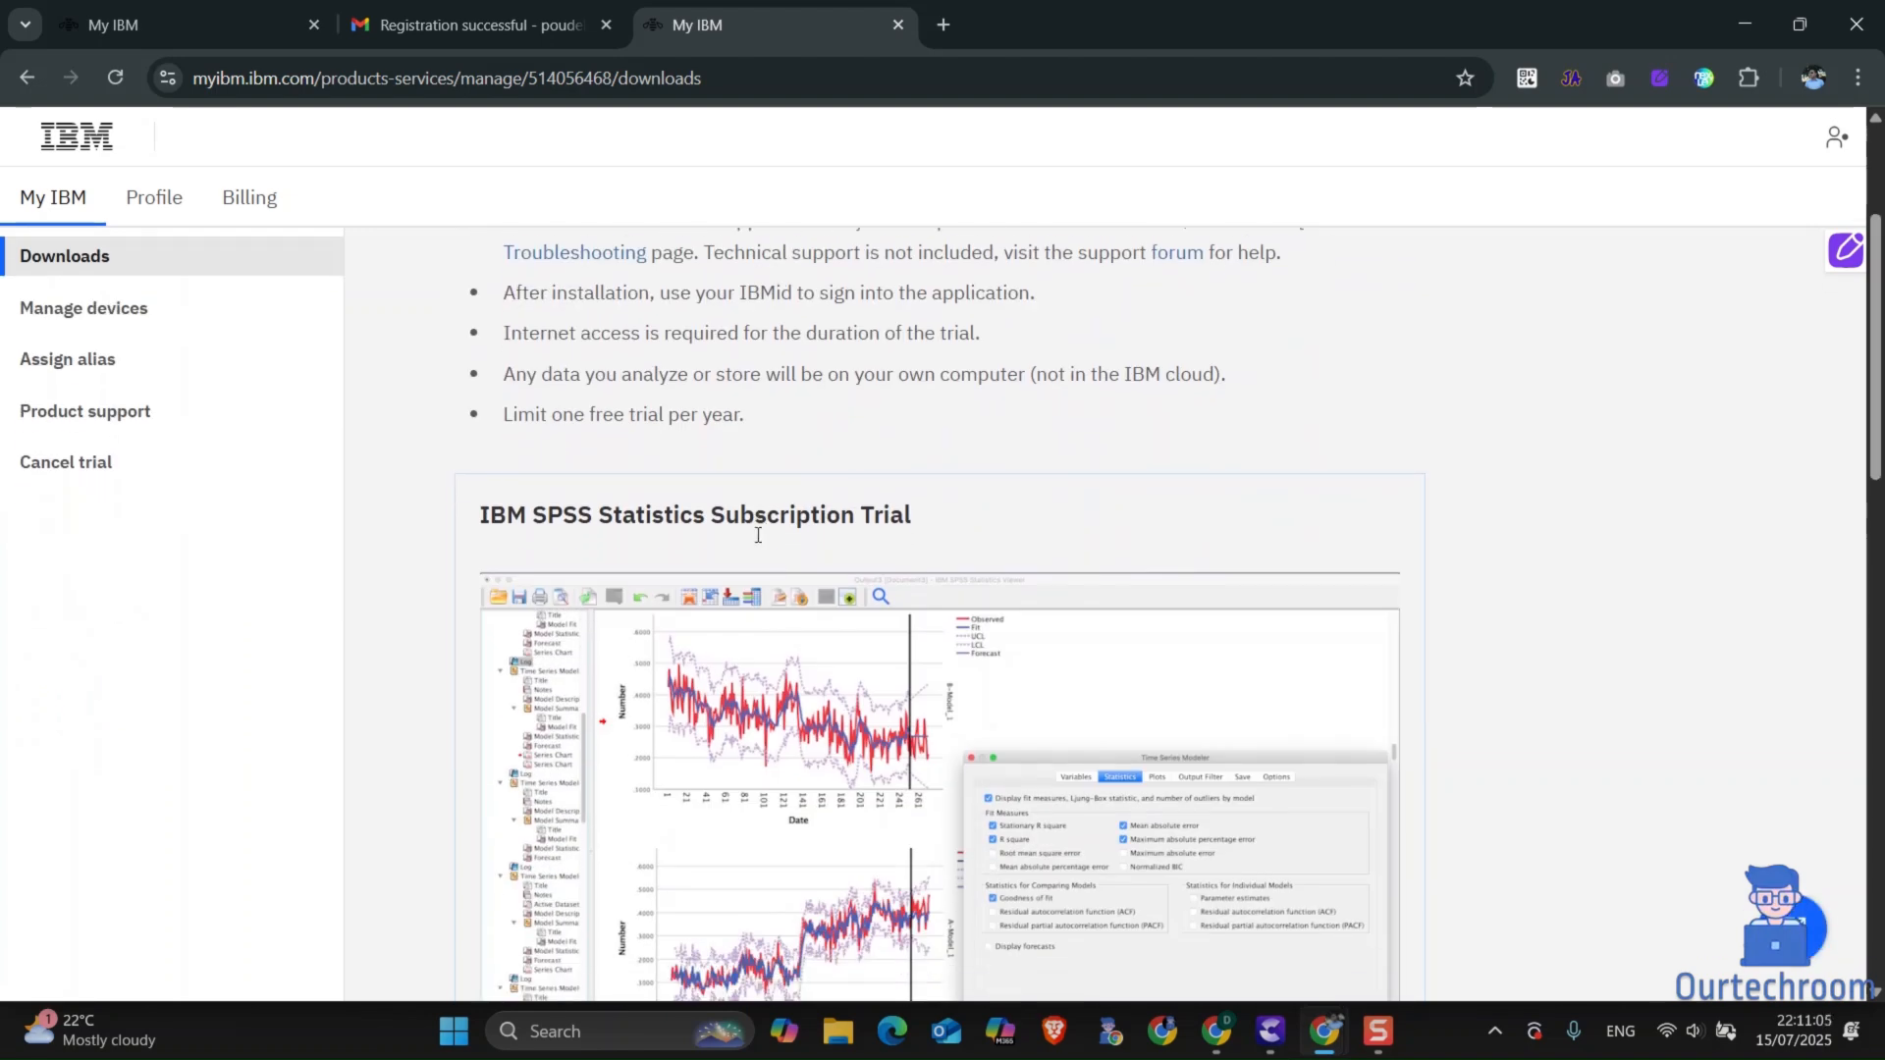
scroll(down, 3)
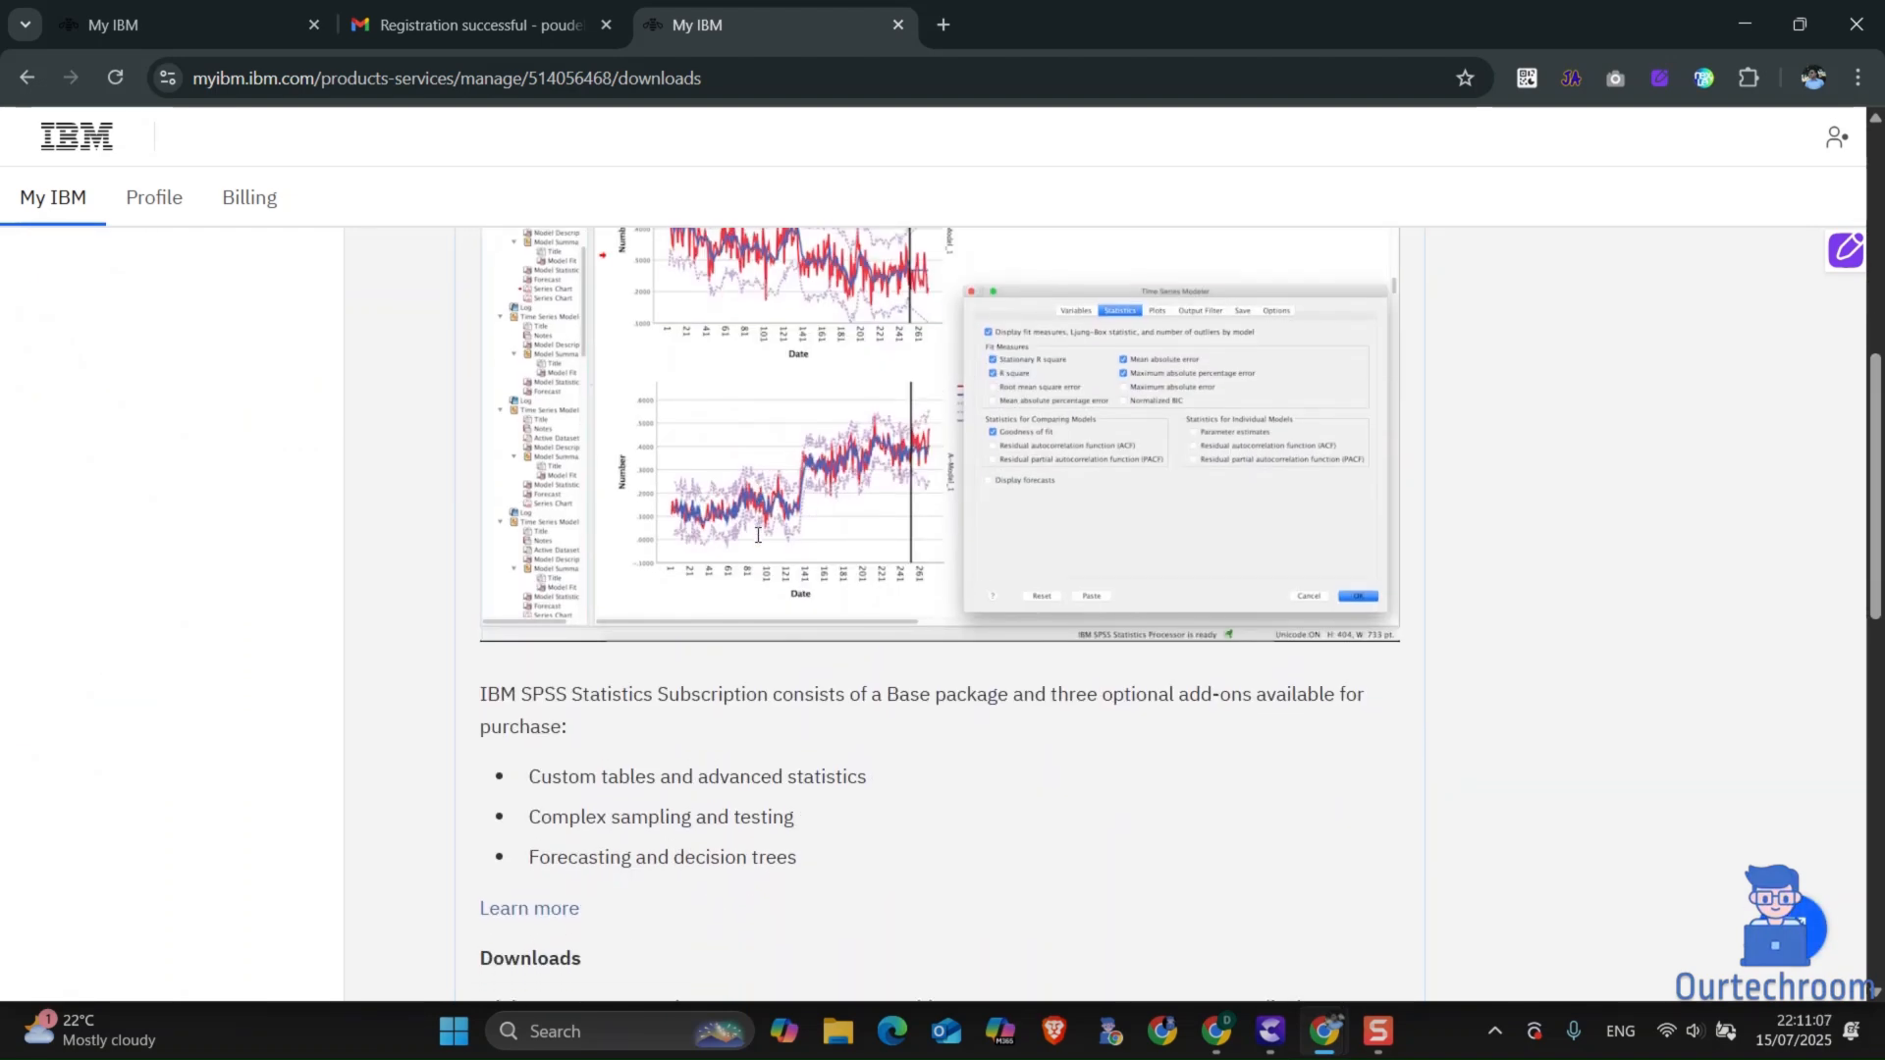
scroll(down, 3)
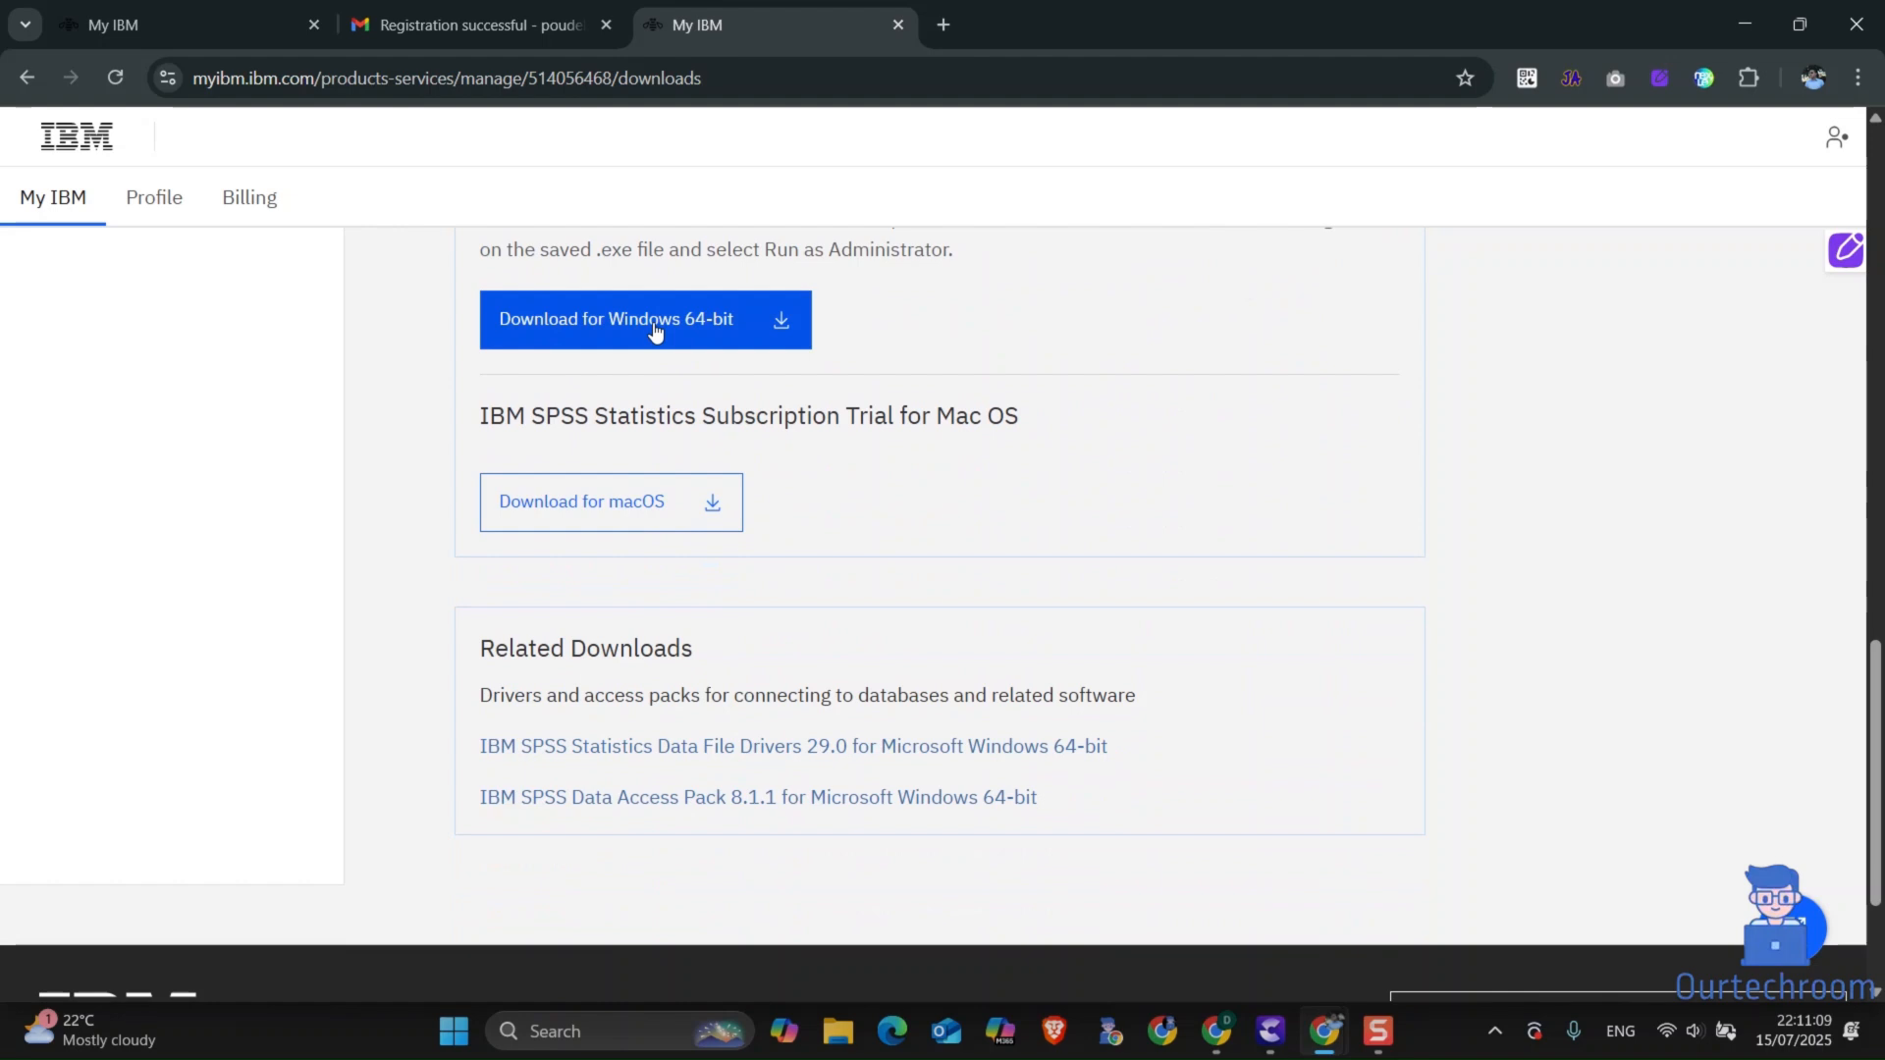
click(614, 318)
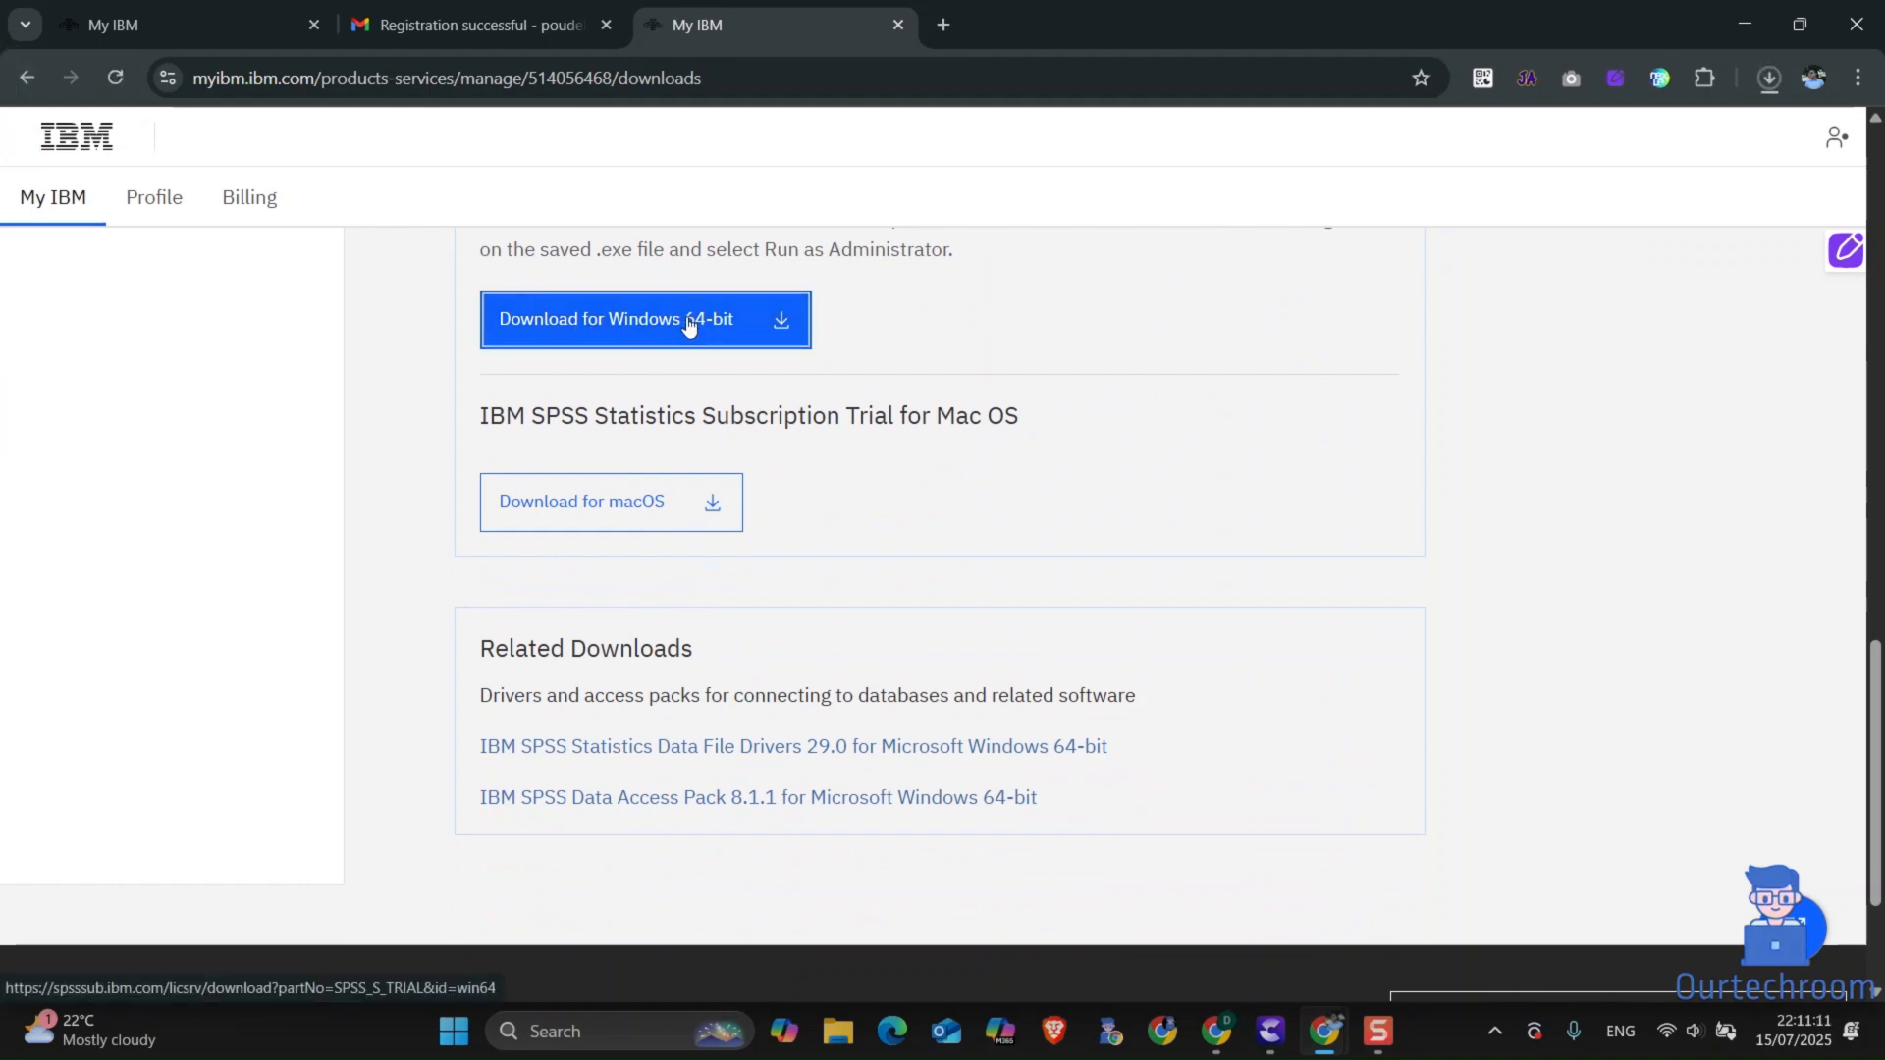
click(646, 318)
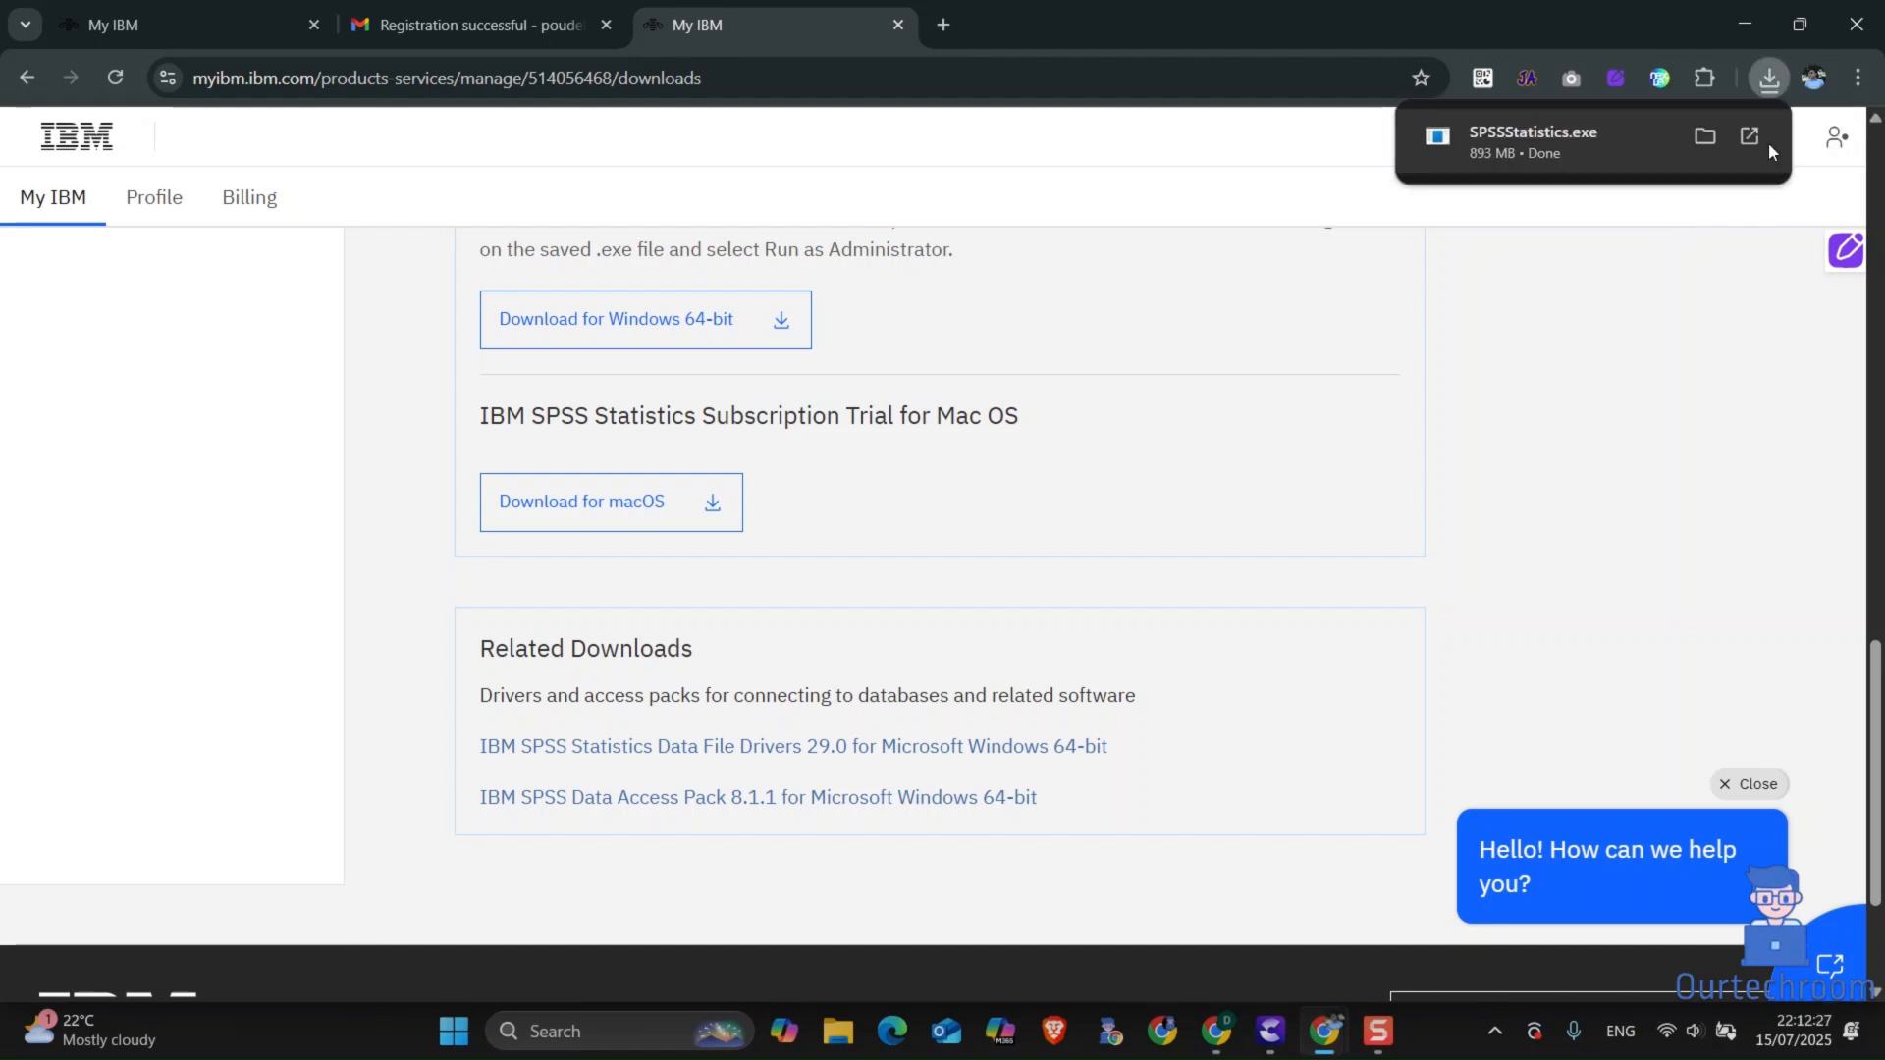
Locate SPSSStatistics.exe in its download folder and run it
click(1704, 135)
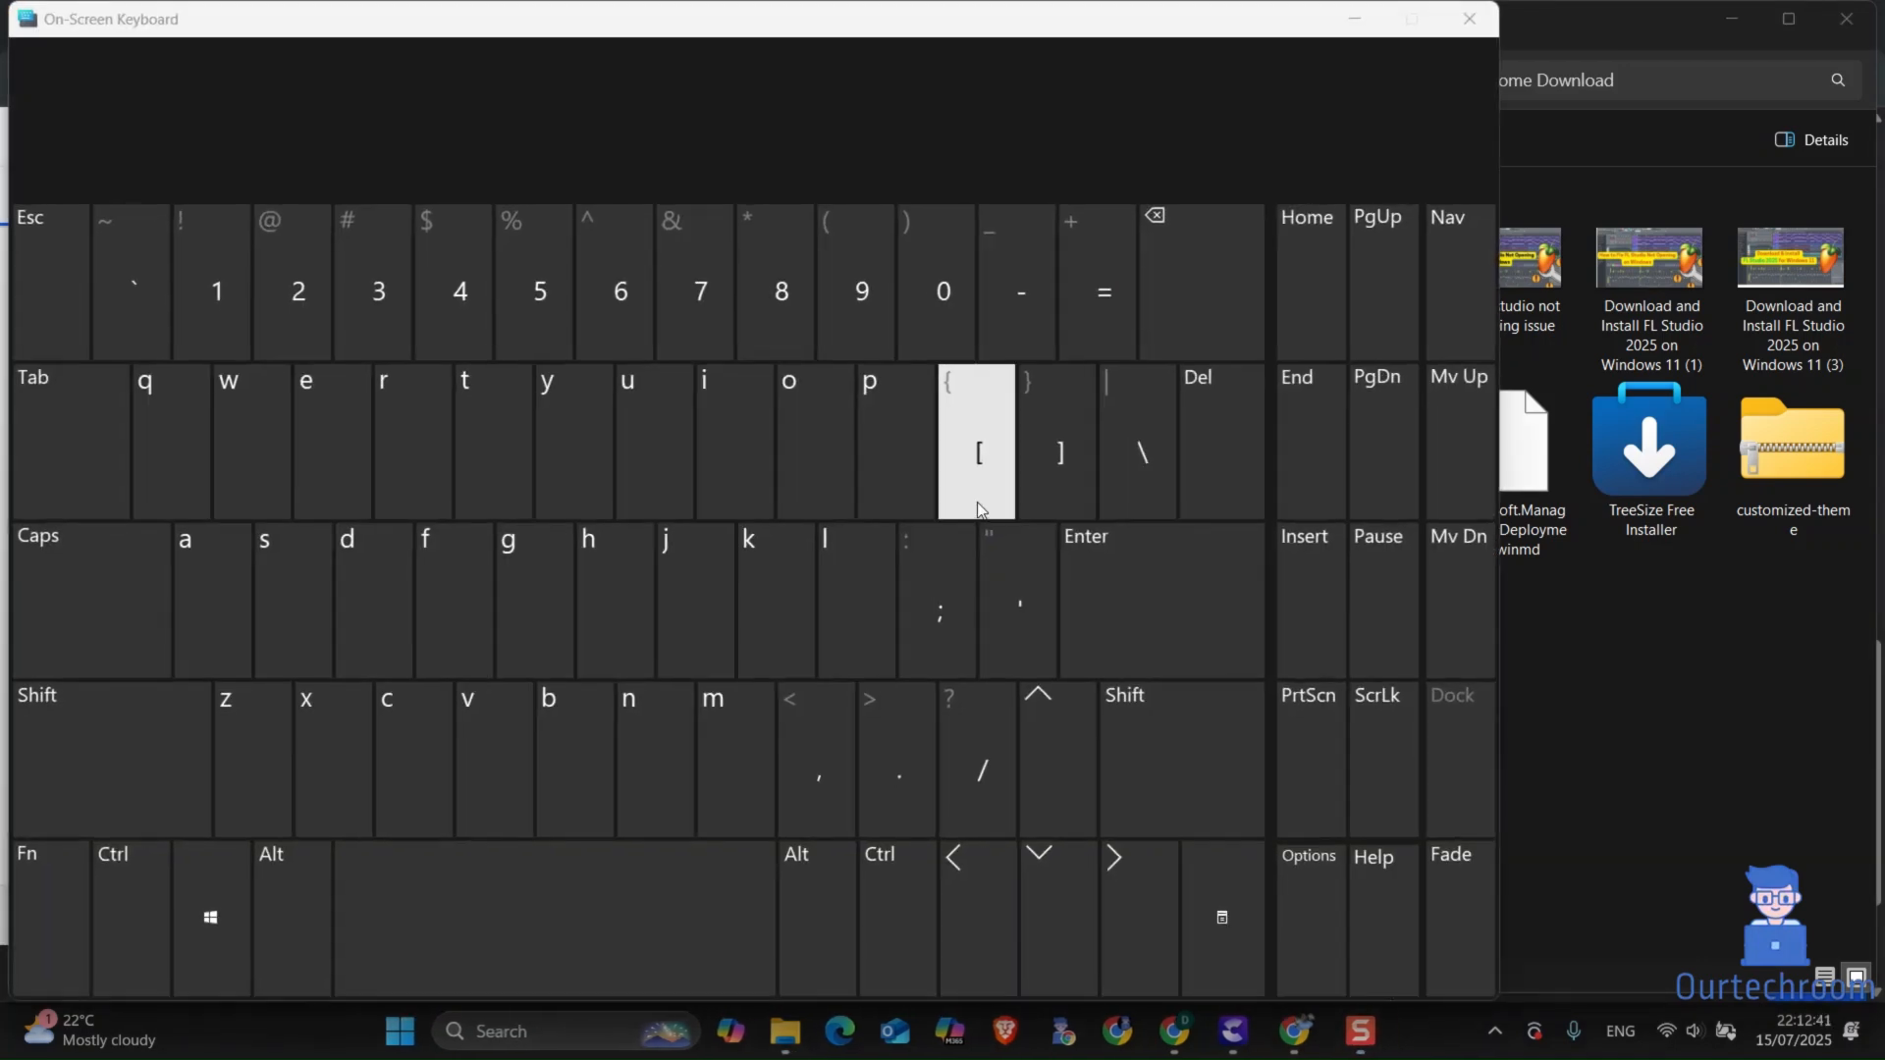
click(1465, 17)
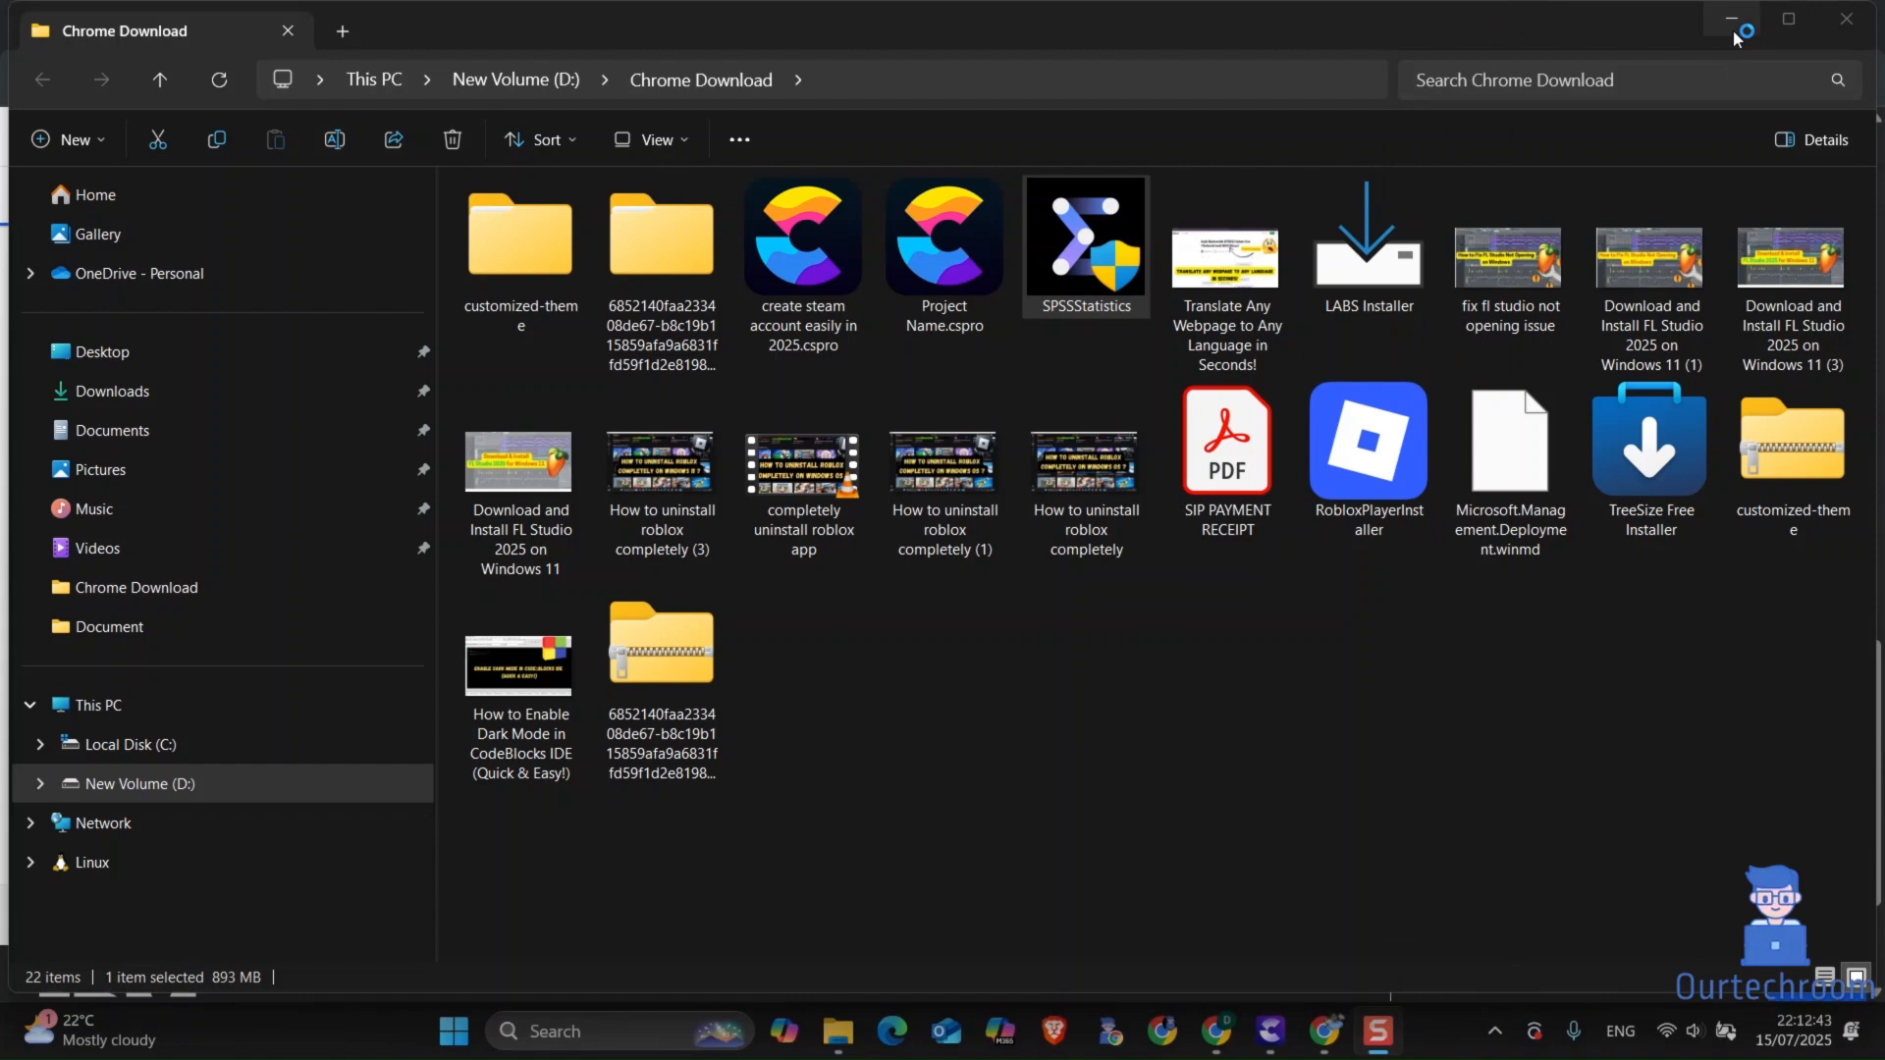
double_click(1080, 240)
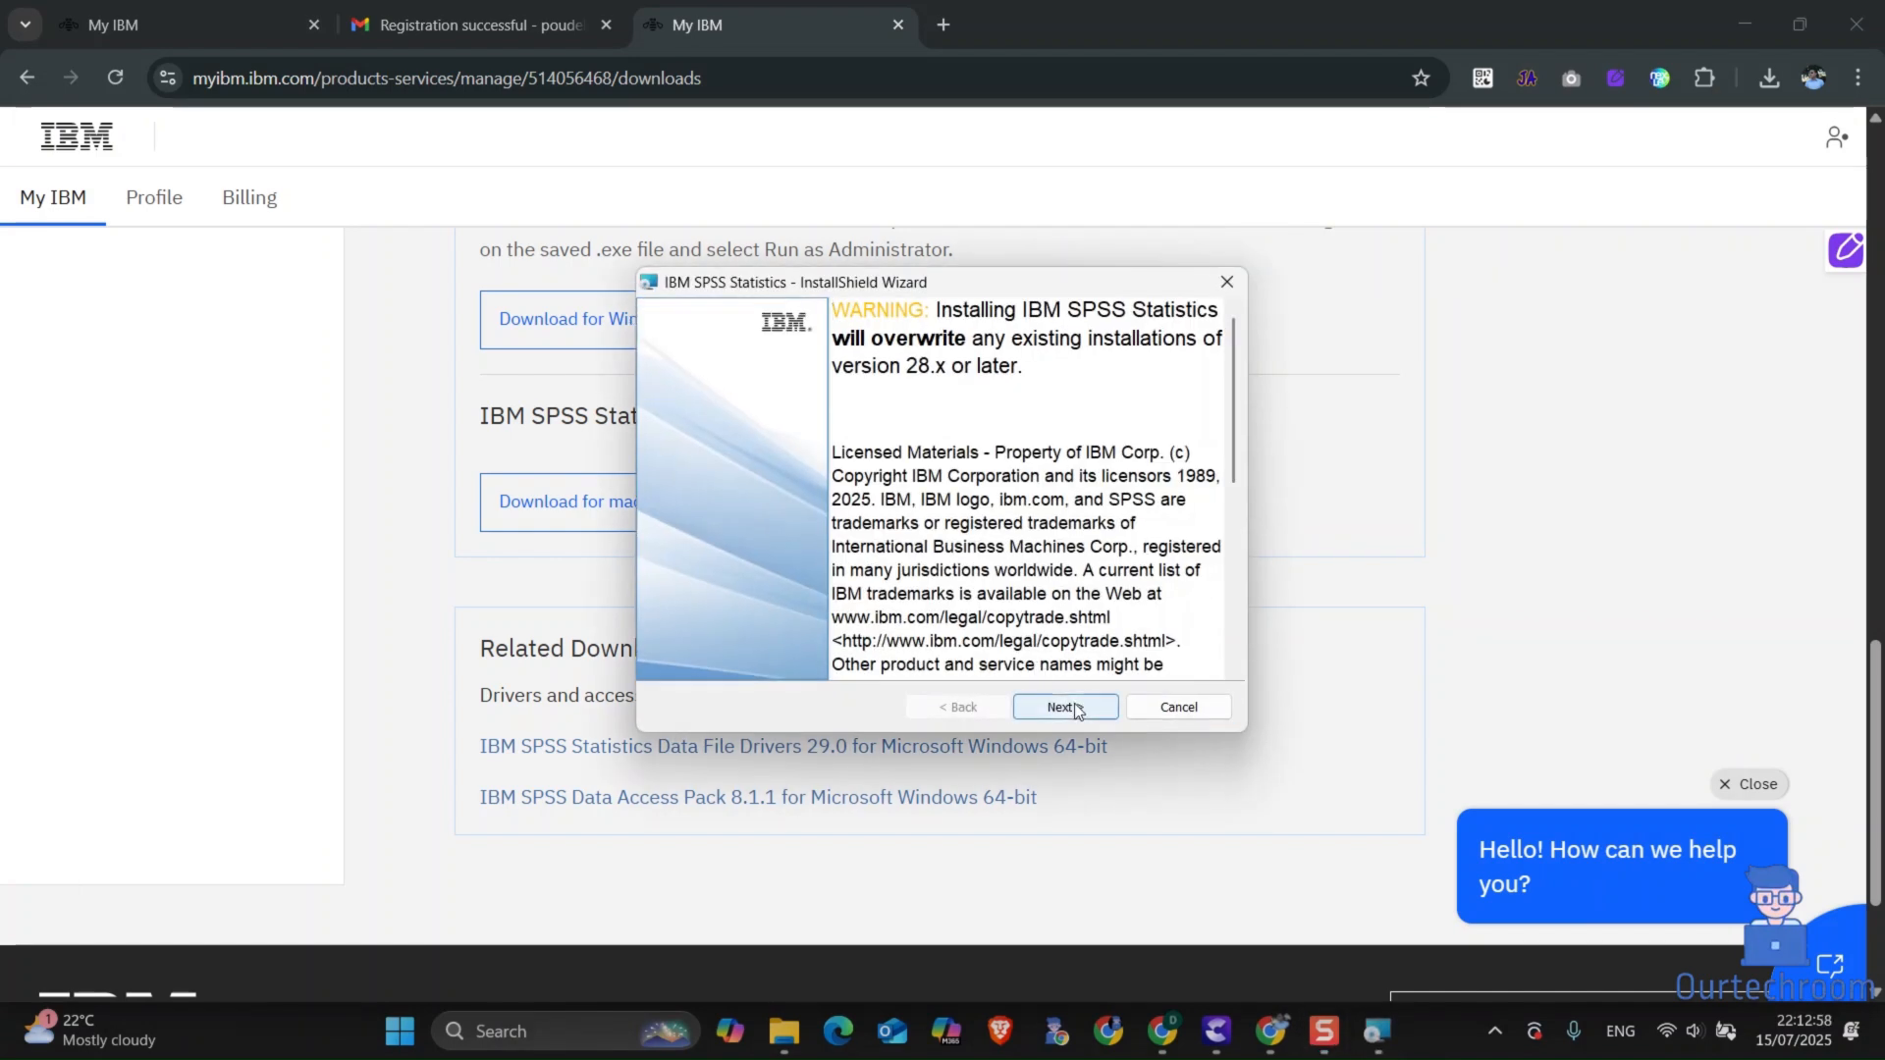
Accept the license, install to C:\Program Files\IBM\SPSS Statistics, and finish launching SPSS
click(1062, 706)
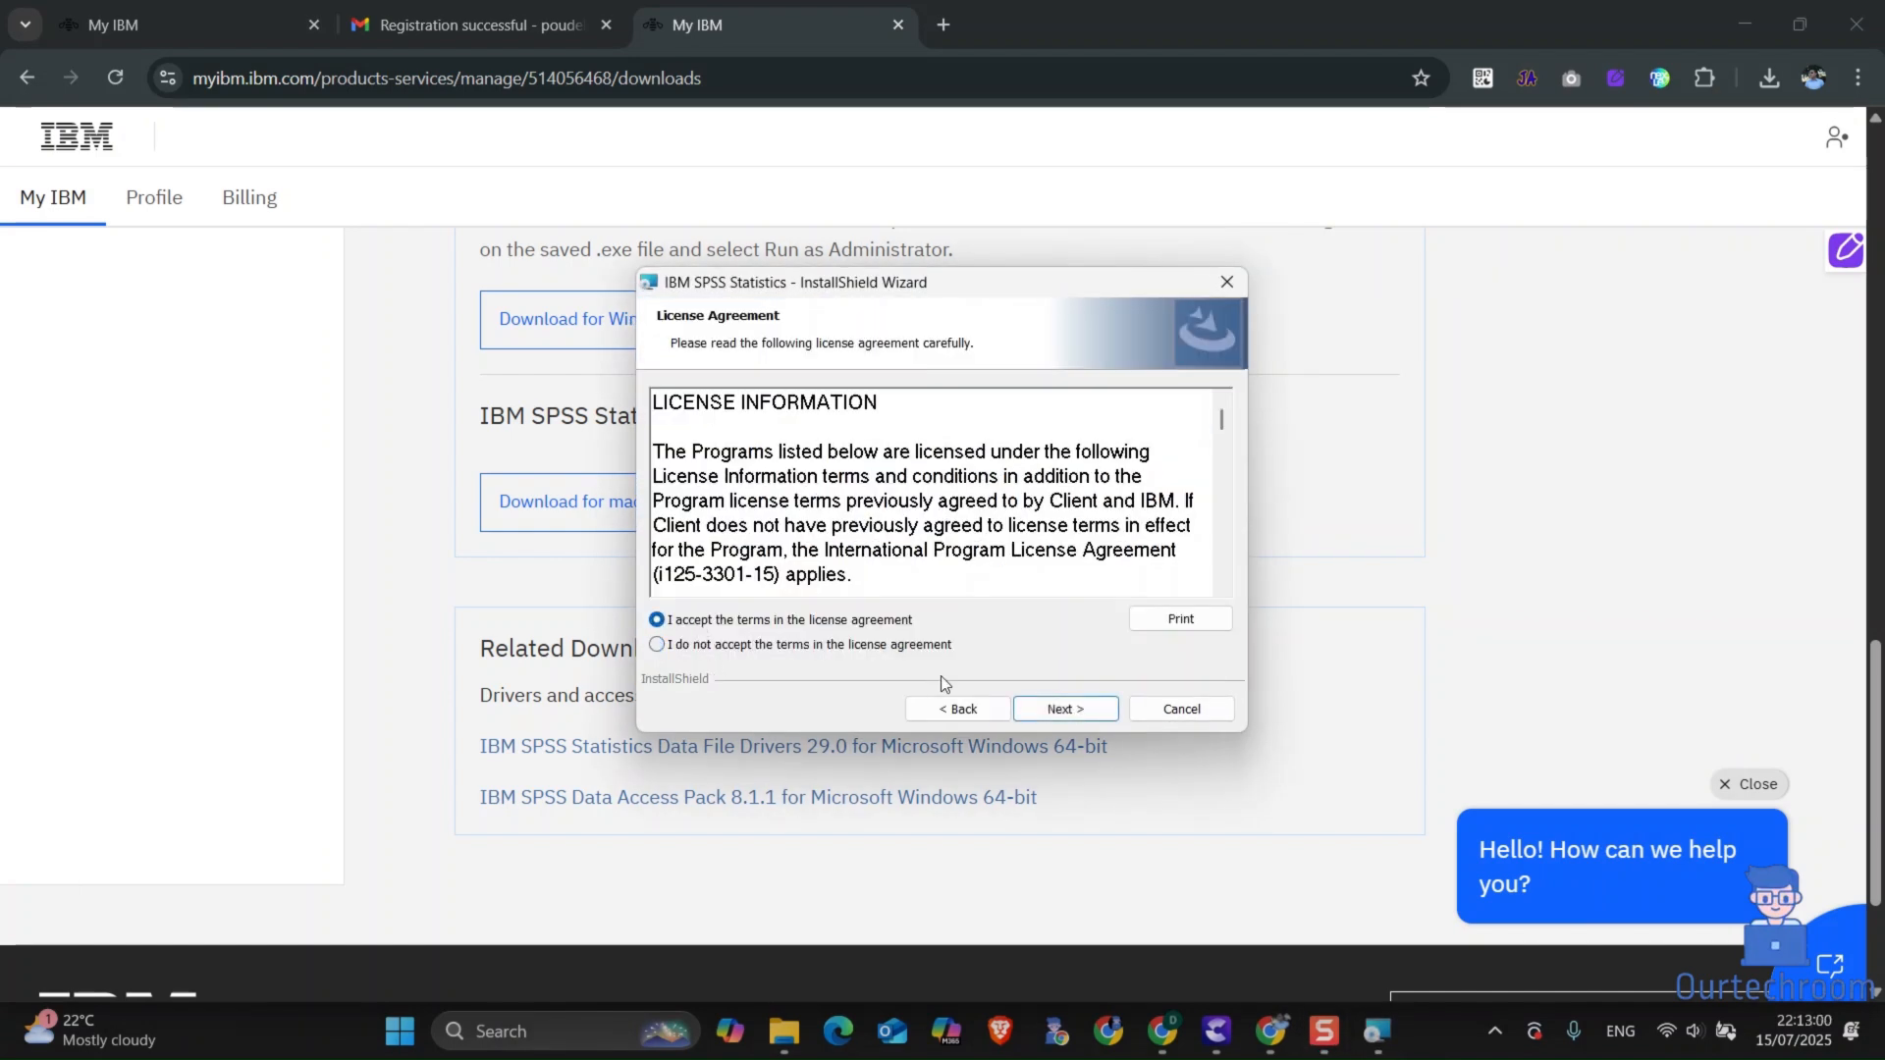
click(1062, 709)
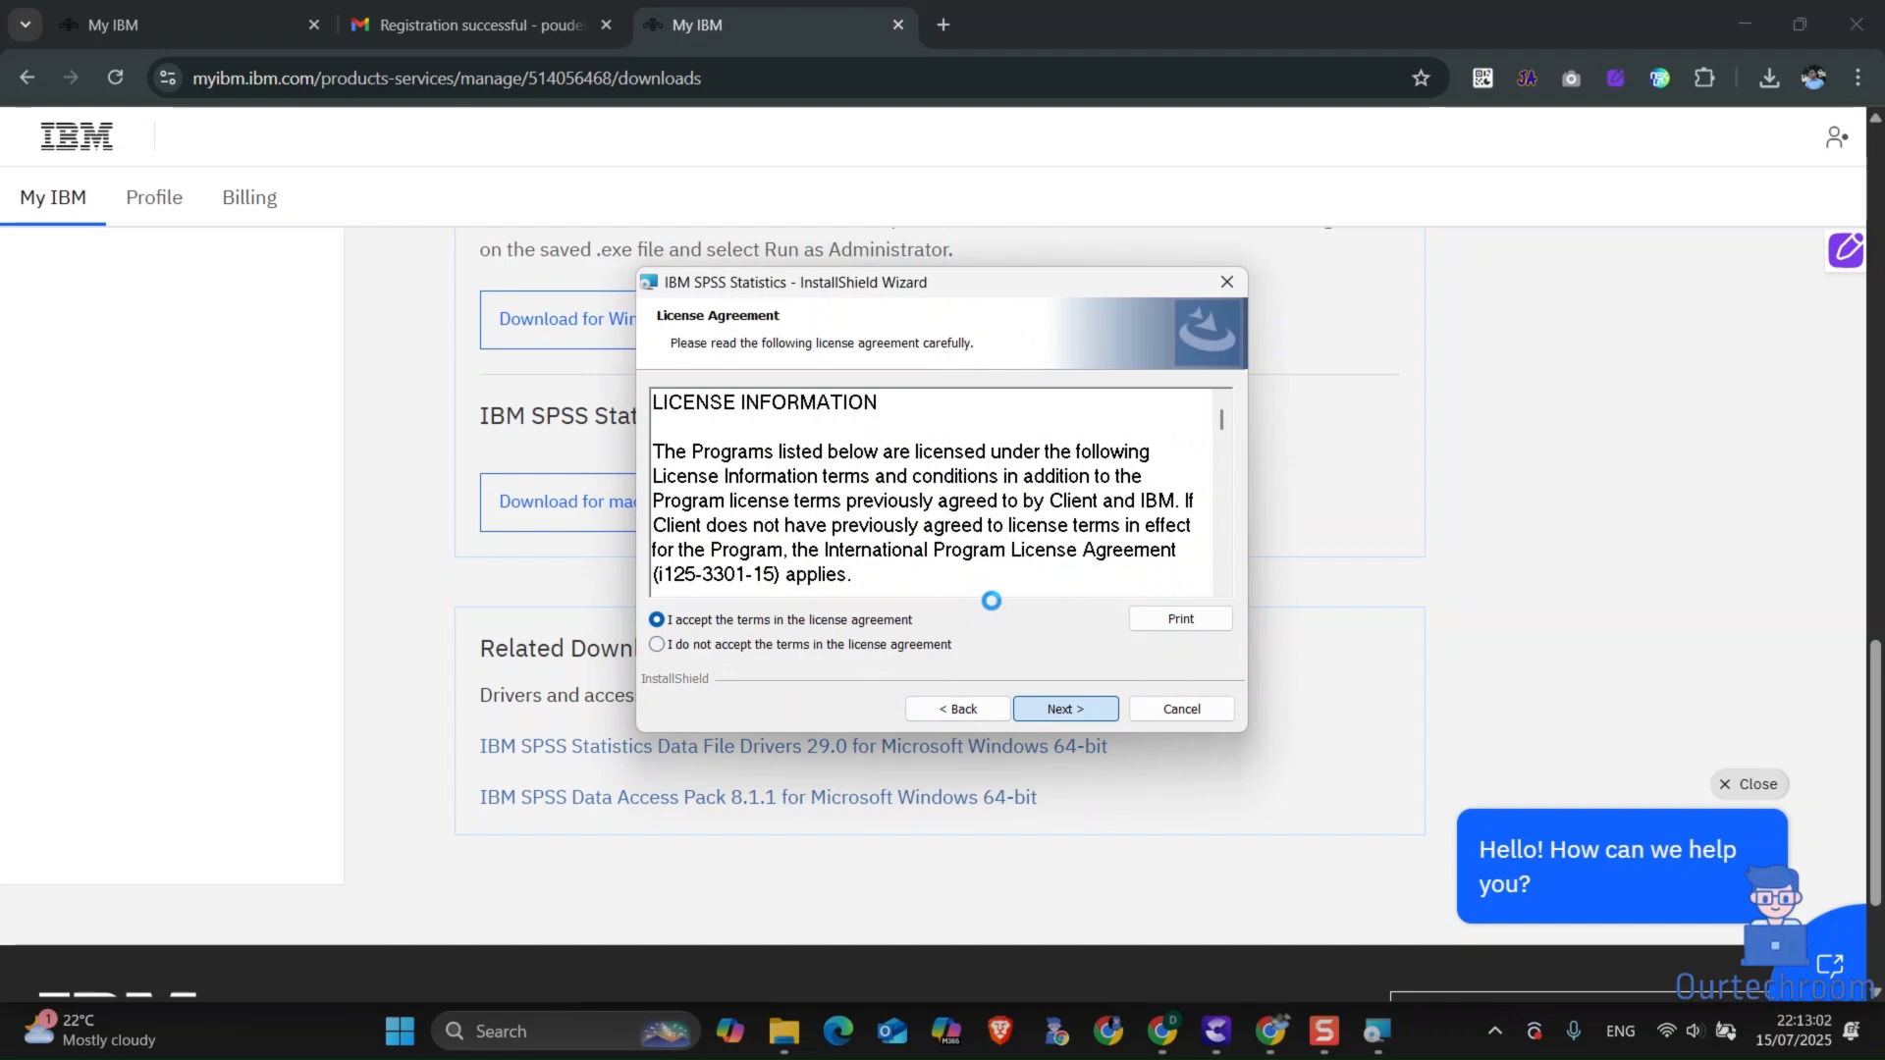
click(1063, 709)
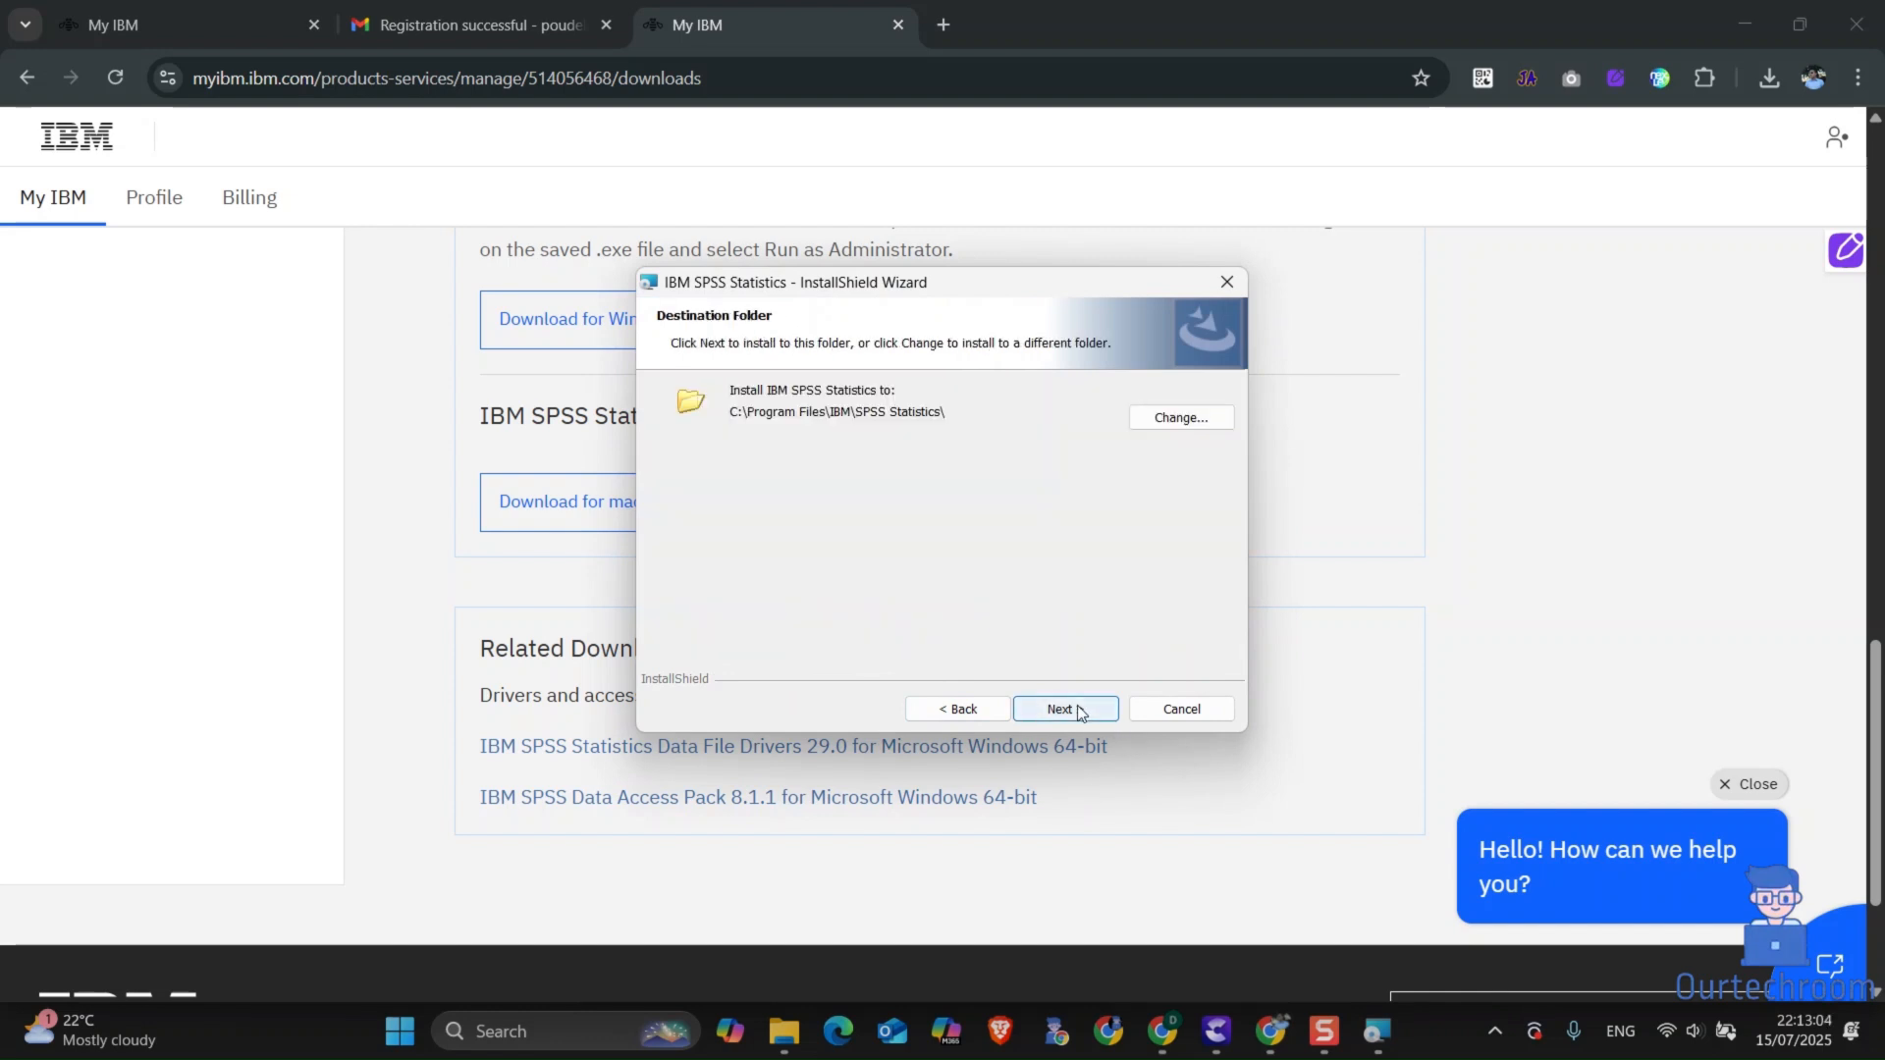
click(1062, 709)
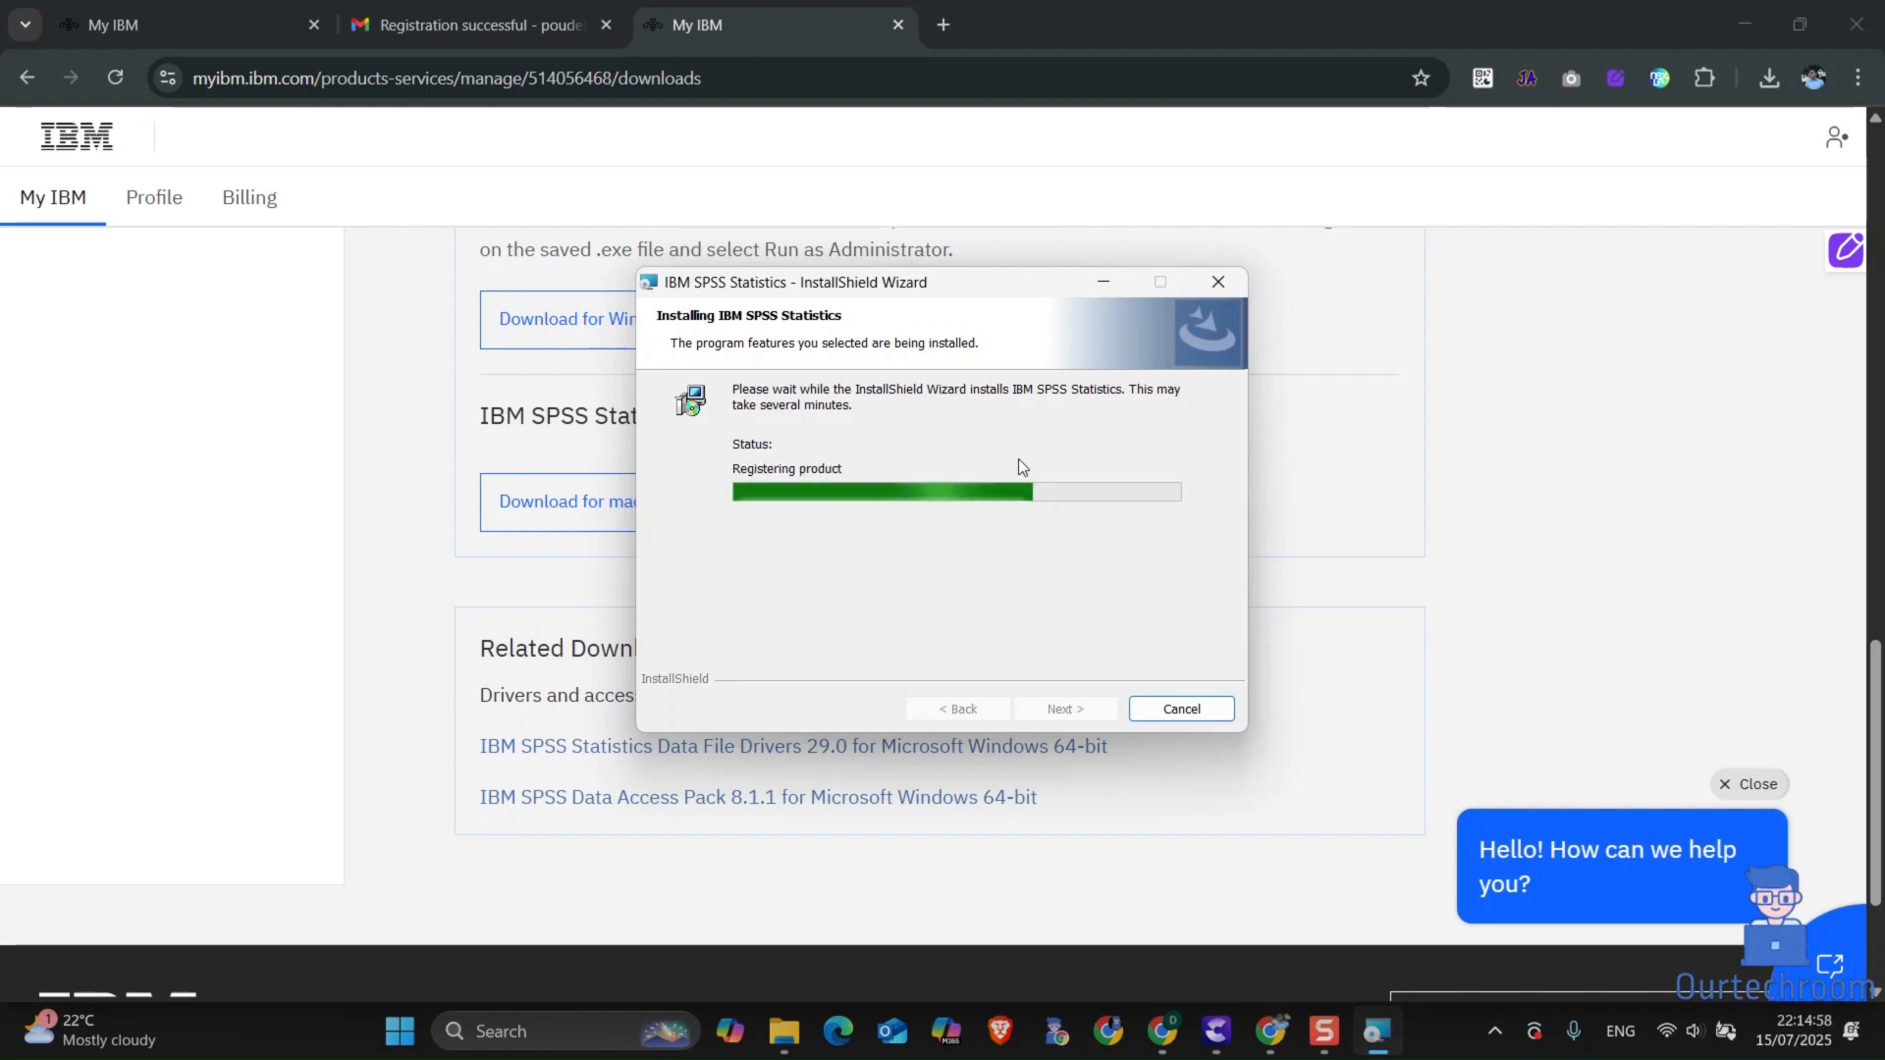
mouse_move(1101, 514)
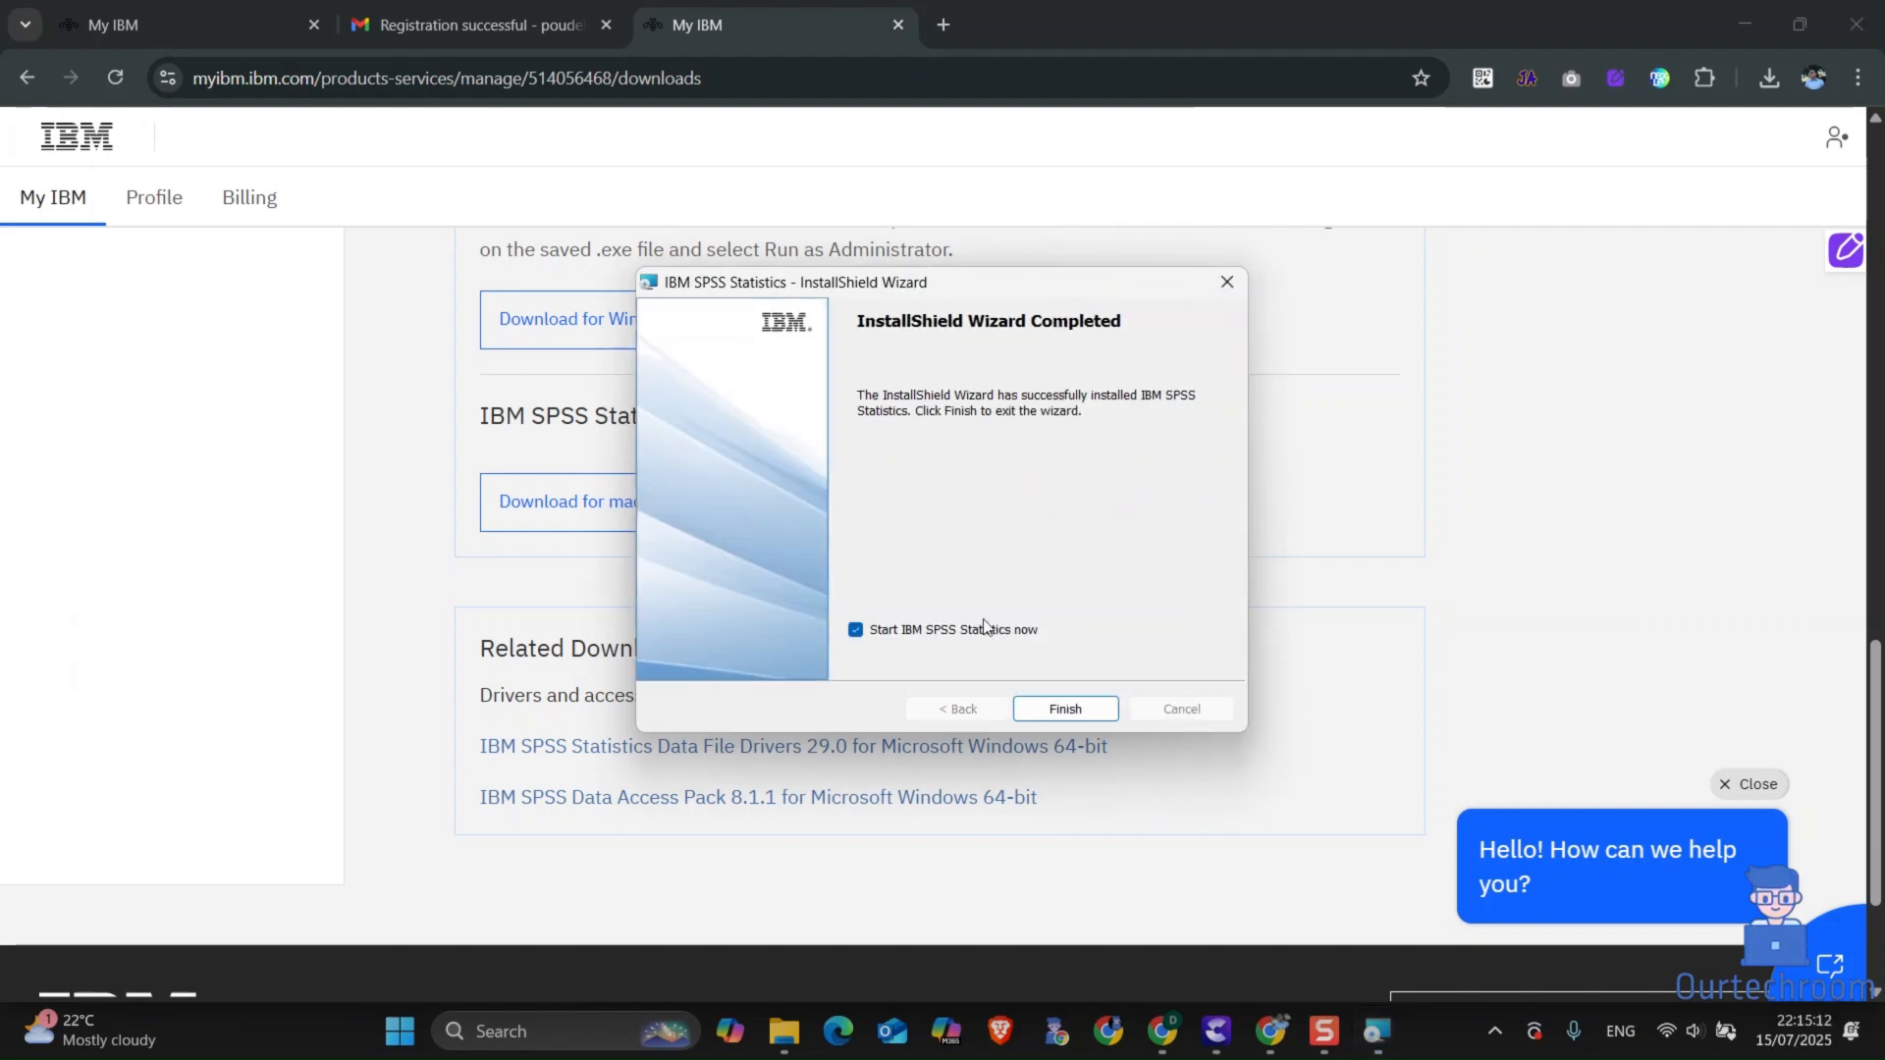
click(1062, 709)
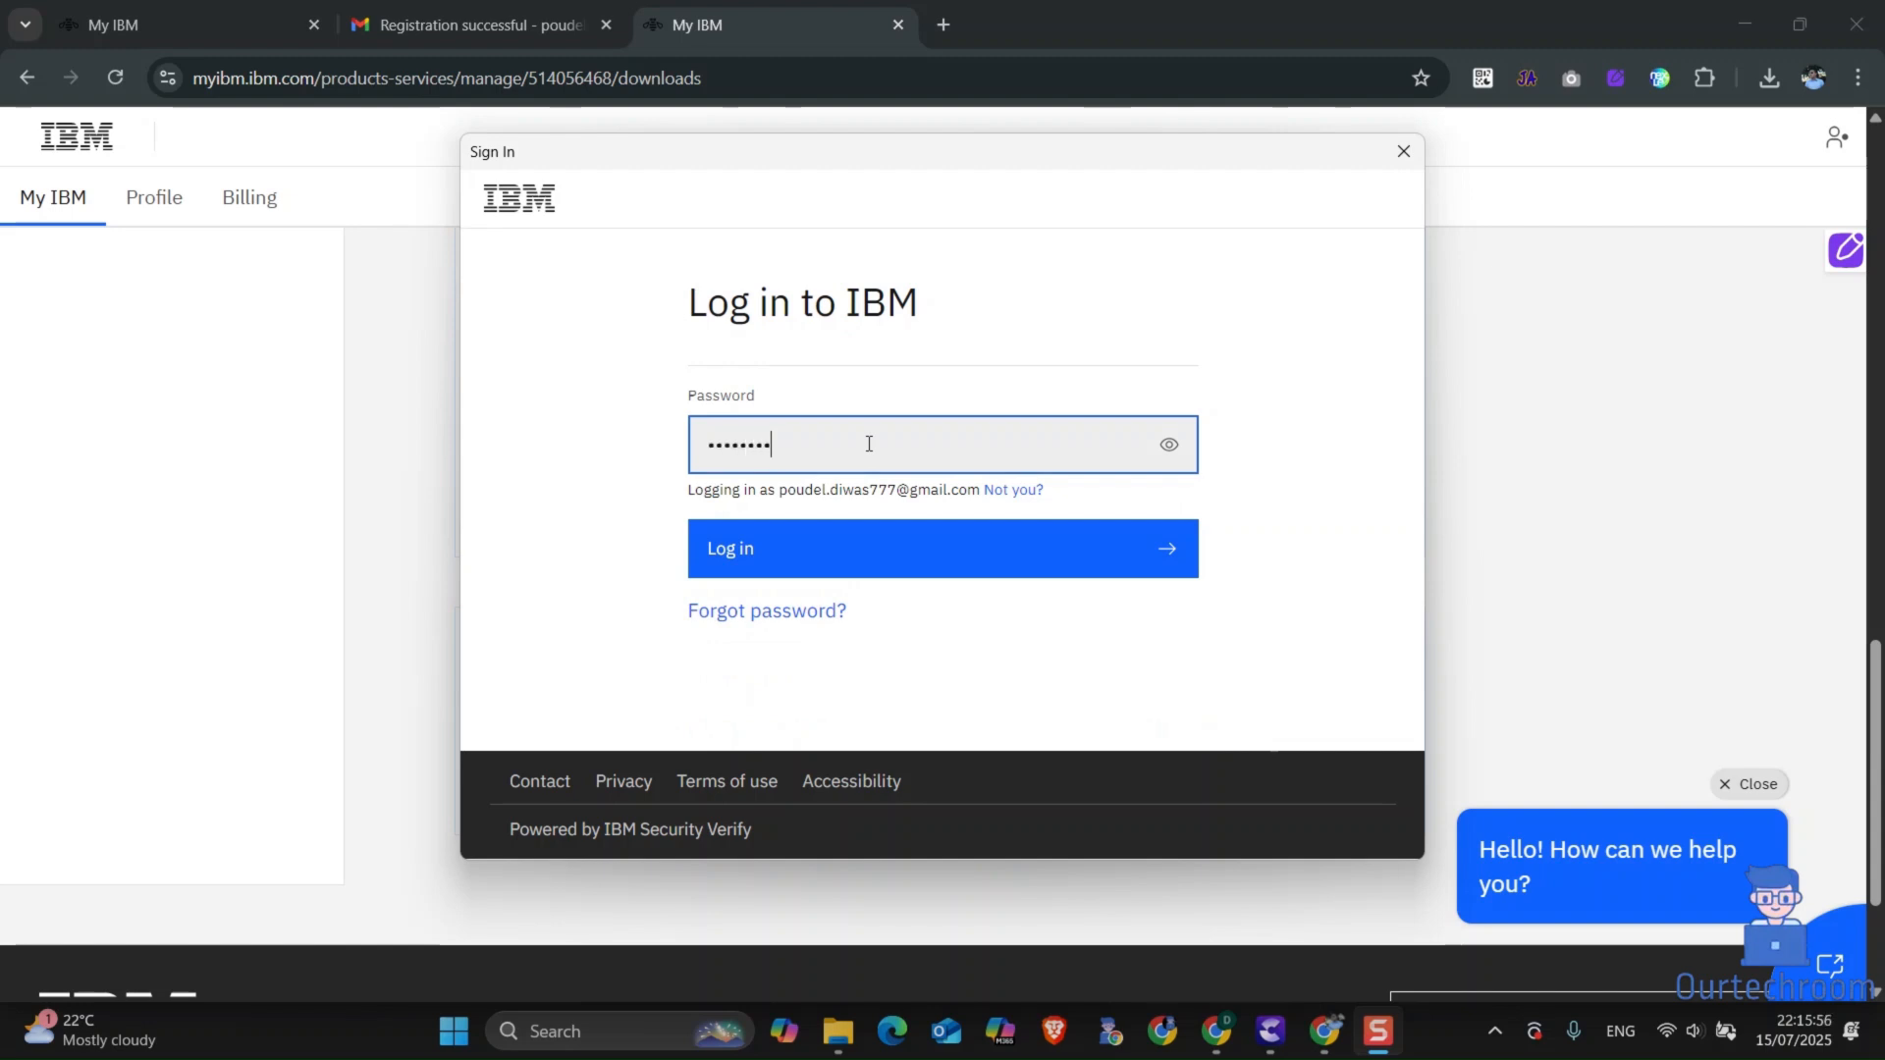
Log in with the IBM password and allow SPSS network access in the firewall prompt
click(940, 547)
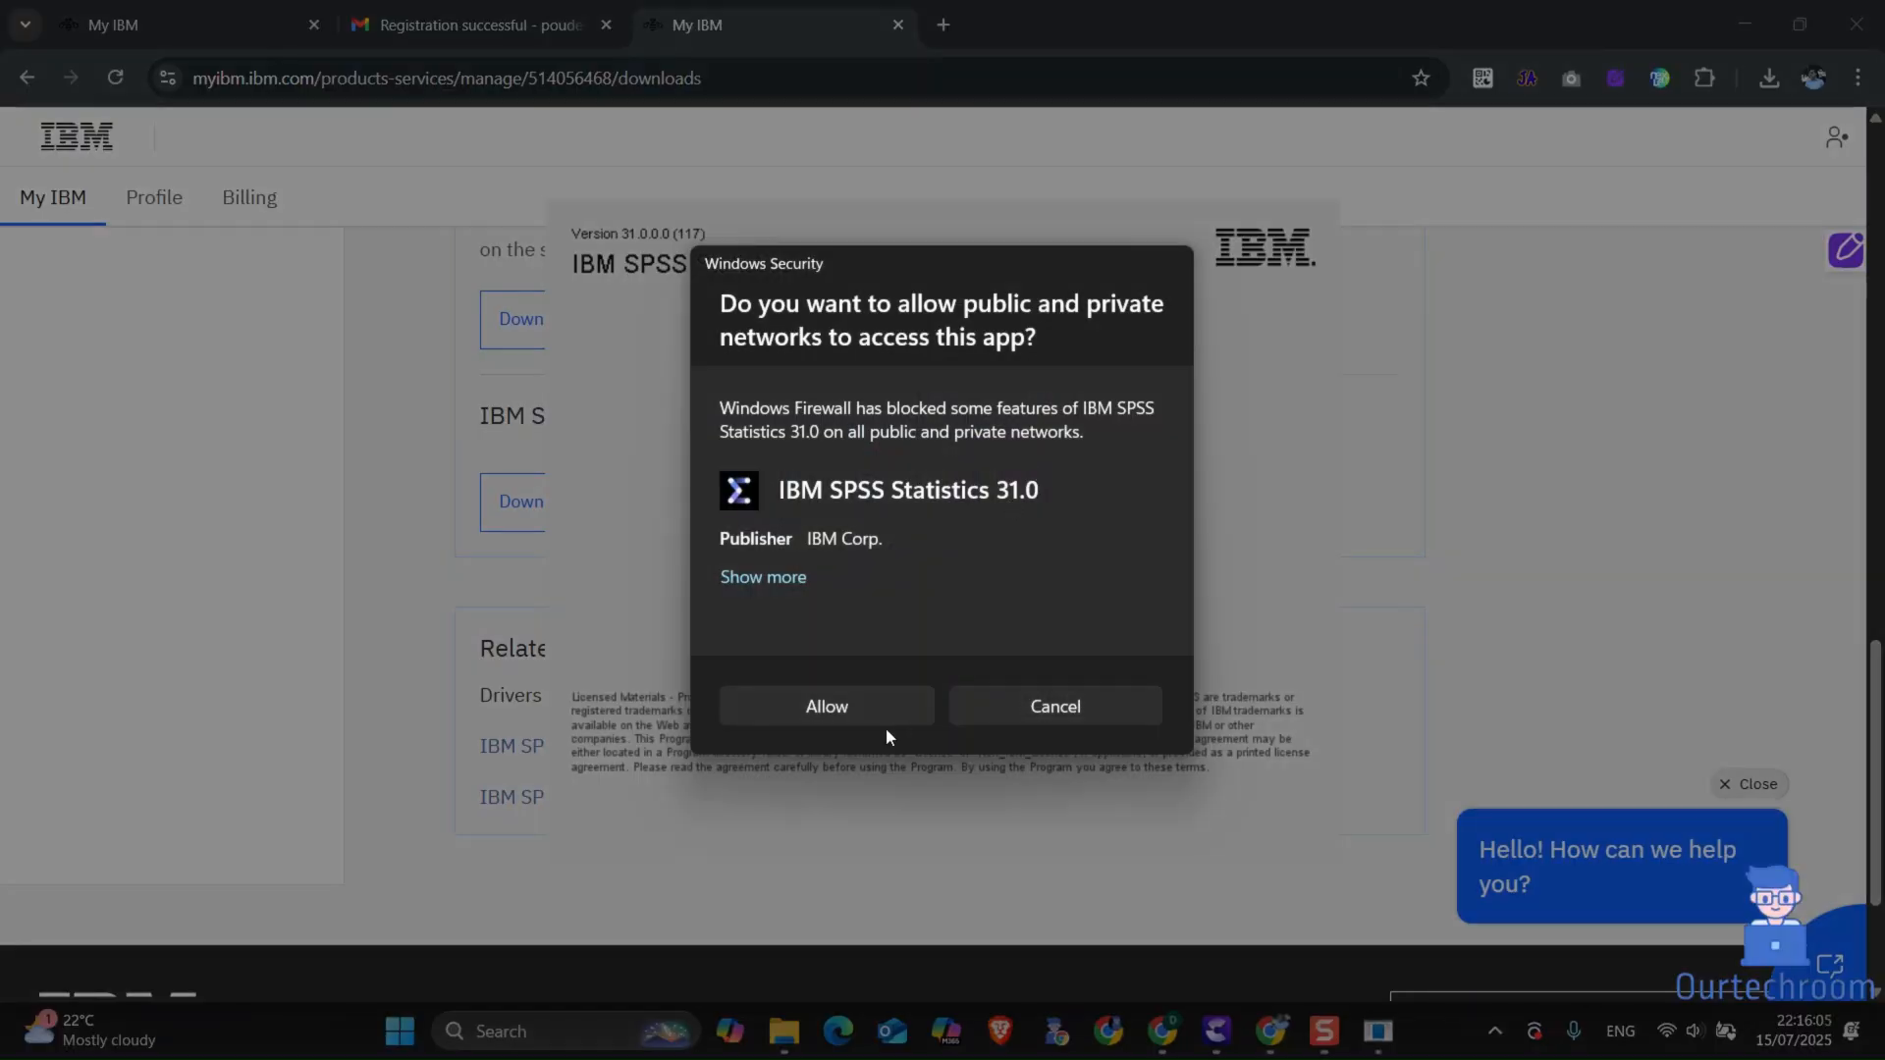
click(827, 705)
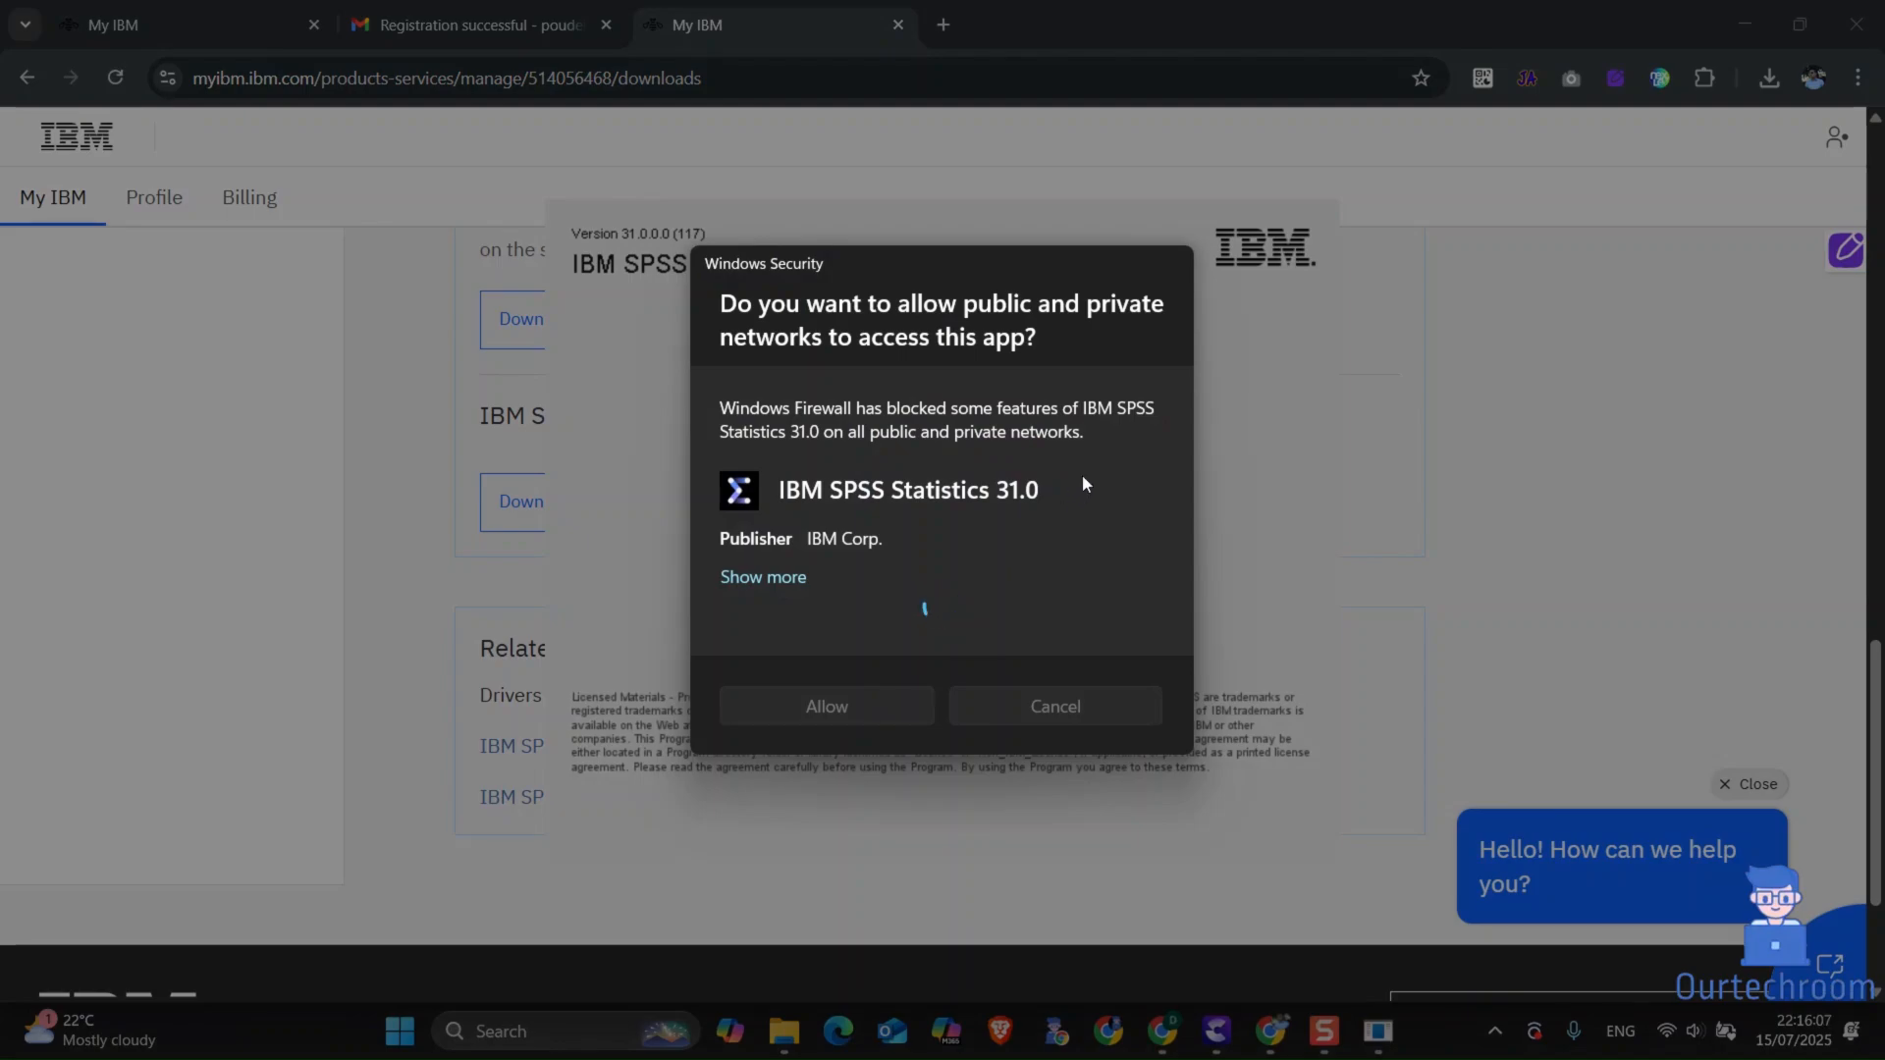
click(824, 705)
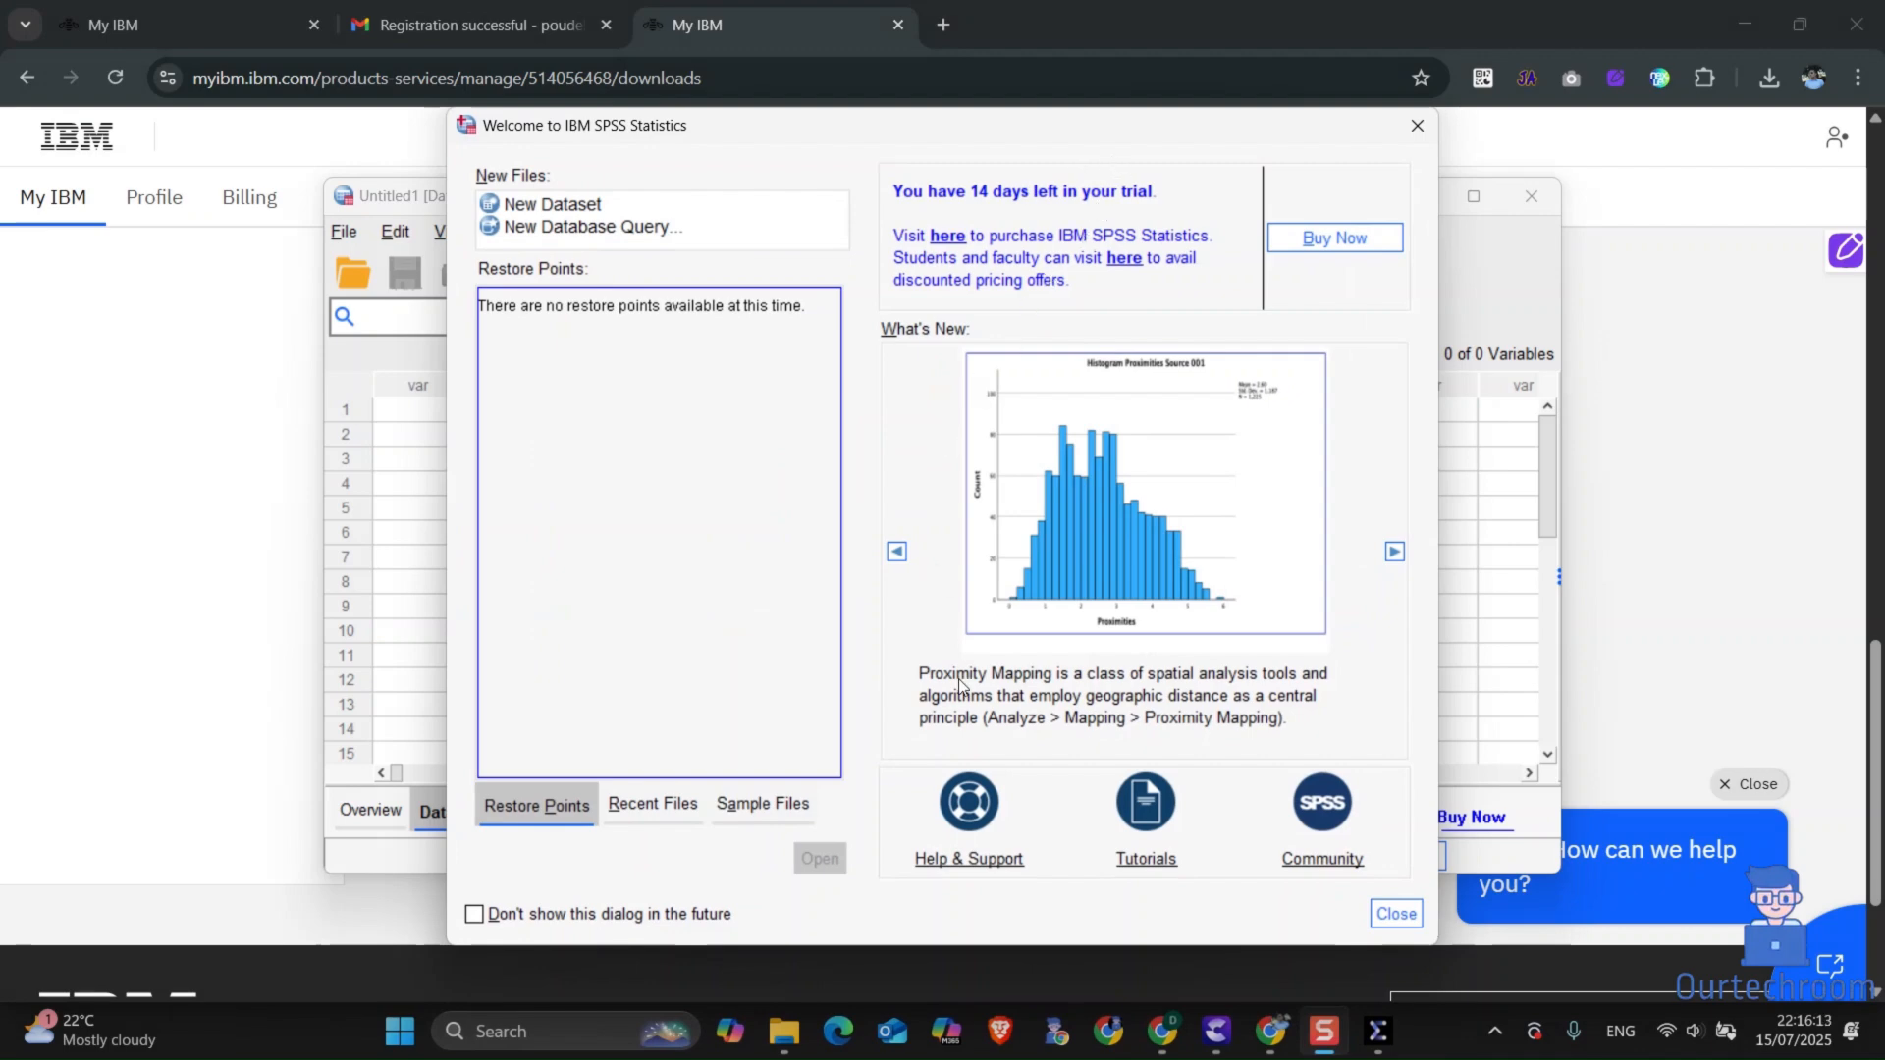
Close the Welcome dialog, maximize the Data Editor and select a cell in the empty grid
click(1394, 913)
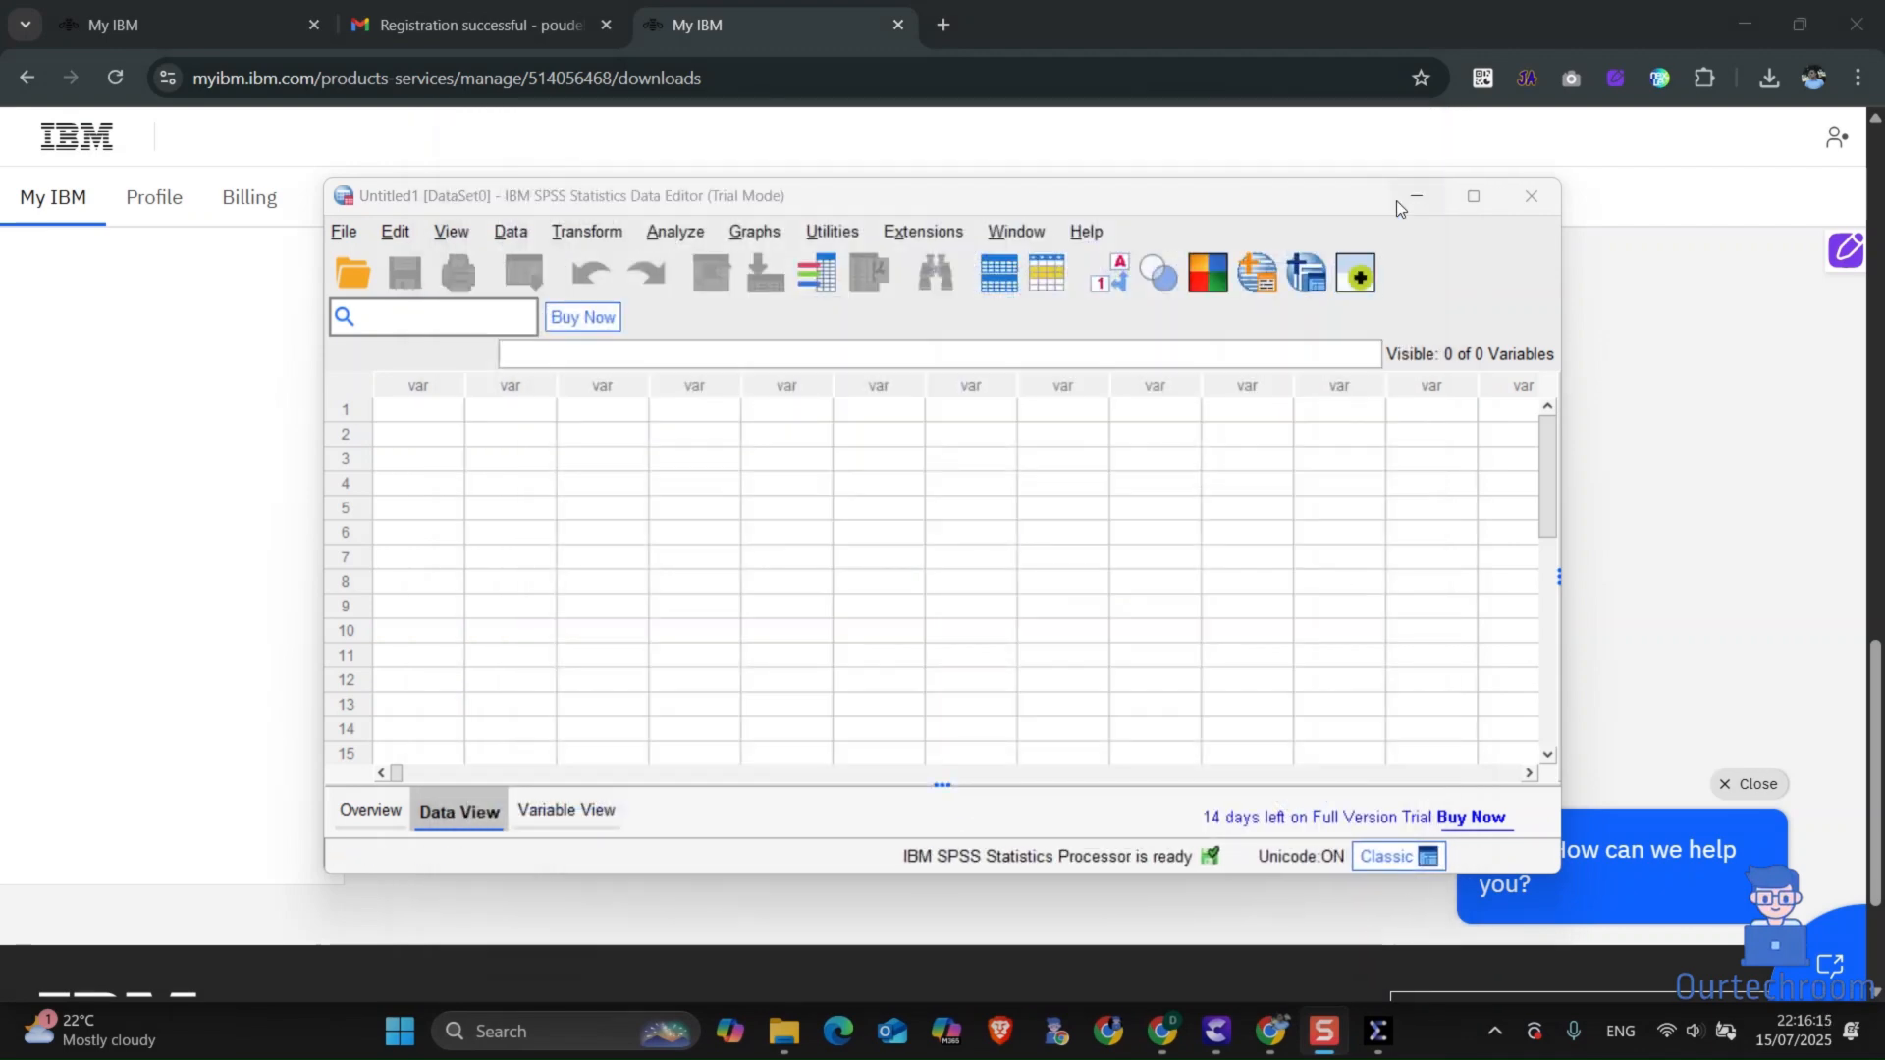
click(1471, 196)
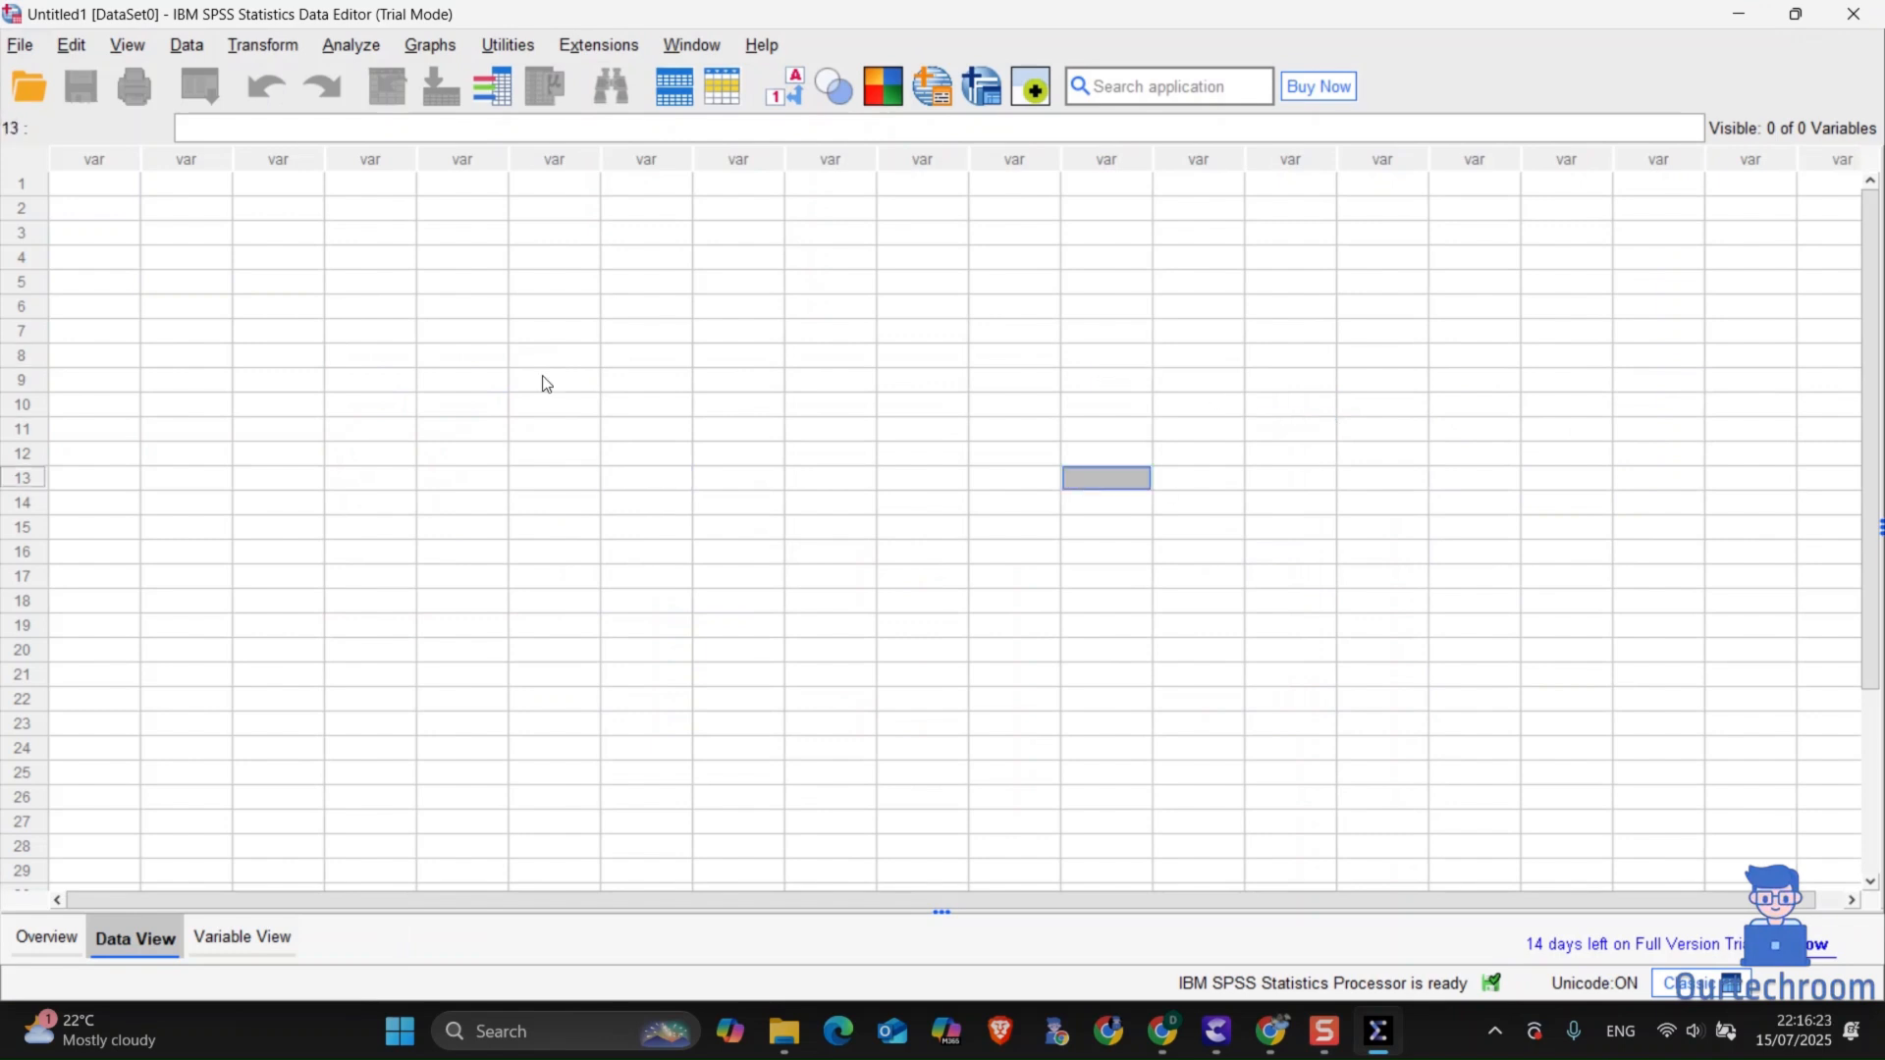
click(921, 500)
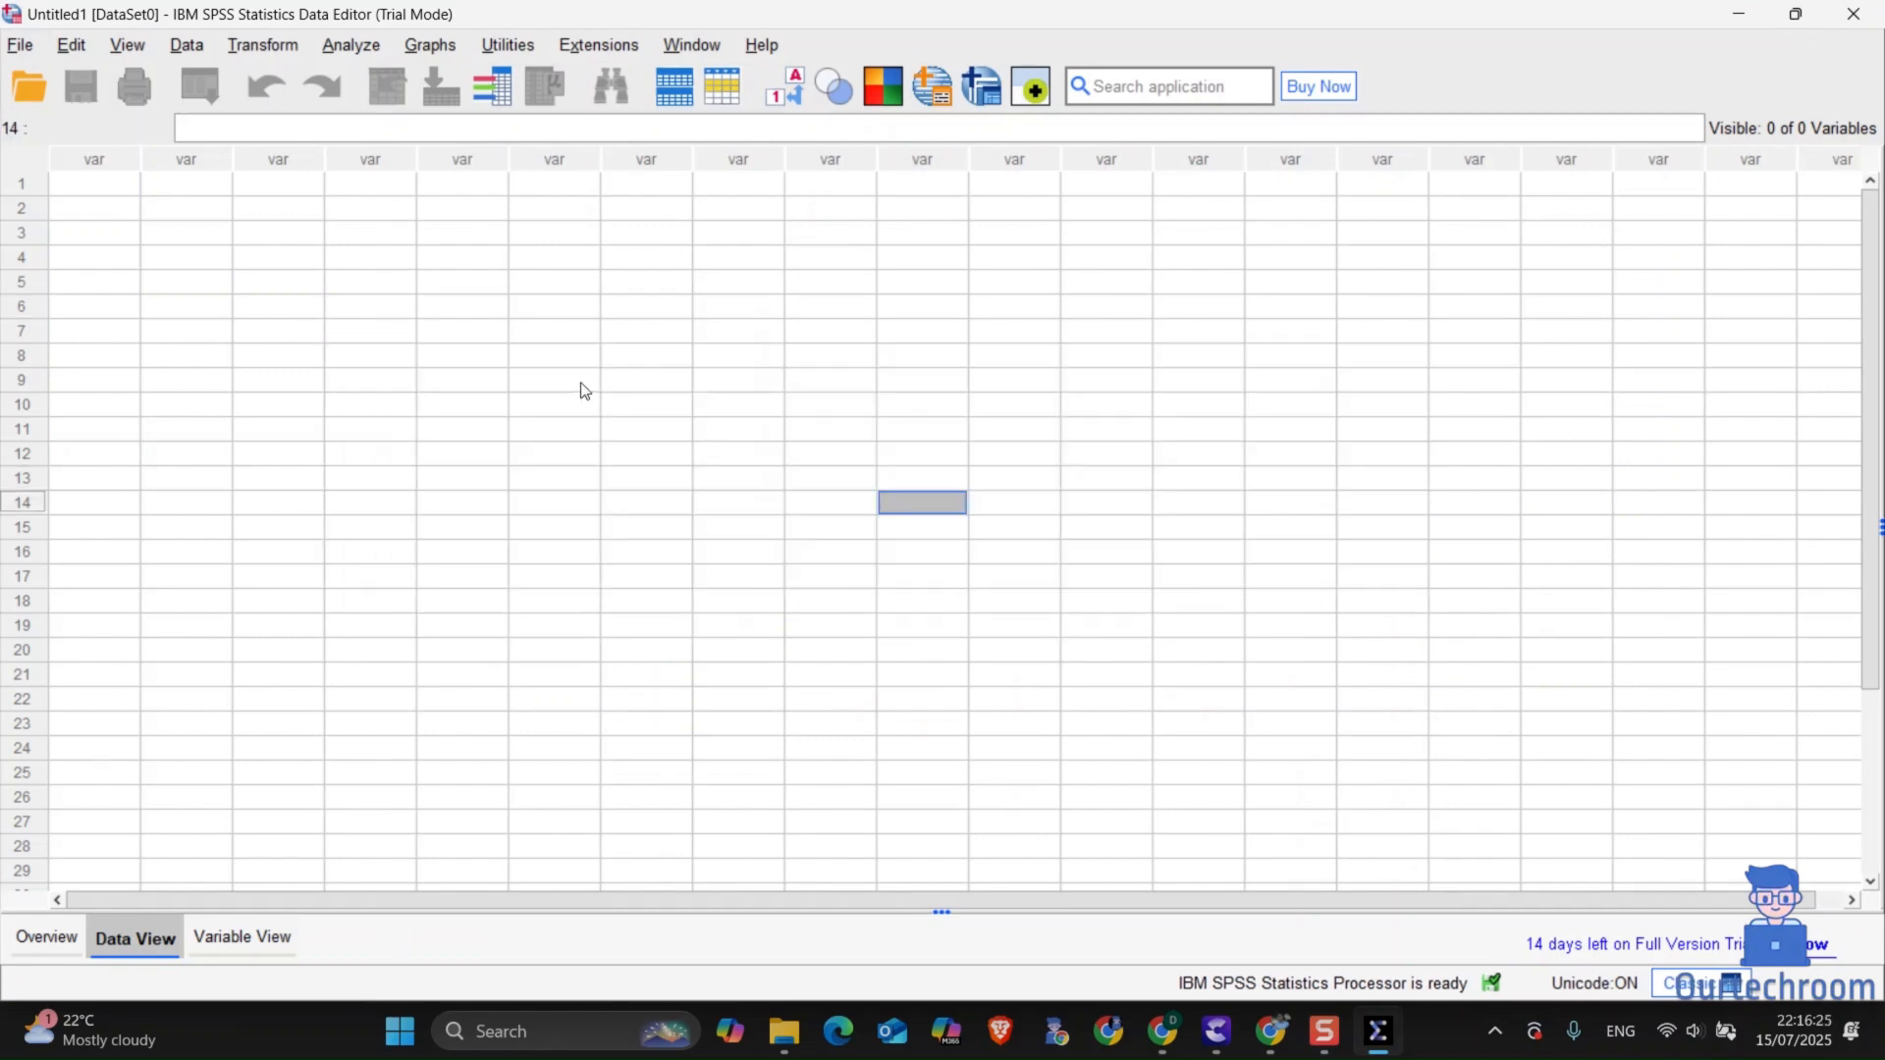